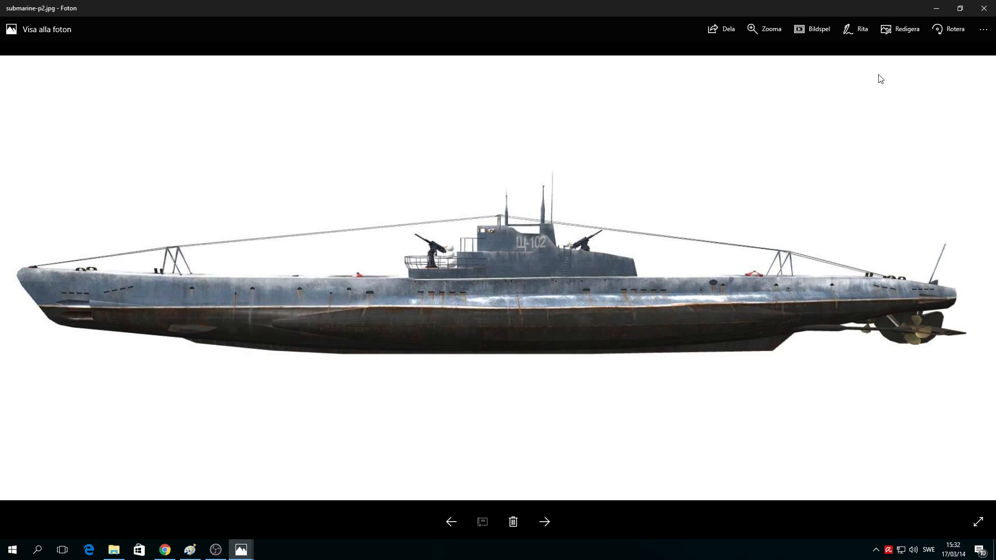
{"action": "mouse_move", "coordinate": [859, 82]}
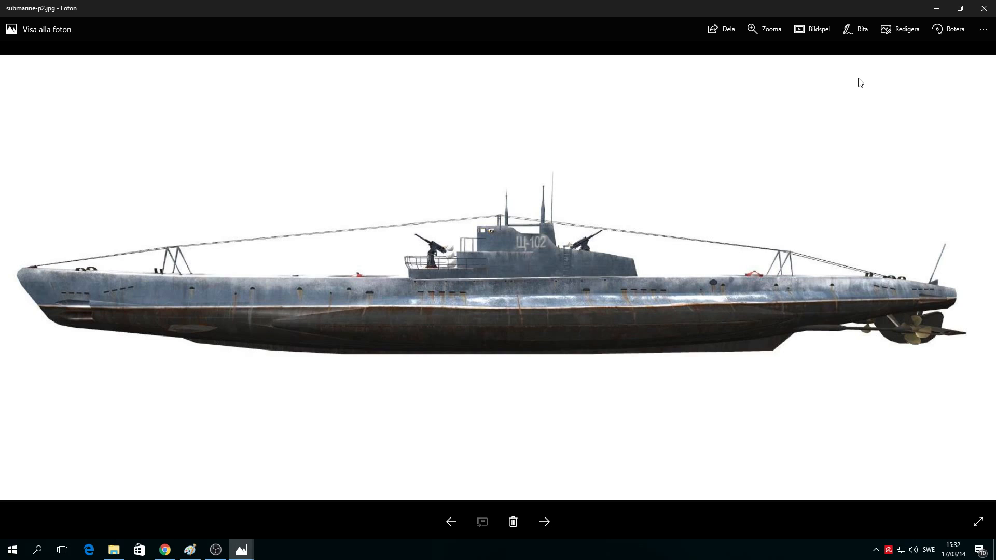
{"action": "mouse_move", "coordinate": [856, 87]}
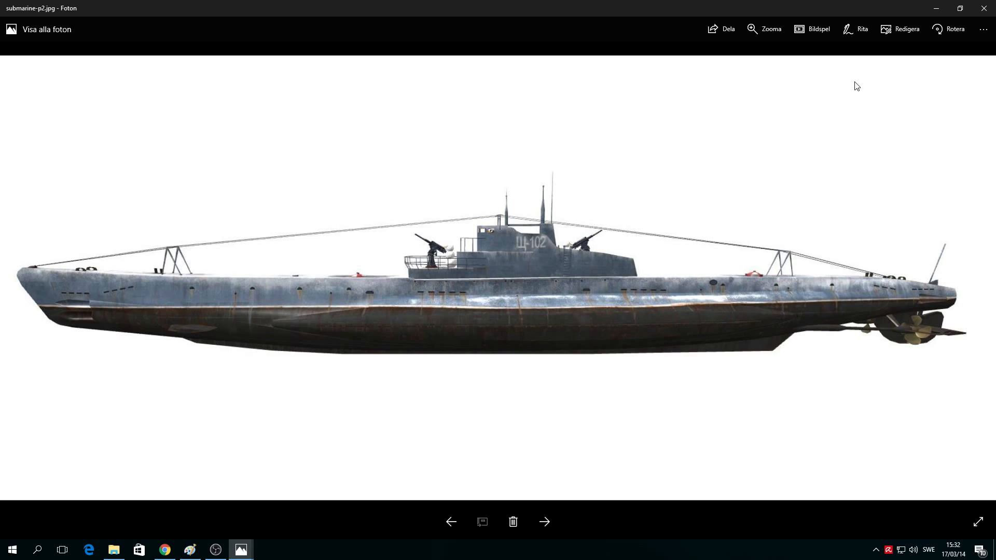
{"action": "mouse_move", "coordinate": [520, 174]}
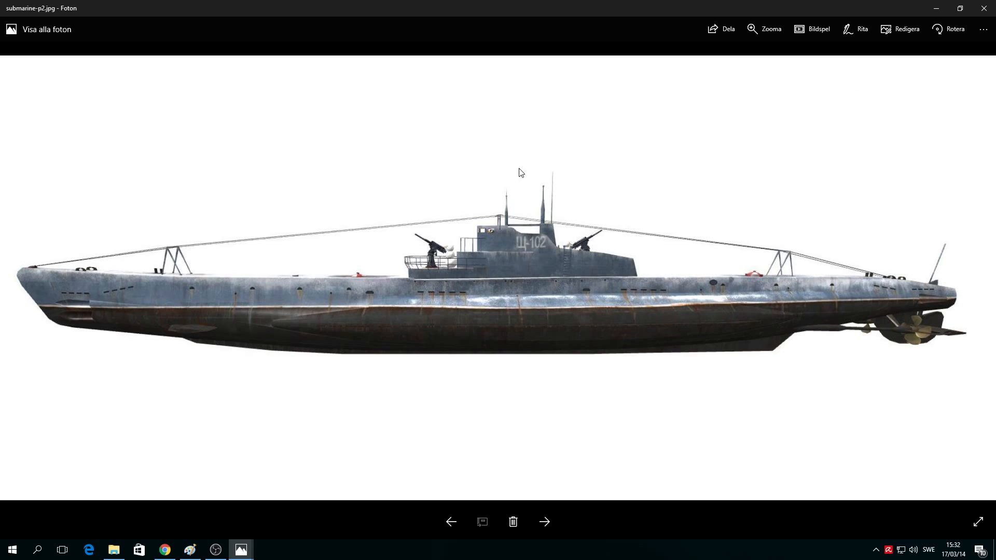
{"action": "mouse_move", "coordinate": [672, 338]}
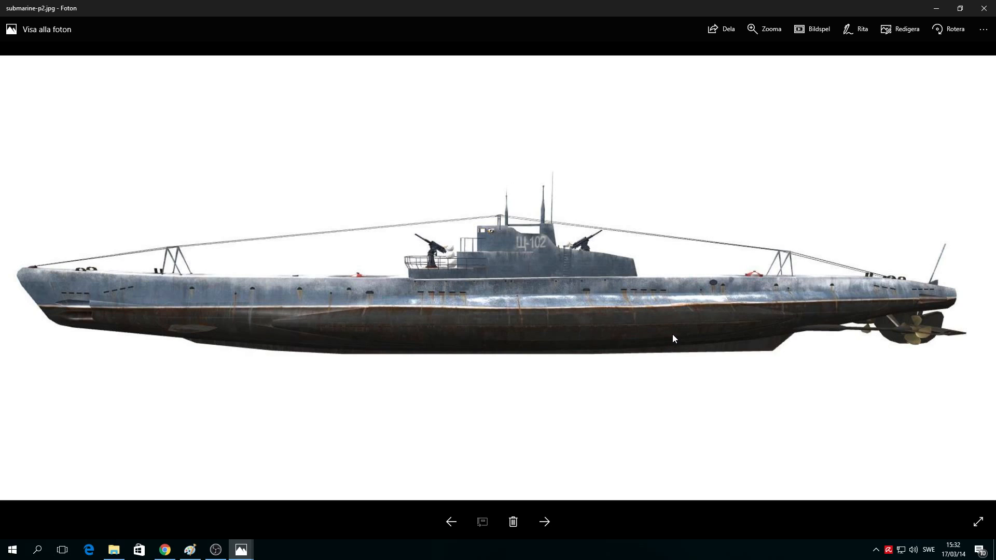
{"action": "mouse_move", "coordinate": [656, 338]}
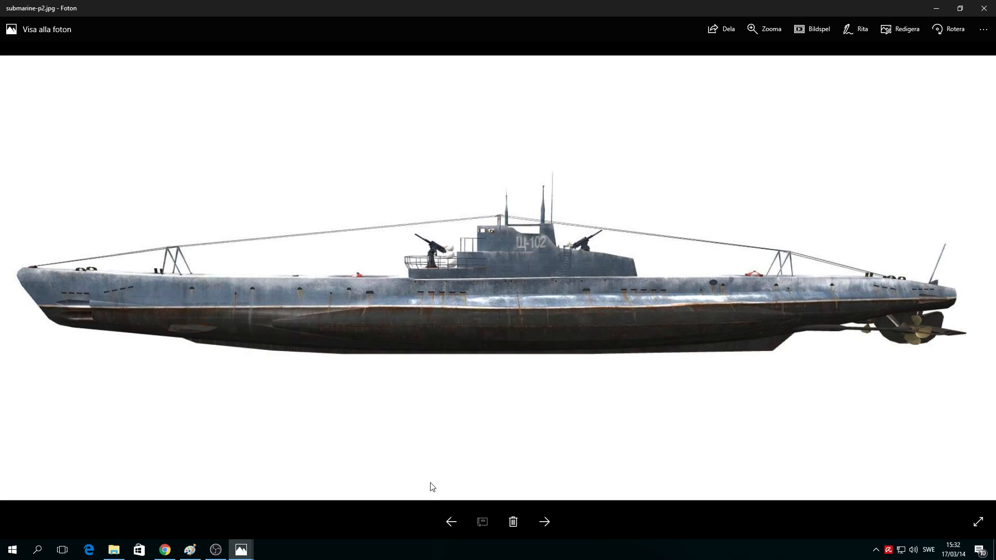
- Go back to the previous image, info-1.jpg, the tier XI submarine event article
{"action": "left_click", "coordinate": [451, 521]}
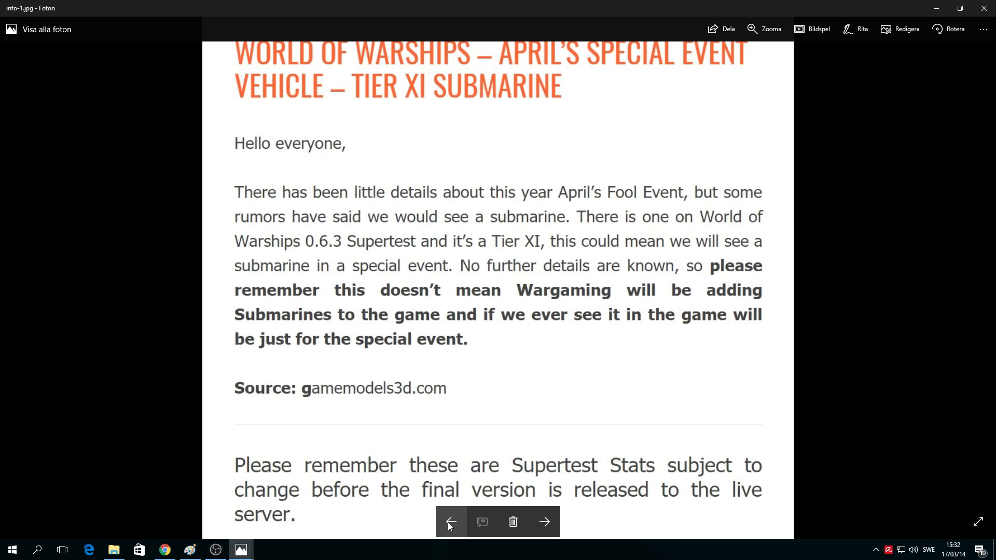
{"action": "mouse_move", "coordinate": [540, 80]}
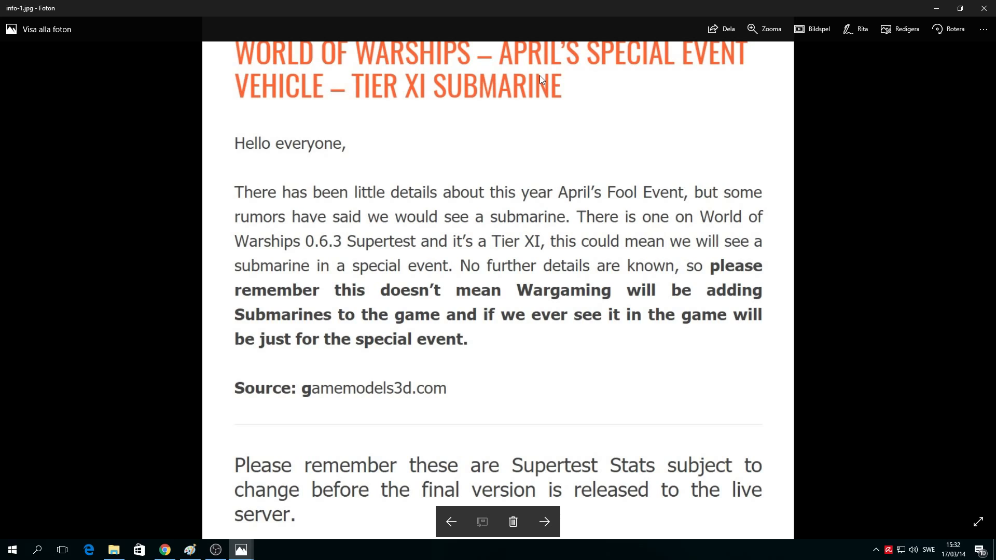
{"action": "mouse_move", "coordinate": [347, 106]}
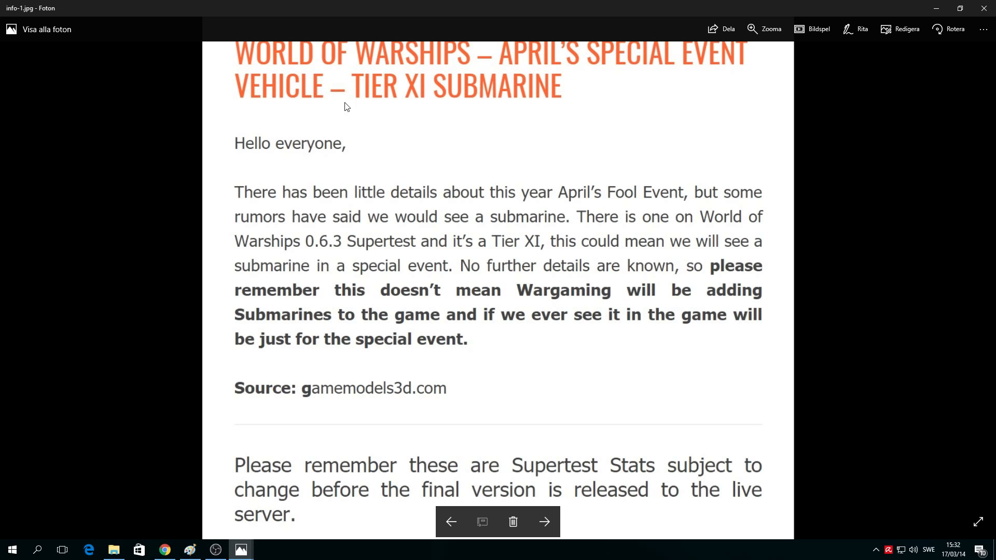
{"action": "mouse_move", "coordinate": [337, 191]}
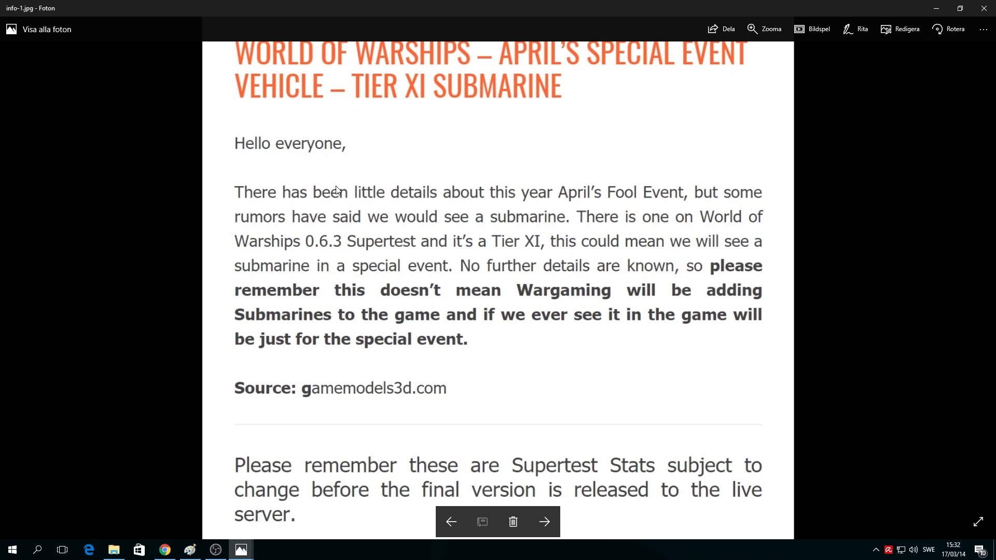
{"action": "mouse_move", "coordinate": [443, 207]}
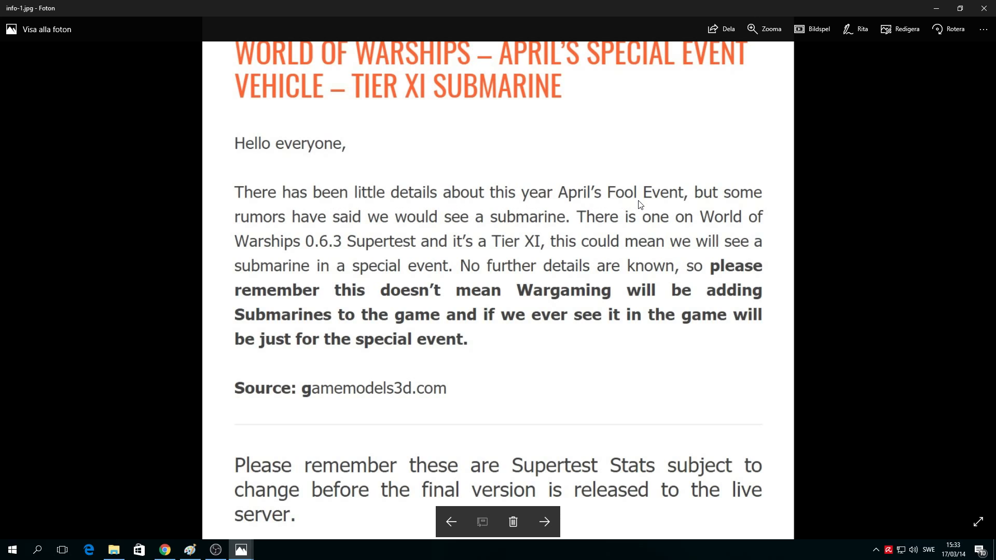
{"action": "mouse_move", "coordinate": [698, 203]}
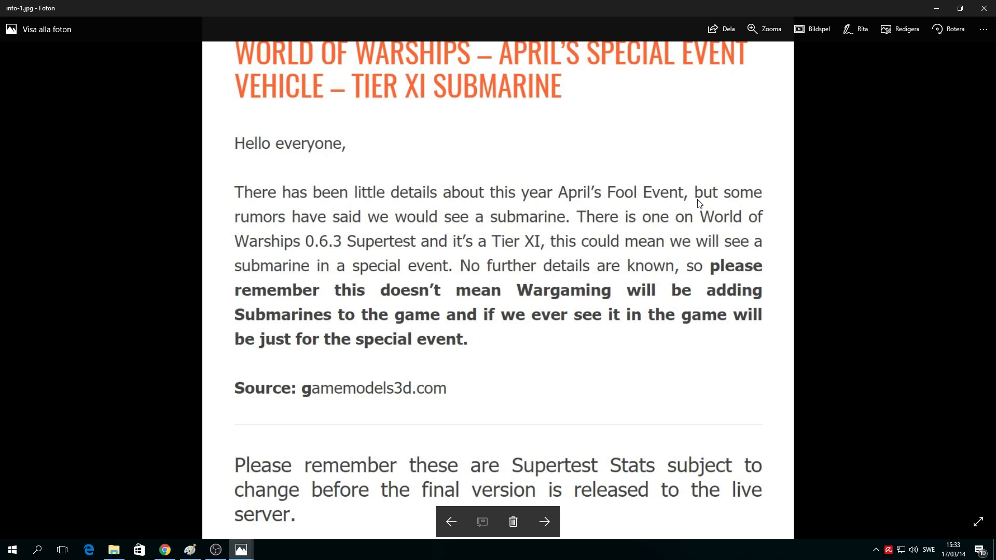
{"action": "mouse_move", "coordinate": [400, 232]}
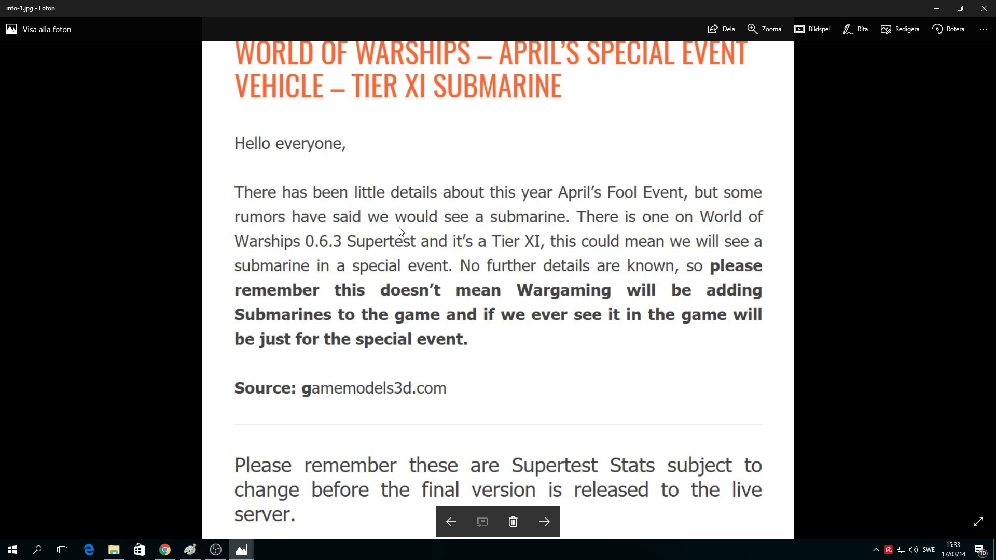
{"action": "mouse_move", "coordinate": [561, 237]}
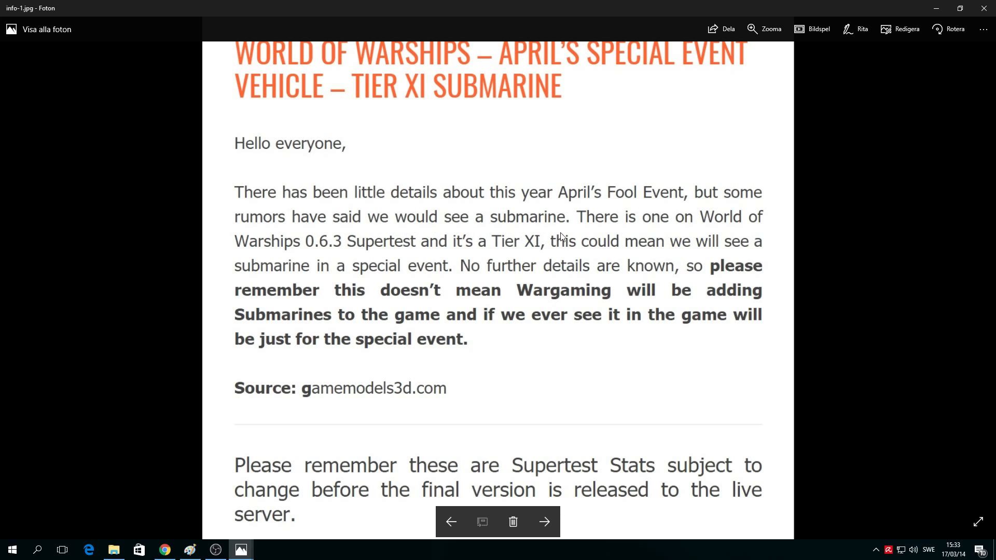
{"action": "mouse_move", "coordinate": [560, 269]}
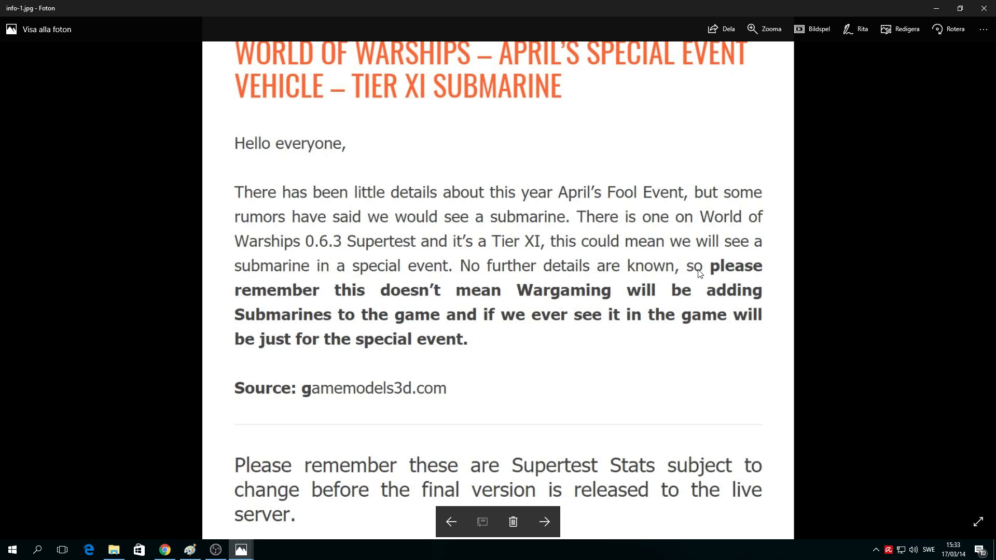
{"action": "mouse_move", "coordinate": [413, 308]}
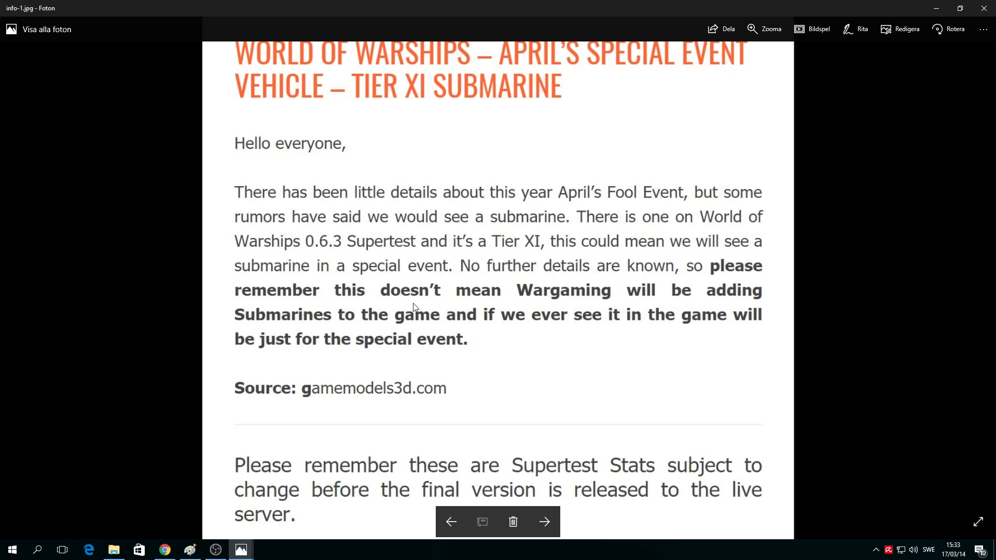
{"action": "mouse_move", "coordinate": [658, 311]}
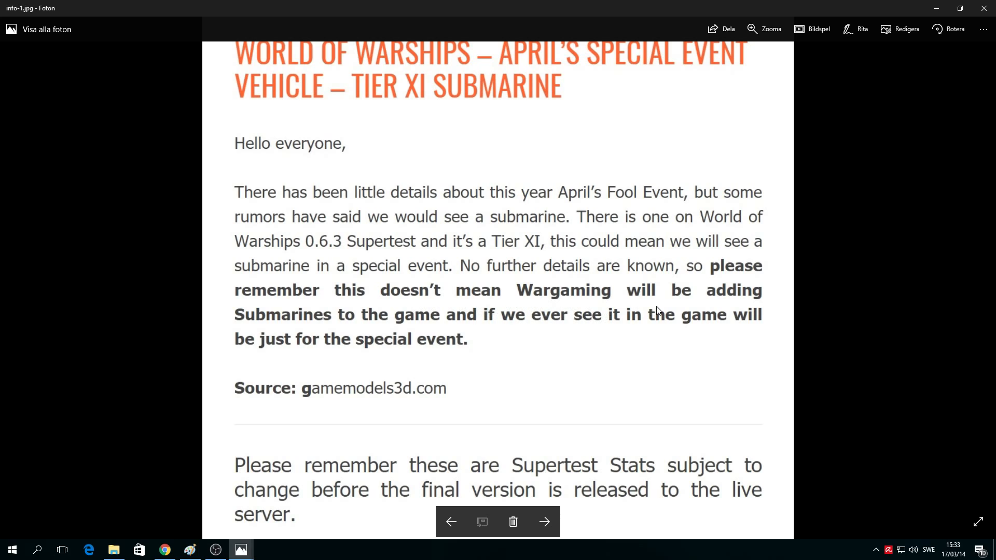
{"action": "mouse_move", "coordinate": [406, 329]}
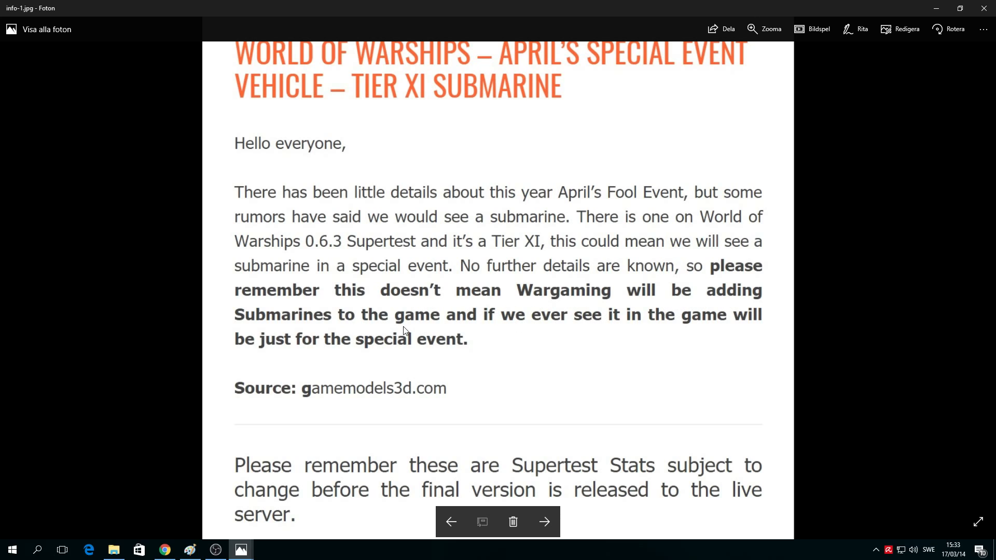
{"action": "mouse_move", "coordinate": [577, 336]}
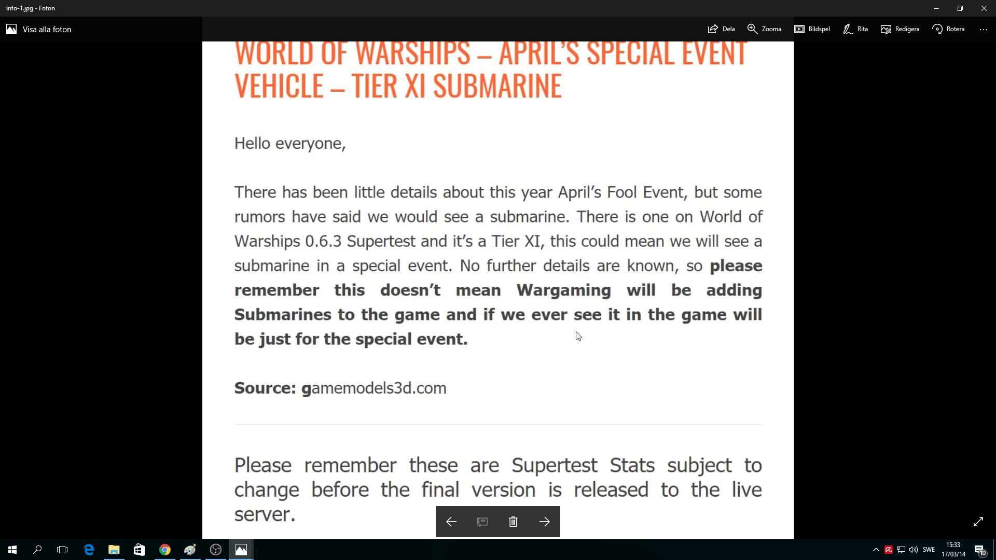
{"action": "mouse_move", "coordinate": [474, 341]}
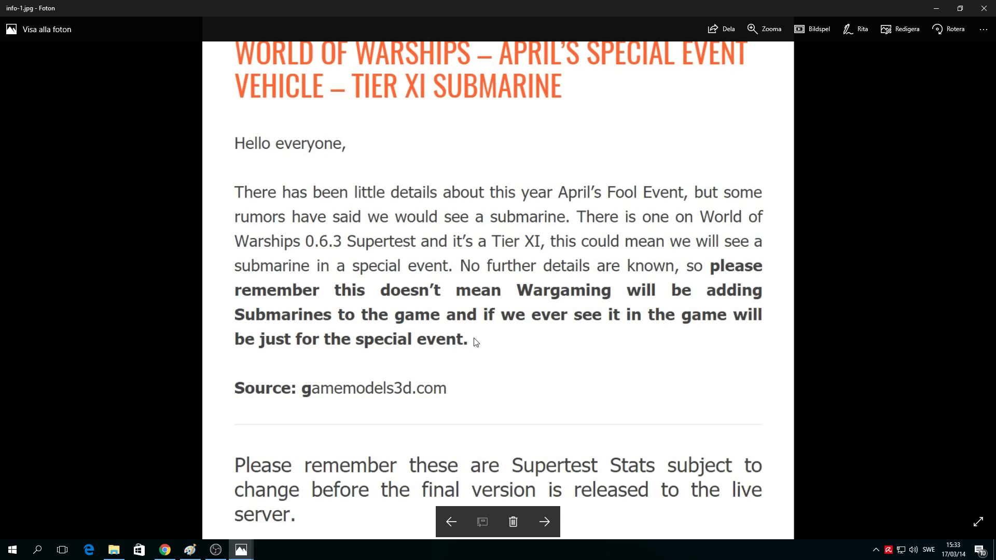
{"action": "mouse_move", "coordinate": [479, 350]}
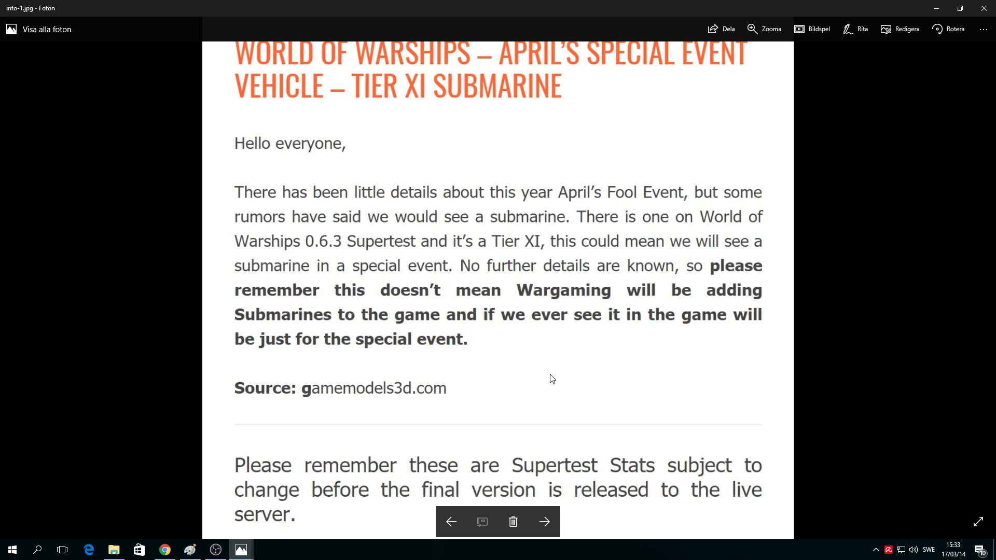
{"action": "mouse_move", "coordinate": [313, 461]}
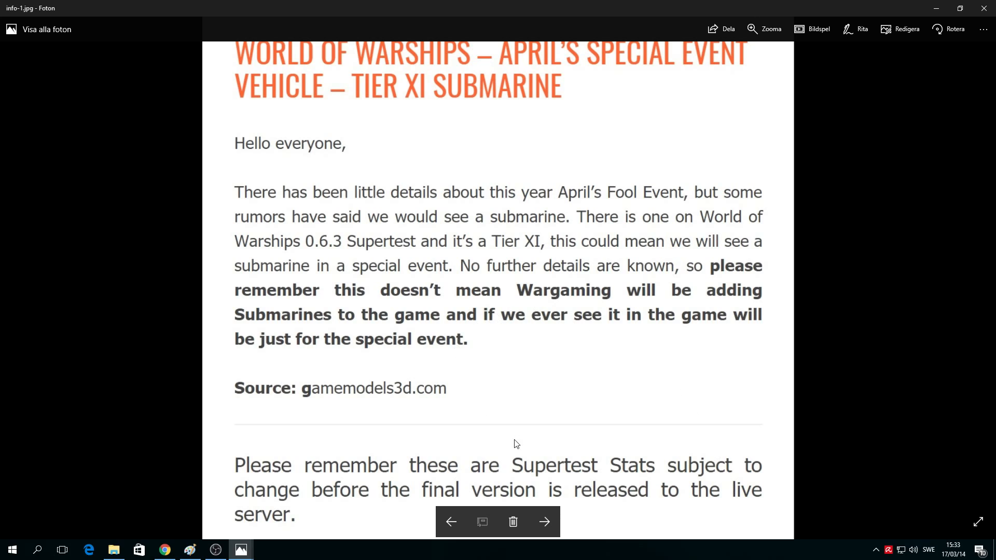
{"action": "mouse_move", "coordinate": [679, 500]}
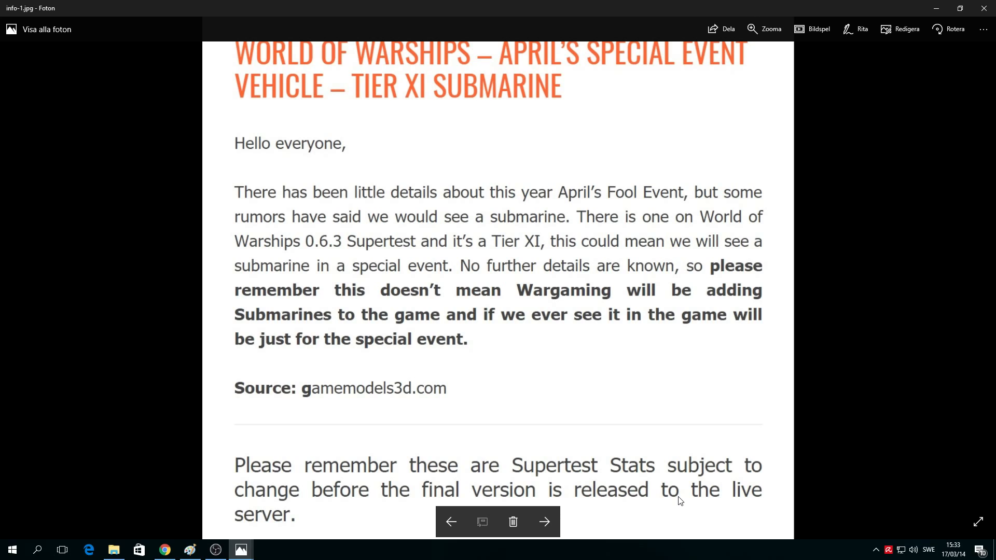
{"action": "mouse_move", "coordinate": [650, 263]}
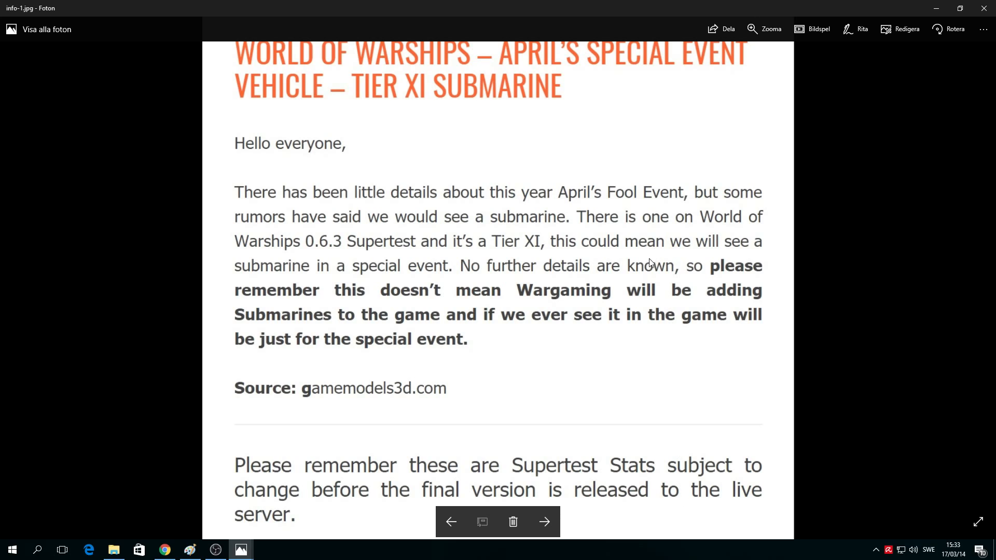
{"action": "mouse_move", "coordinate": [612, 443]}
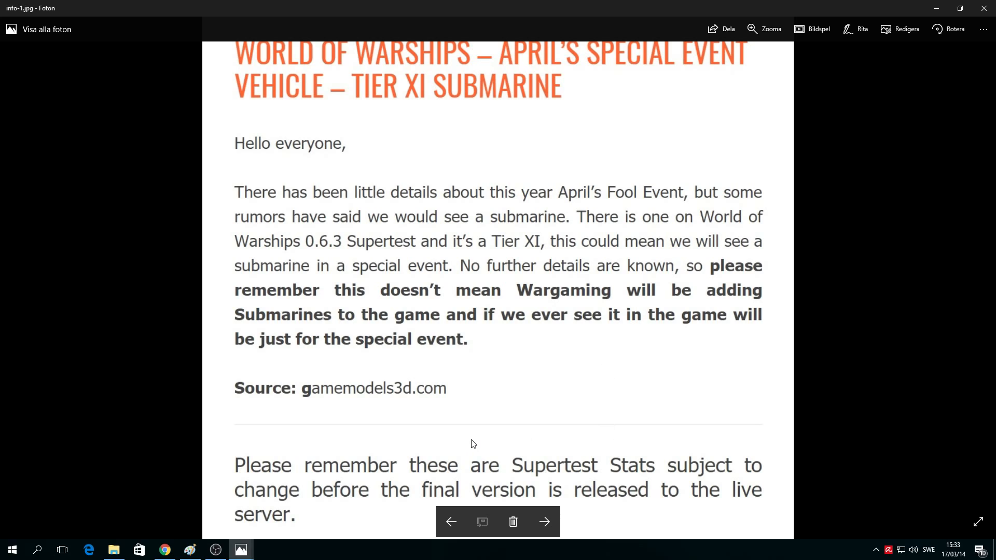
{"action": "mouse_move", "coordinate": [685, 419]}
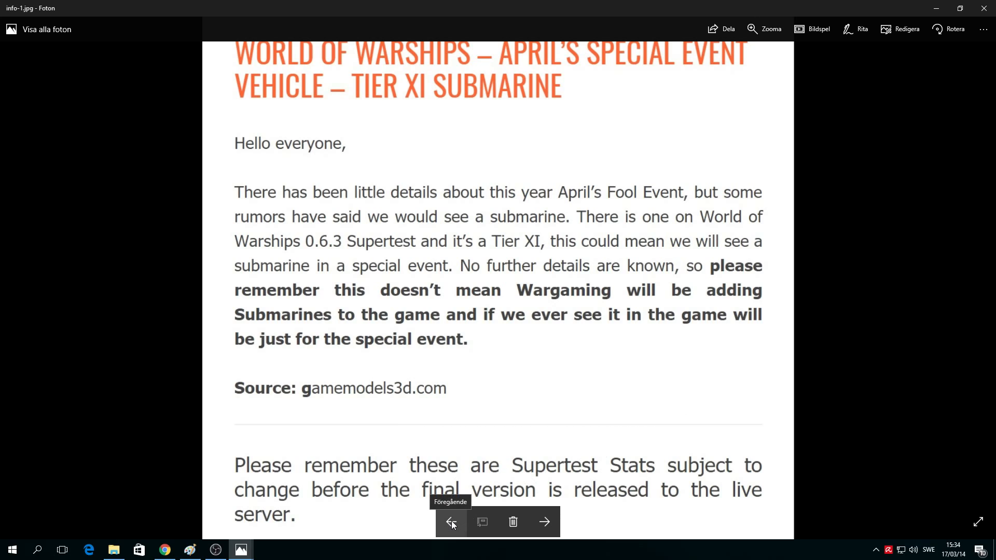
{"action": "mouse_move", "coordinate": [724, 493]}
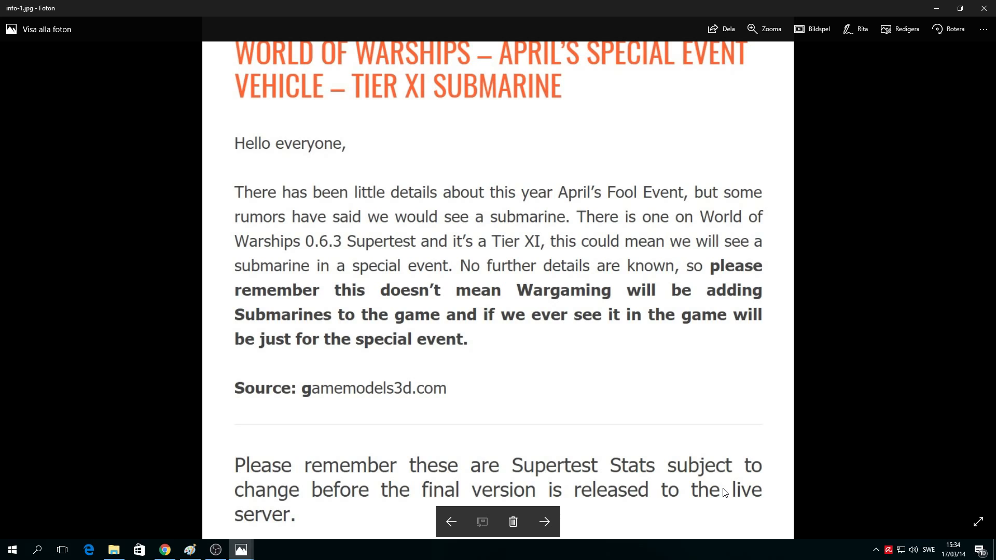
{"action": "mouse_move", "coordinate": [451, 522]}
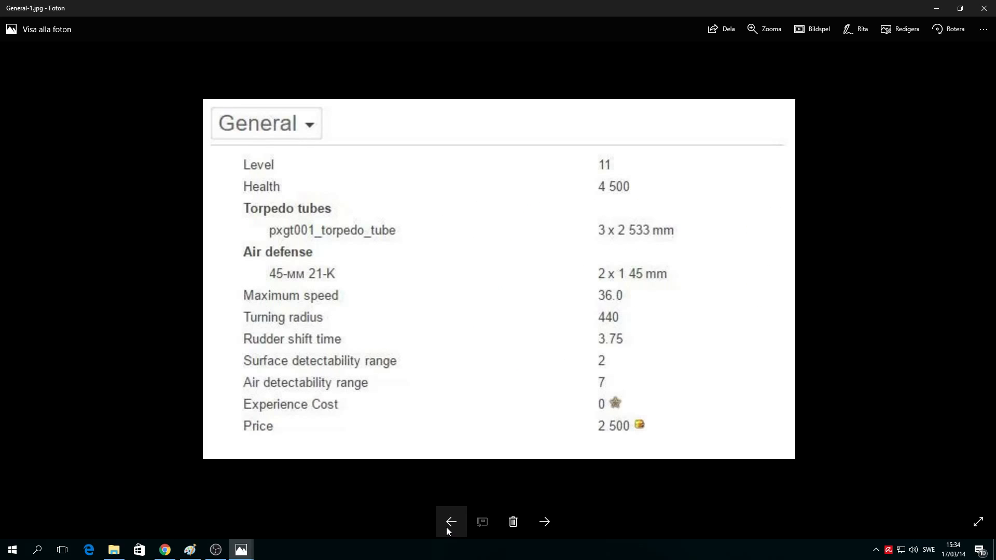
{"action": "mouse_move", "coordinate": [609, 176]}
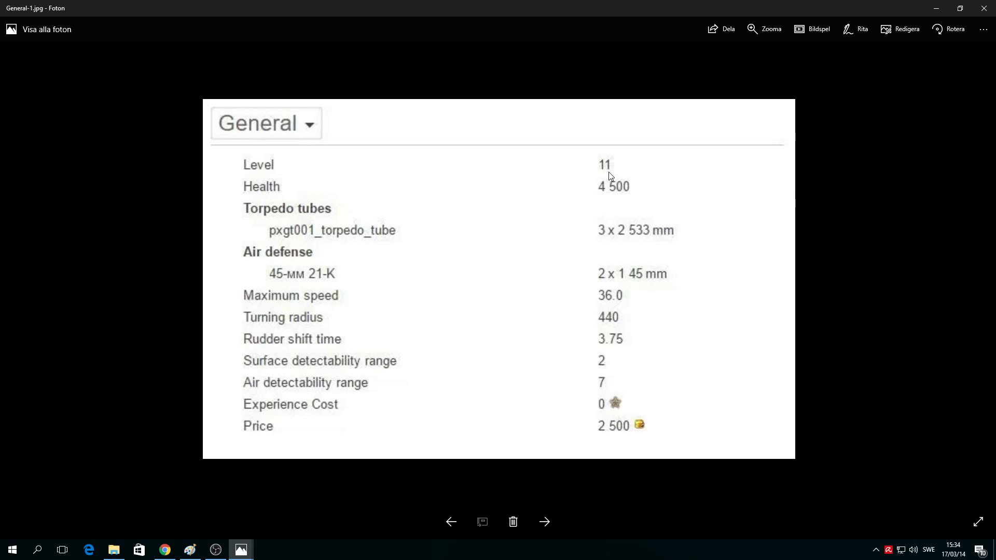
{"action": "mouse_move", "coordinate": [626, 206]}
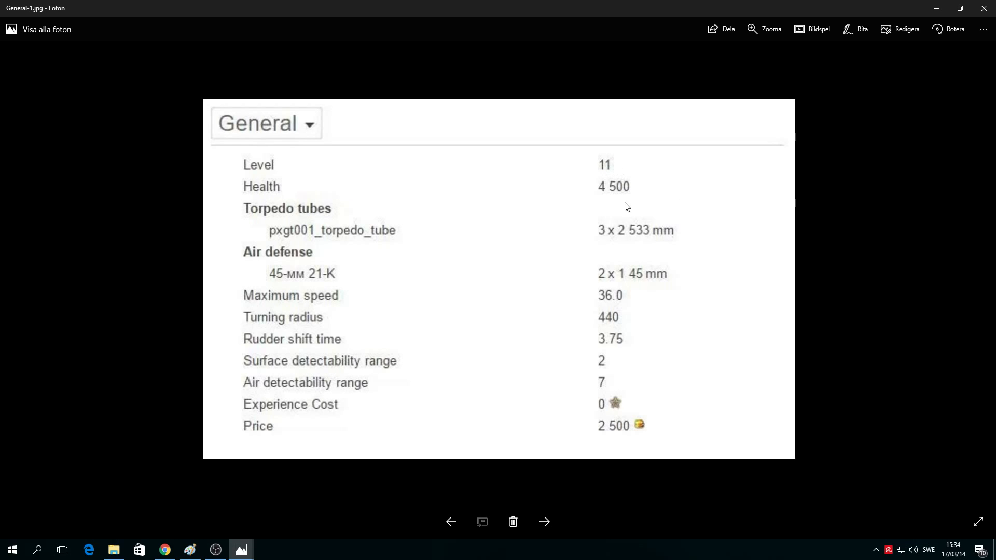
{"action": "mouse_move", "coordinate": [295, 222]}
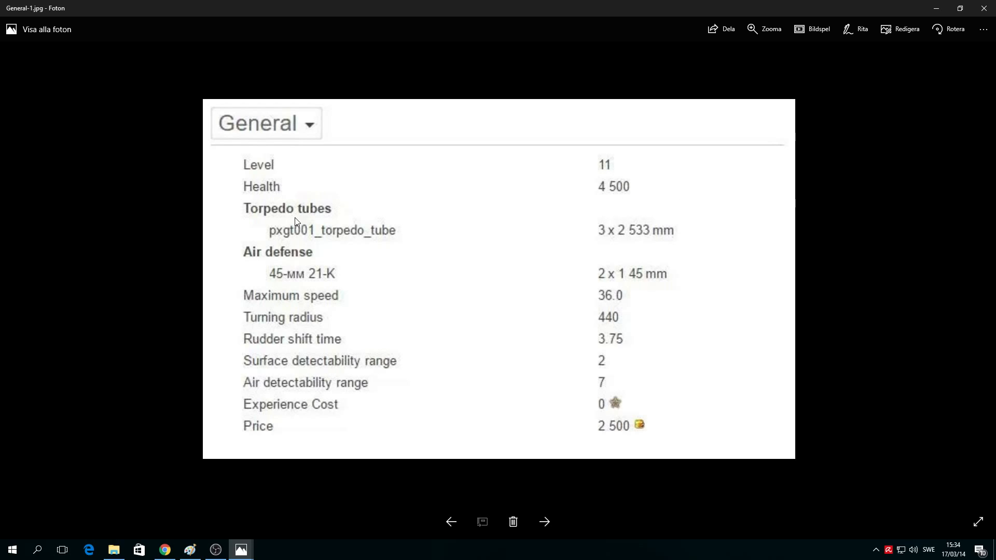
{"action": "mouse_move", "coordinate": [632, 239]}
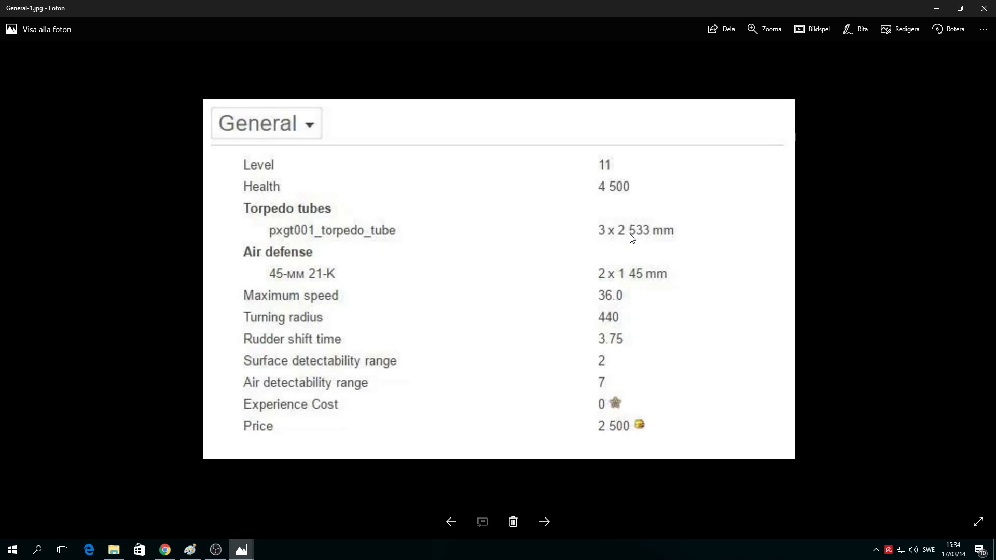
{"action": "mouse_move", "coordinate": [647, 240]}
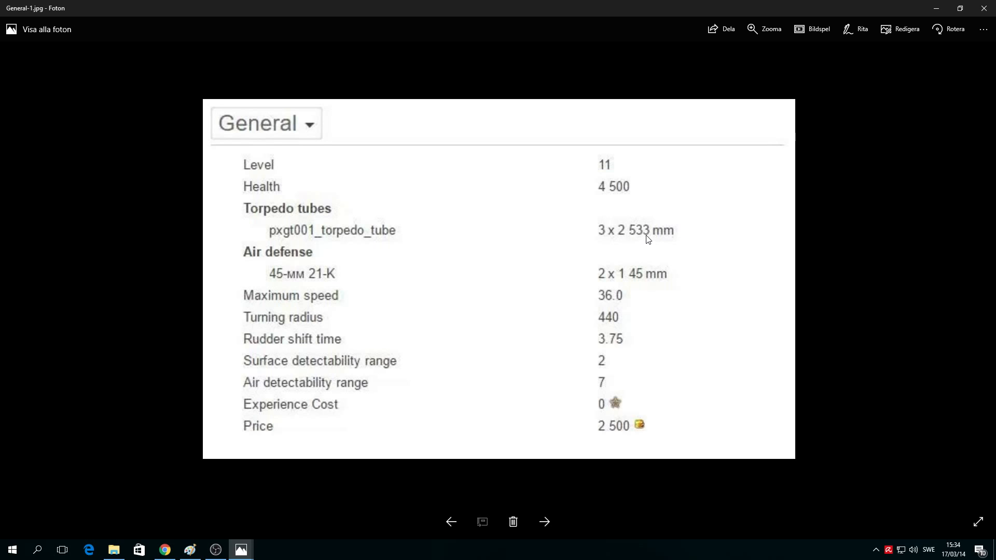
{"action": "mouse_move", "coordinate": [647, 242]}
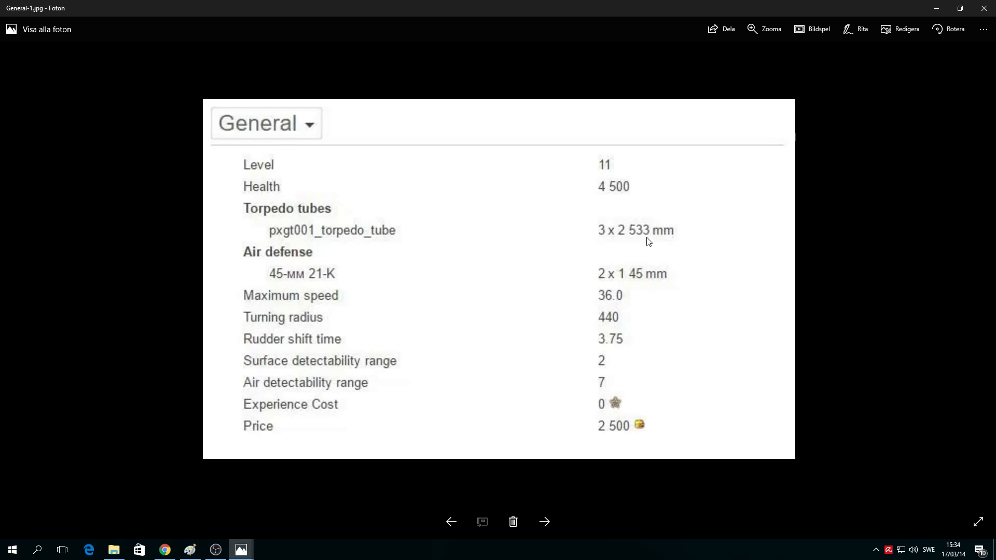
{"action": "mouse_move", "coordinate": [604, 211]}
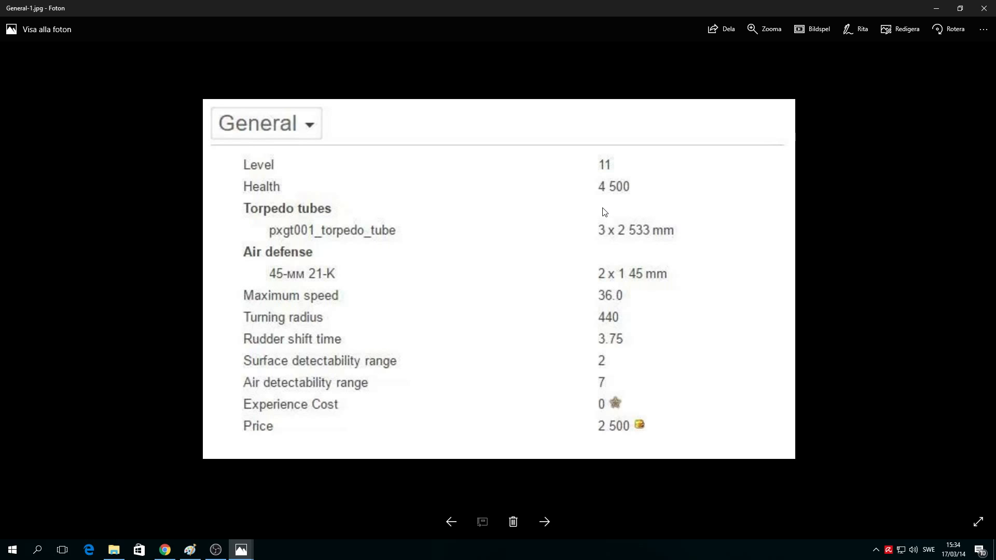
{"action": "mouse_move", "coordinate": [655, 243]}
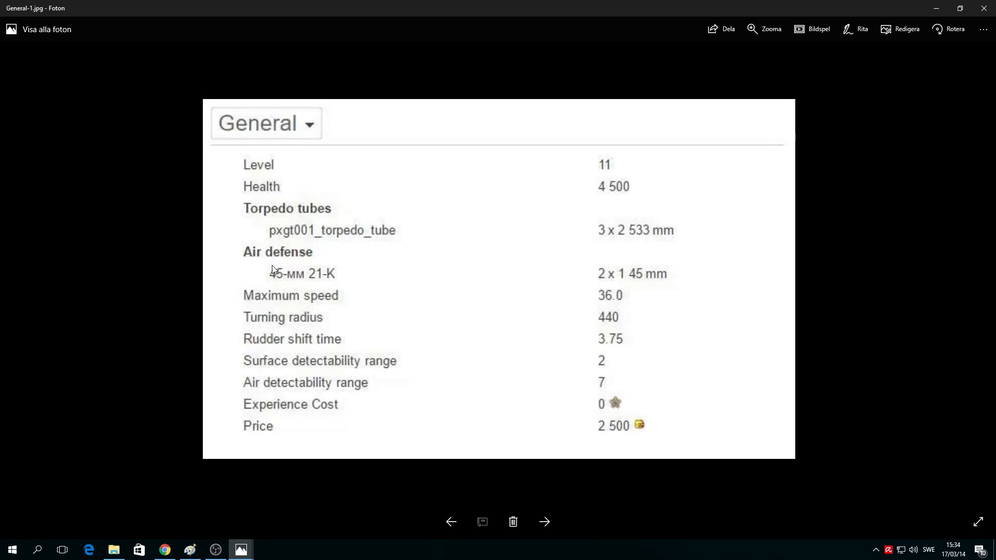
{"action": "mouse_move", "coordinate": [305, 273]}
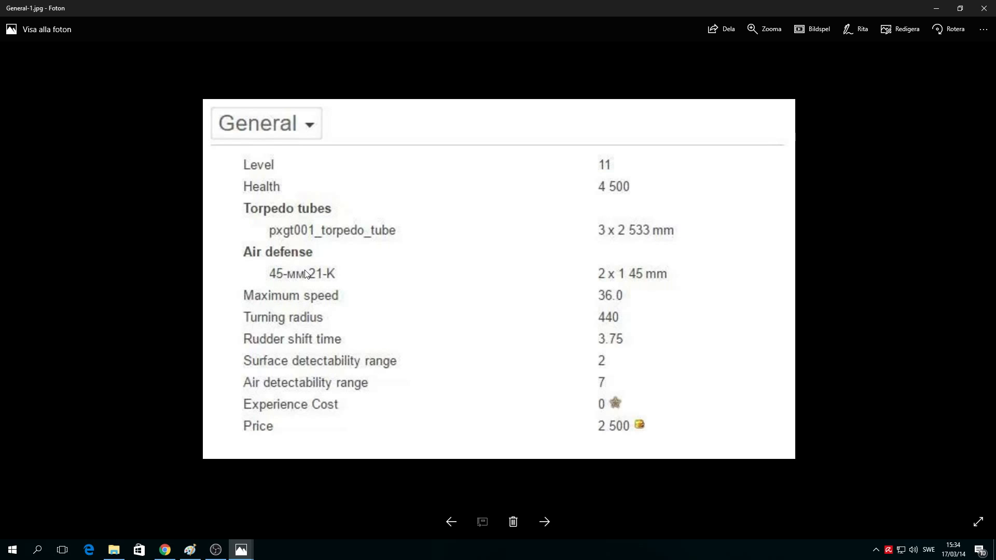
{"action": "mouse_move", "coordinate": [272, 270]}
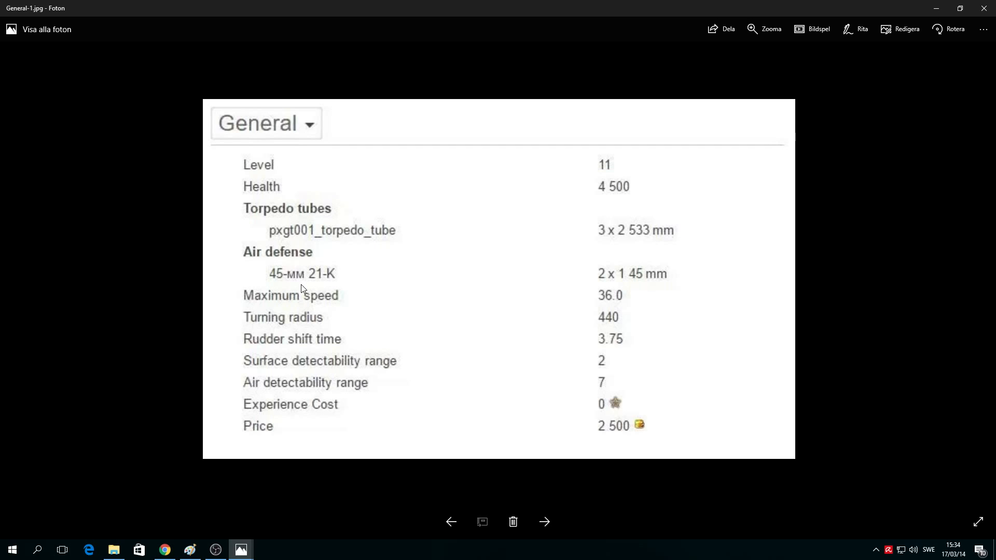
{"action": "mouse_move", "coordinate": [464, 292]}
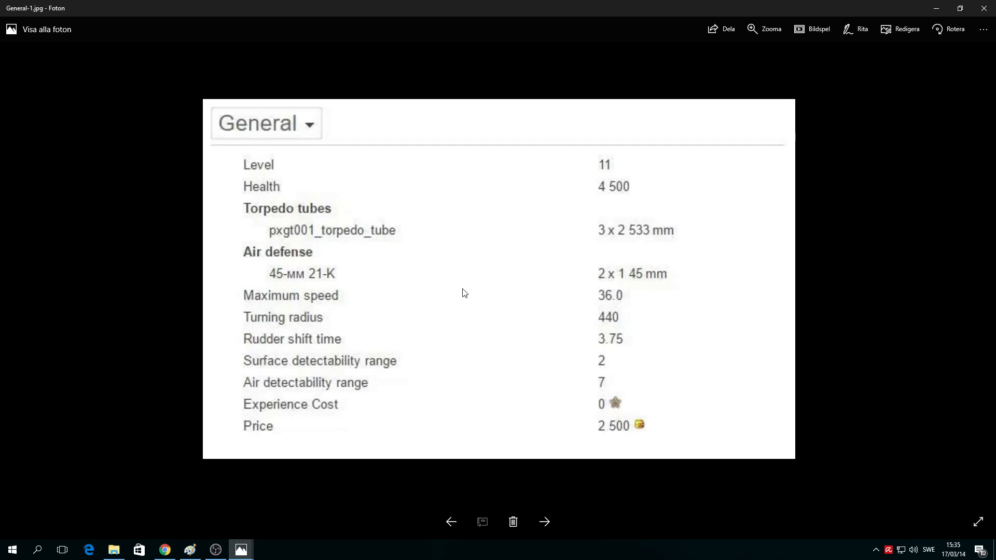
{"action": "mouse_move", "coordinate": [626, 287]}
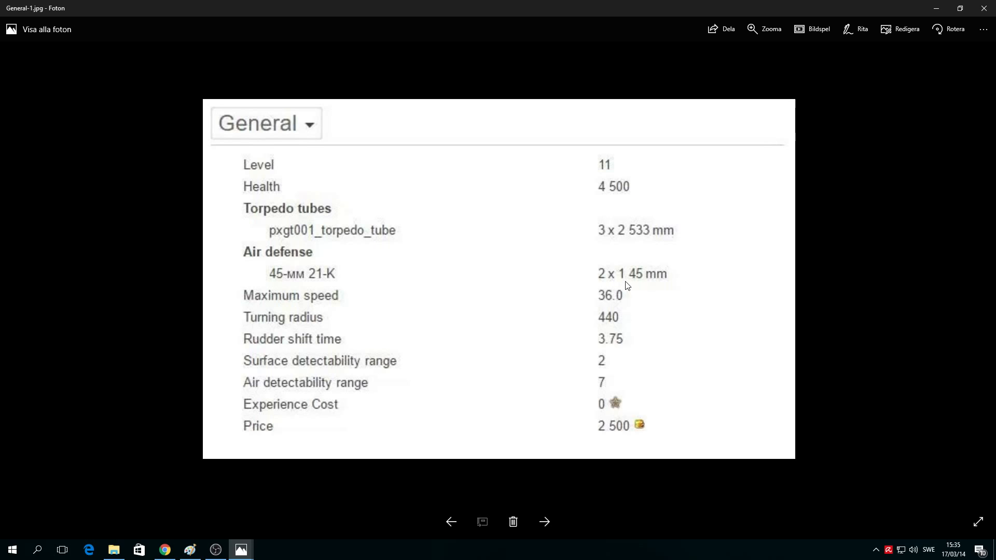
{"action": "mouse_move", "coordinate": [671, 285]}
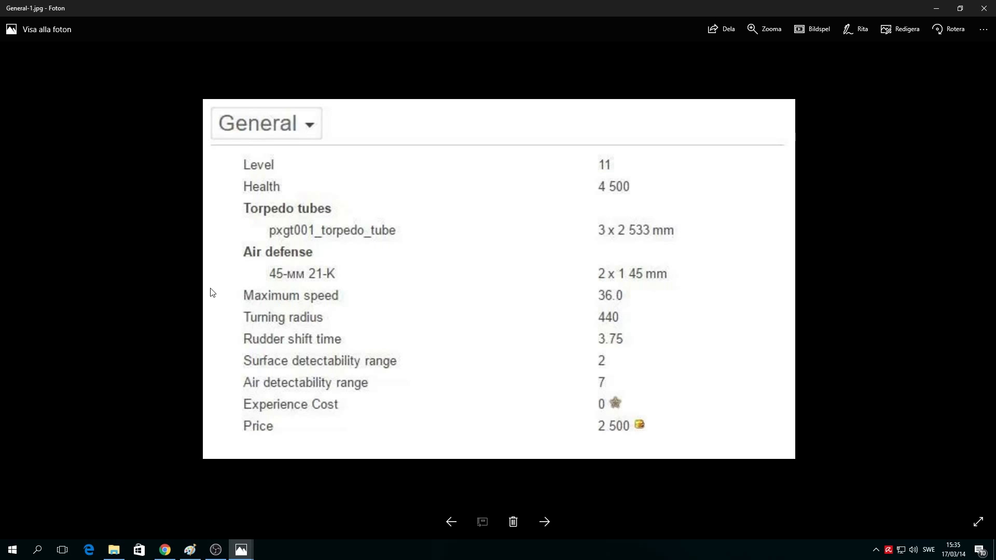
{"action": "mouse_move", "coordinate": [214, 299]}
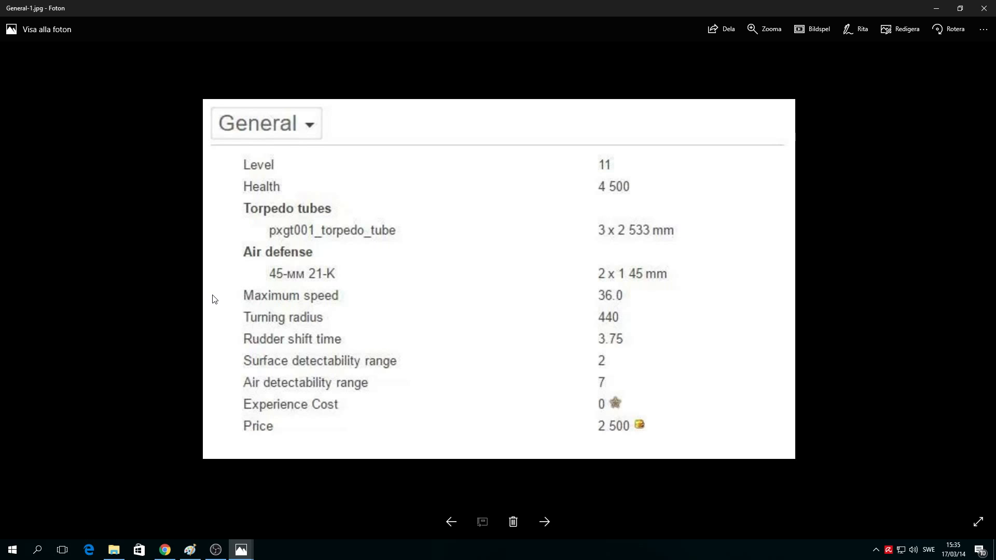
{"action": "mouse_move", "coordinate": [609, 313]}
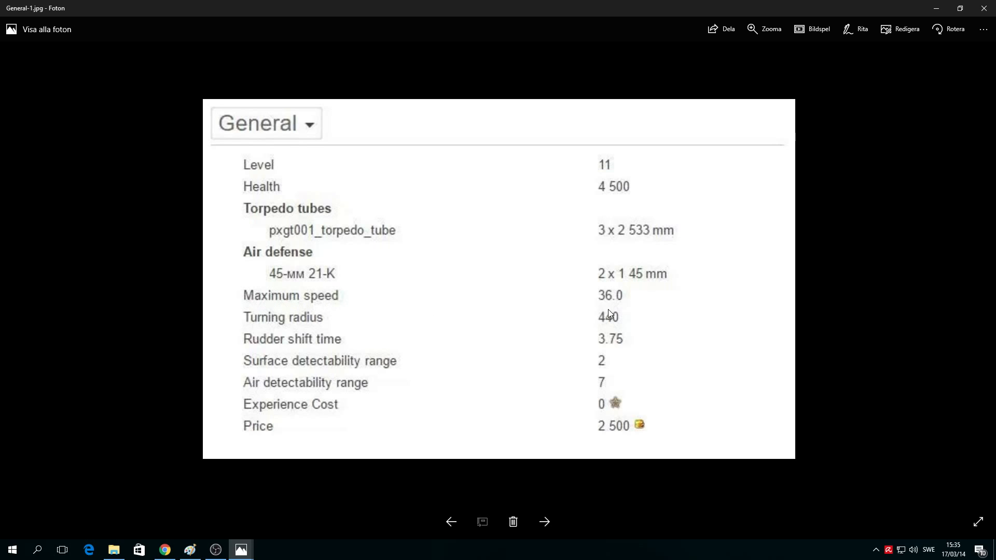
{"action": "mouse_move", "coordinate": [613, 312]}
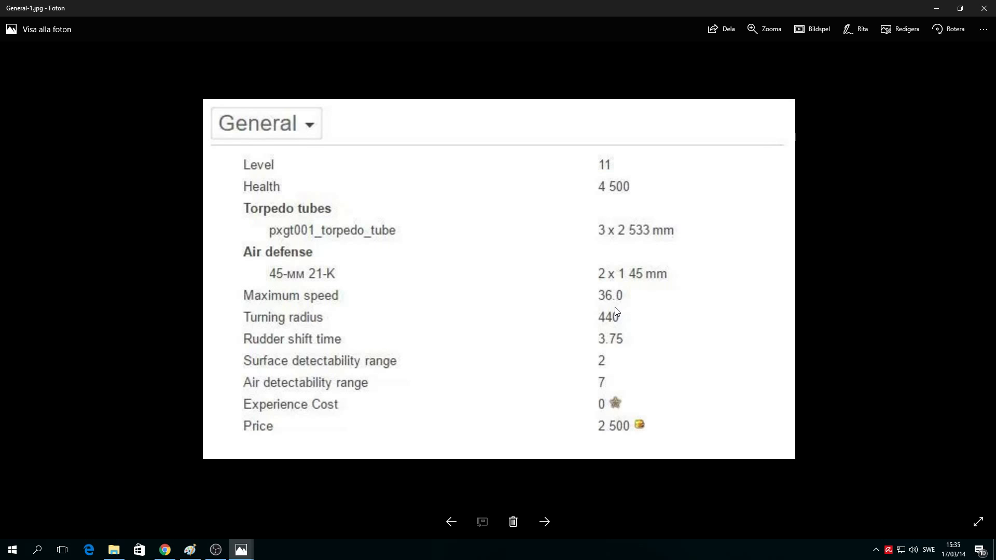
{"action": "mouse_move", "coordinate": [249, 323]}
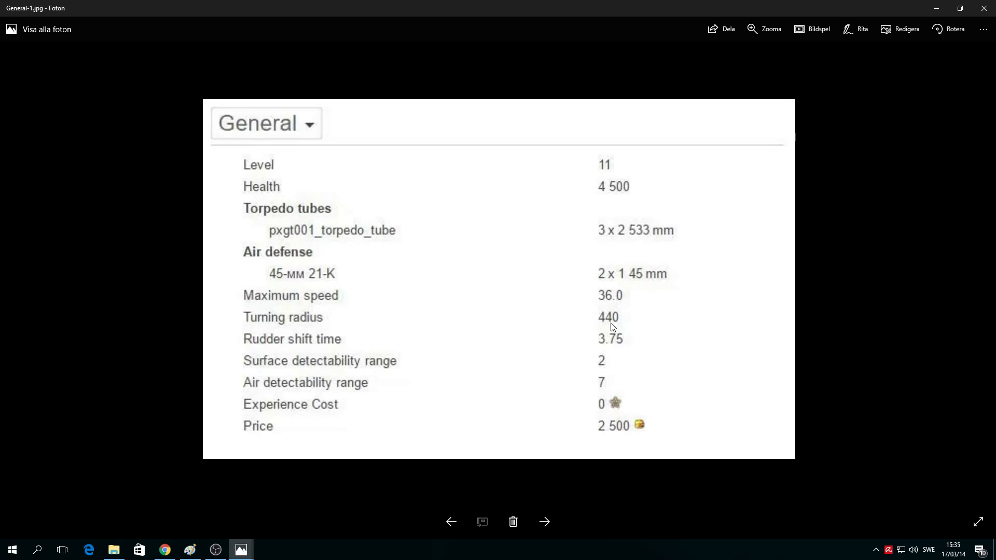
{"action": "mouse_move", "coordinate": [609, 327]}
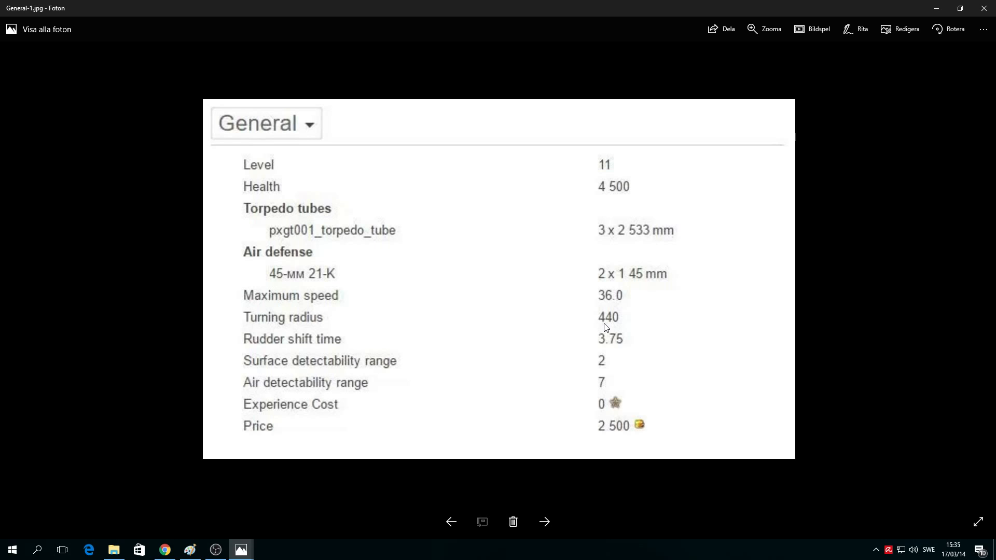
{"action": "mouse_move", "coordinate": [488, 350]}
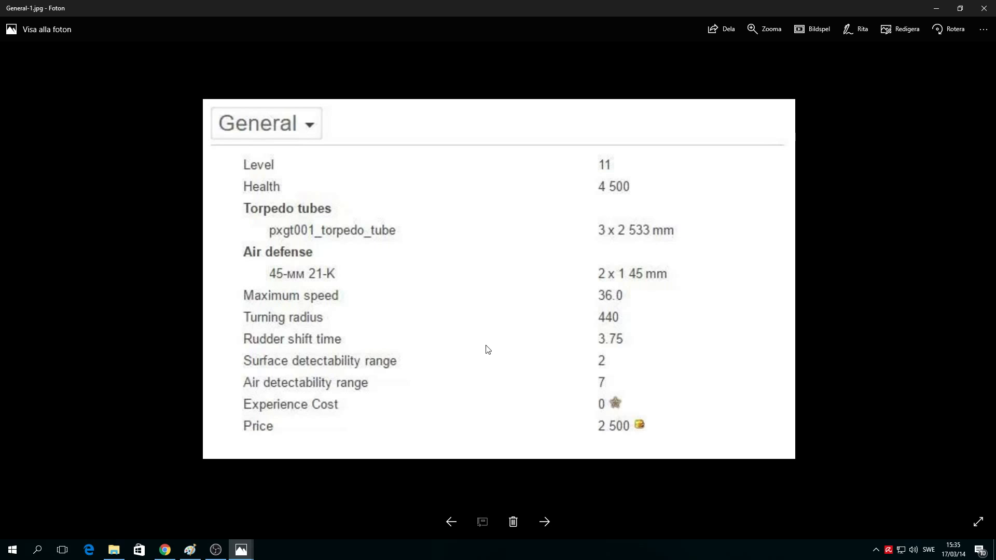
{"action": "mouse_move", "coordinate": [602, 351]}
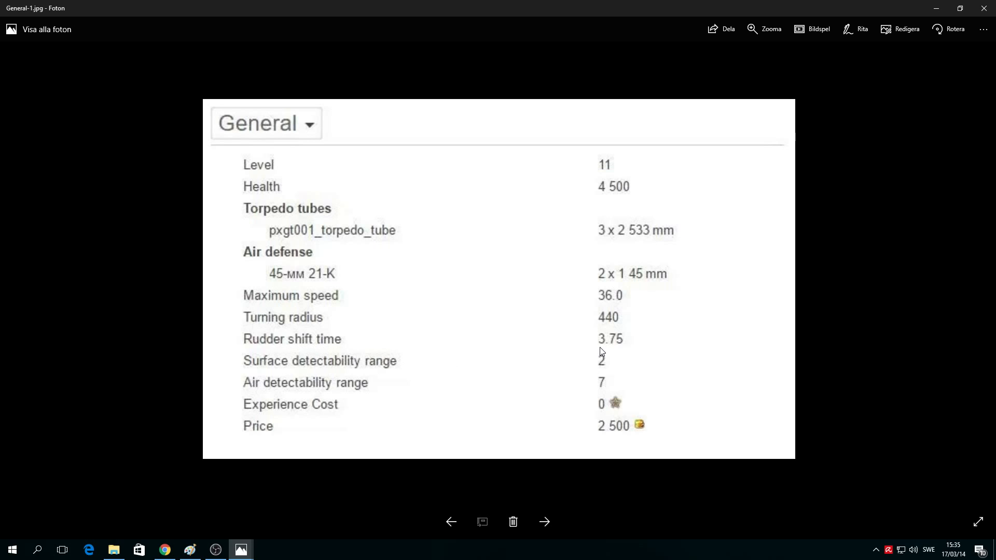
{"action": "mouse_move", "coordinate": [628, 346]}
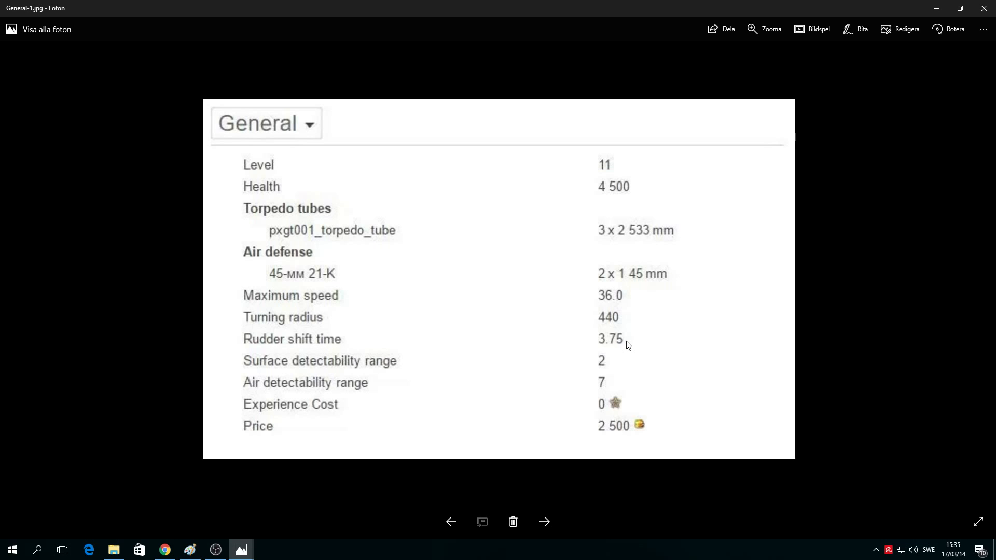
{"action": "mouse_move", "coordinate": [288, 372]}
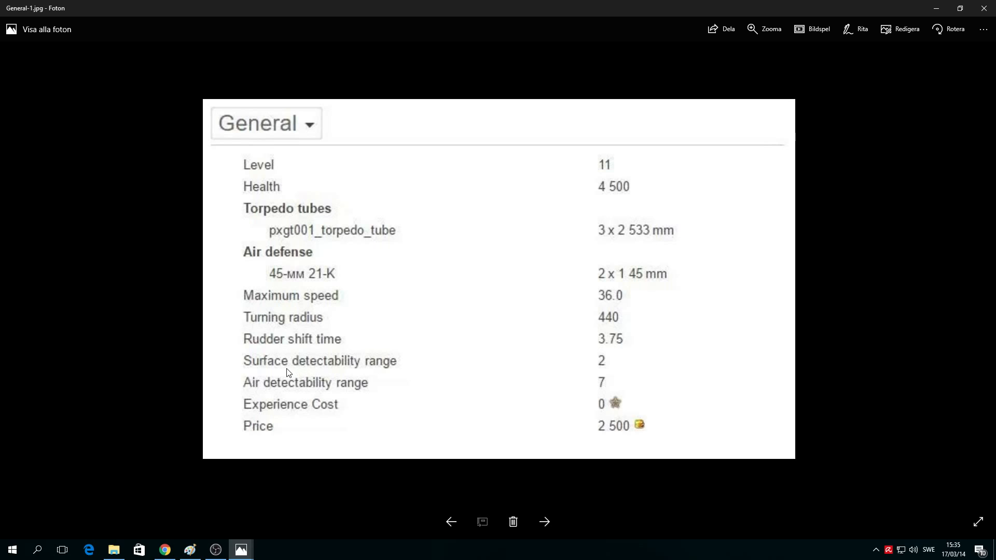
{"action": "mouse_move", "coordinate": [275, 373]}
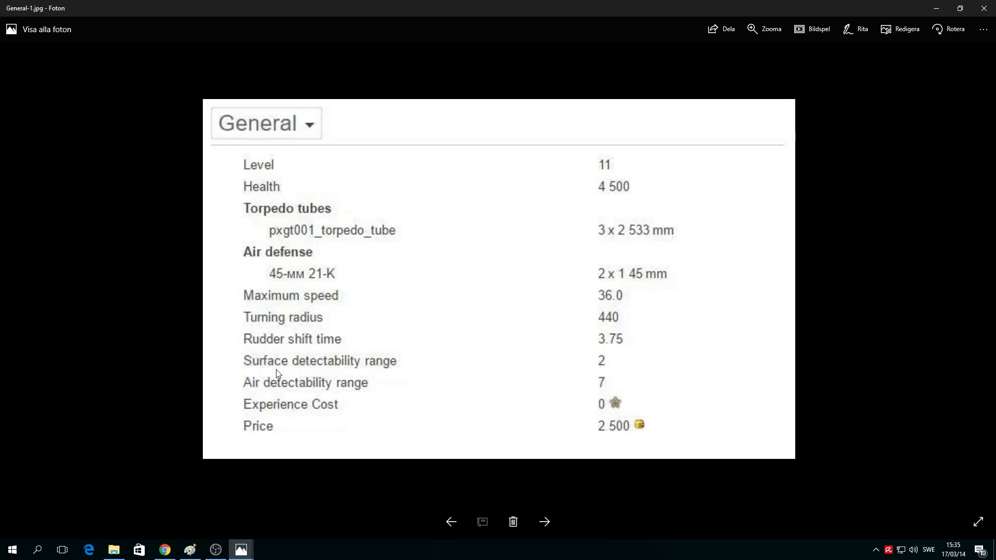
{"action": "mouse_move", "coordinate": [391, 375]}
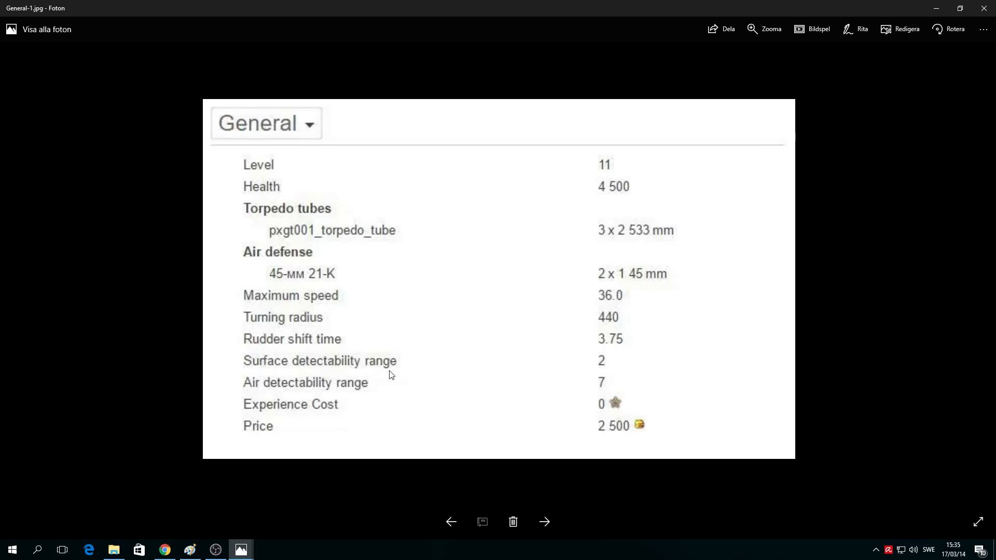
{"action": "mouse_move", "coordinate": [609, 371]}
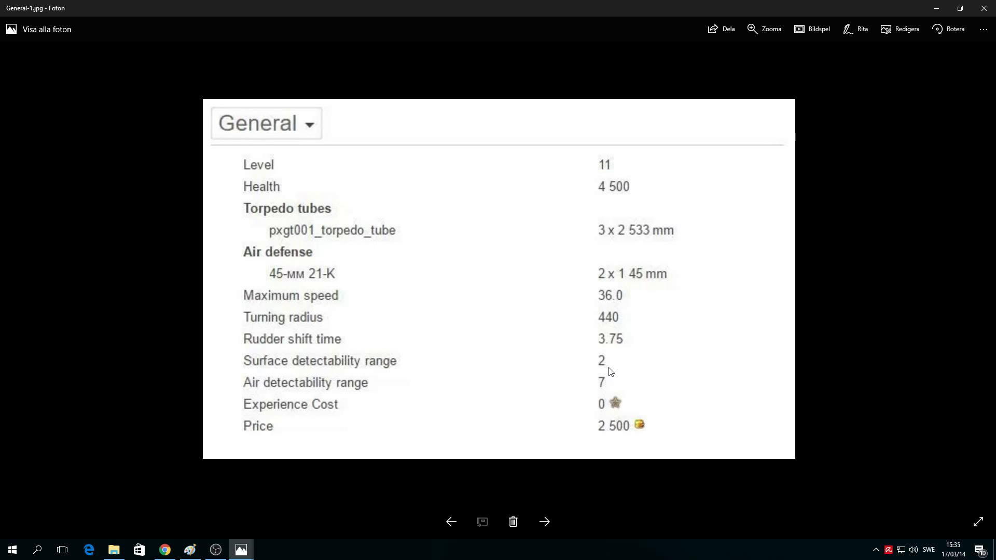
{"action": "mouse_move", "coordinate": [423, 370]}
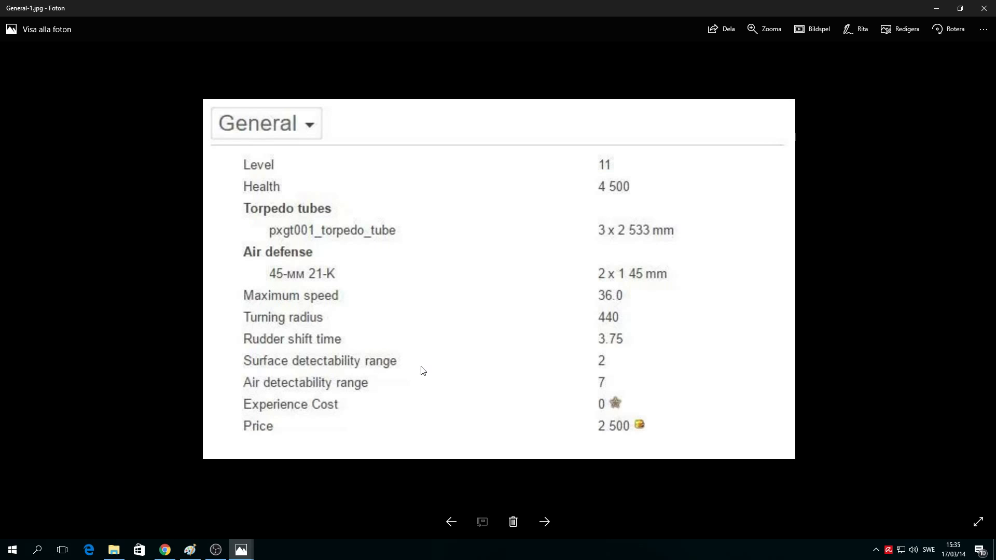
{"action": "mouse_move", "coordinate": [540, 379]}
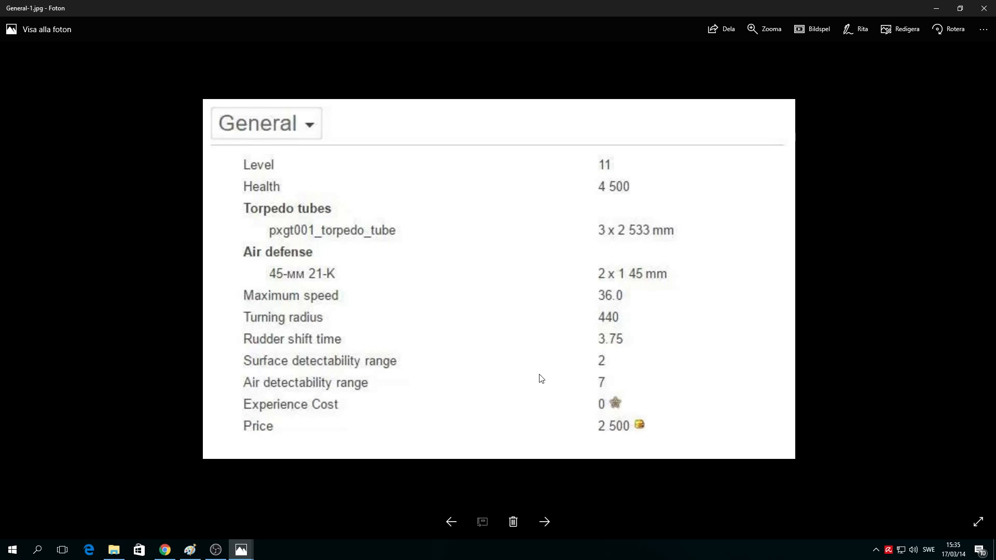
{"action": "mouse_move", "coordinate": [227, 383]}
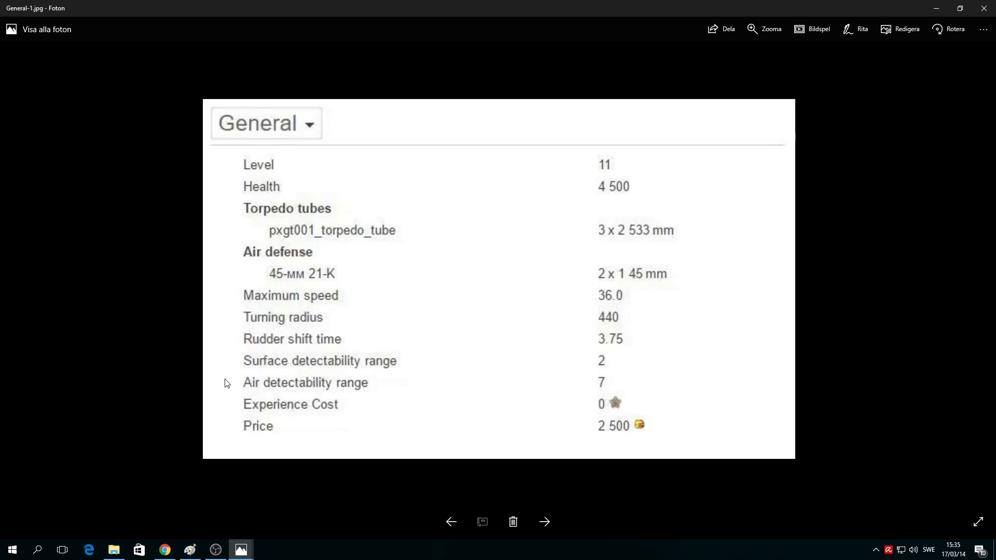
{"action": "mouse_move", "coordinate": [590, 391]}
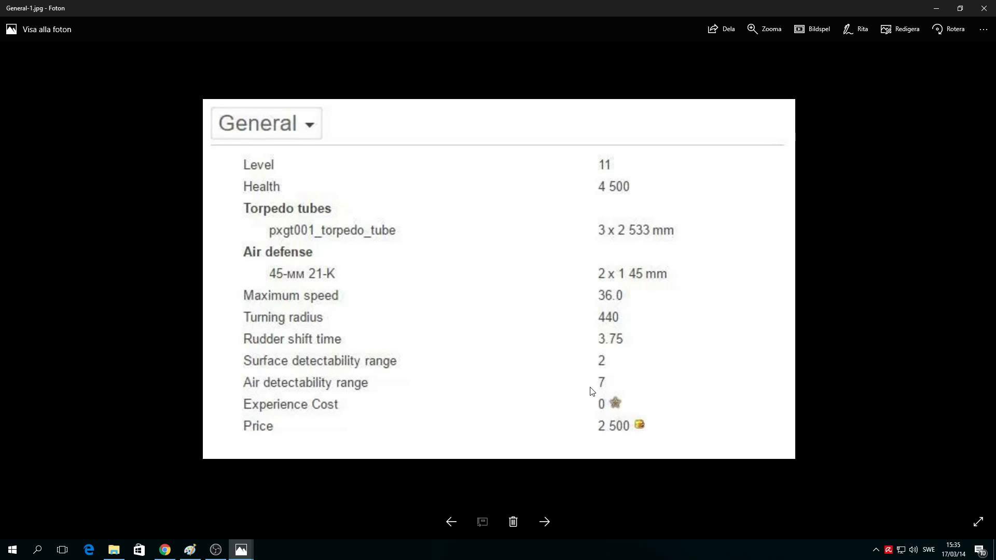
{"action": "mouse_move", "coordinate": [600, 387]}
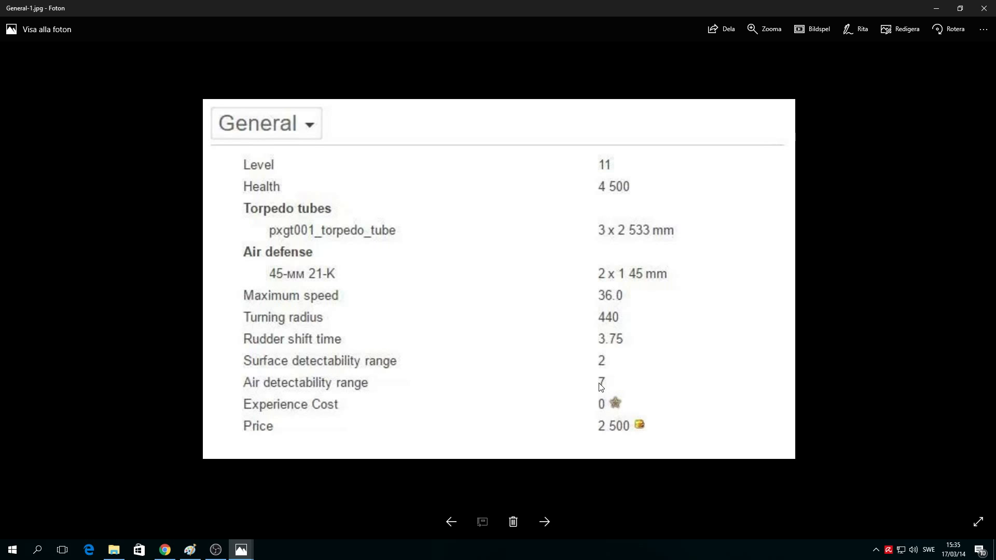
{"action": "mouse_move", "coordinate": [669, 382]}
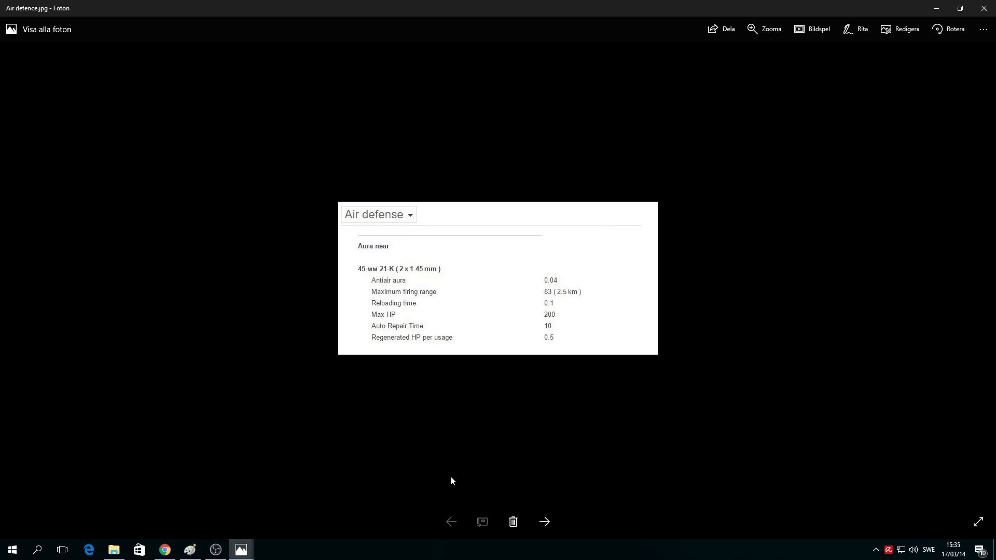
{"action": "mouse_move", "coordinate": [544, 290]}
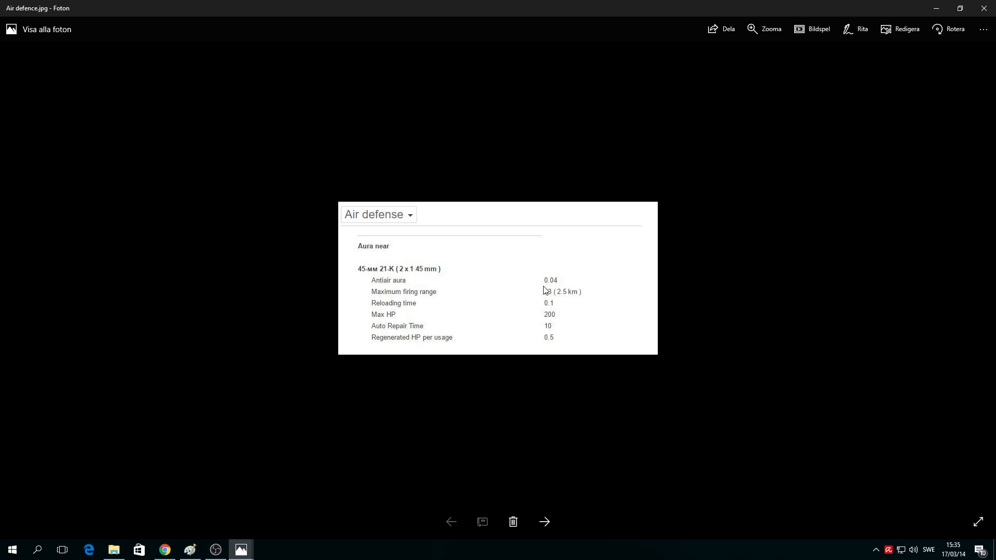
{"action": "mouse_move", "coordinate": [404, 304]}
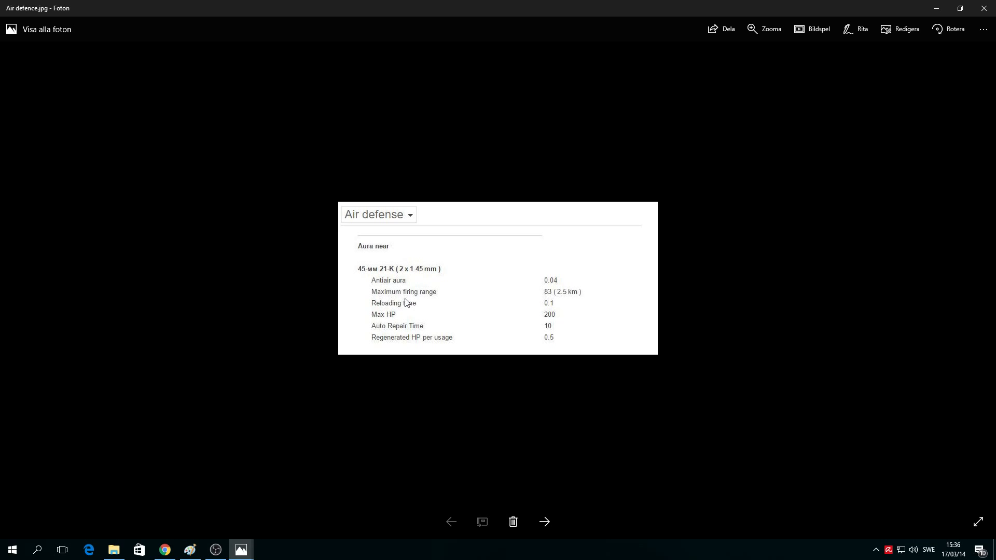
{"action": "mouse_move", "coordinate": [589, 300]}
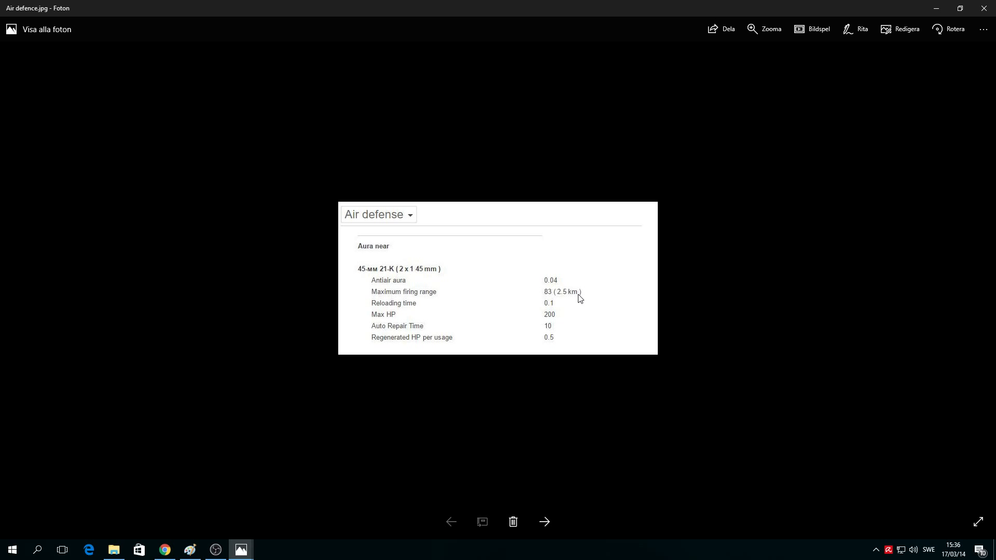
{"action": "mouse_move", "coordinate": [548, 317]}
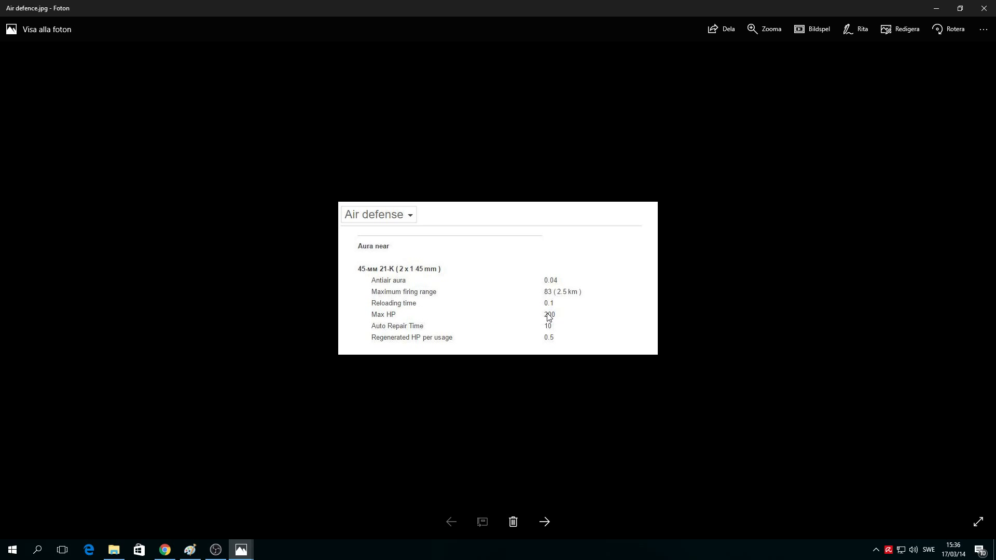
{"action": "mouse_move", "coordinate": [512, 318]}
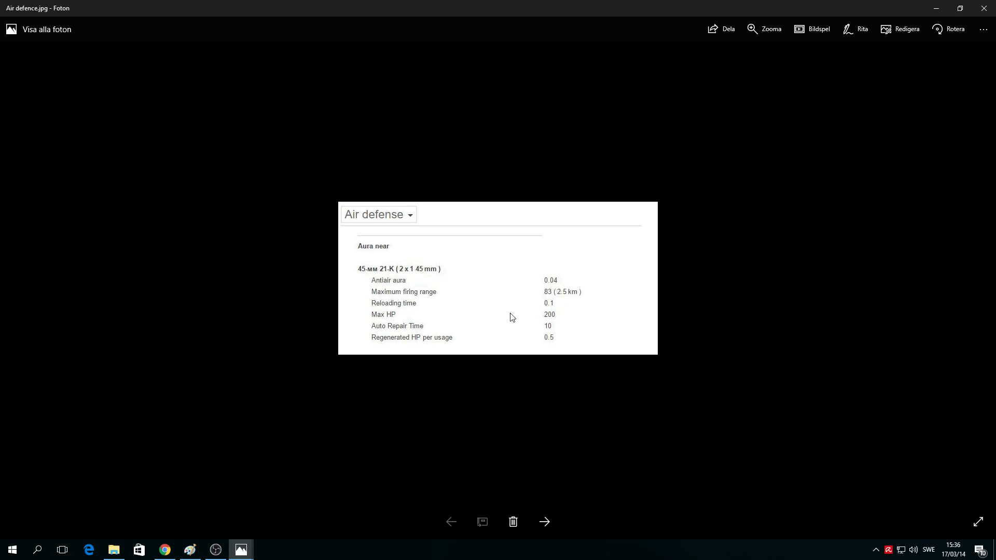
{"action": "mouse_move", "coordinate": [464, 330]}
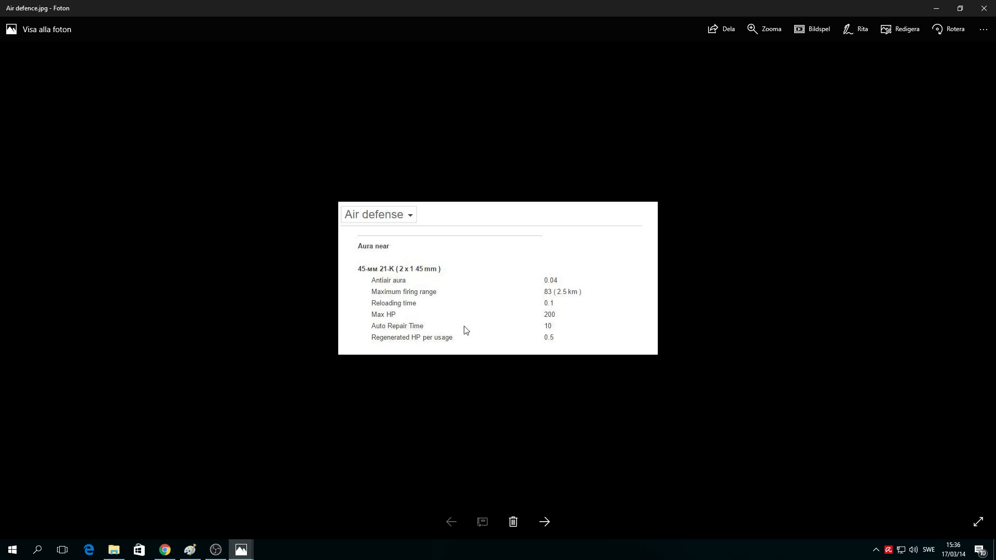
{"action": "mouse_move", "coordinate": [553, 324]}
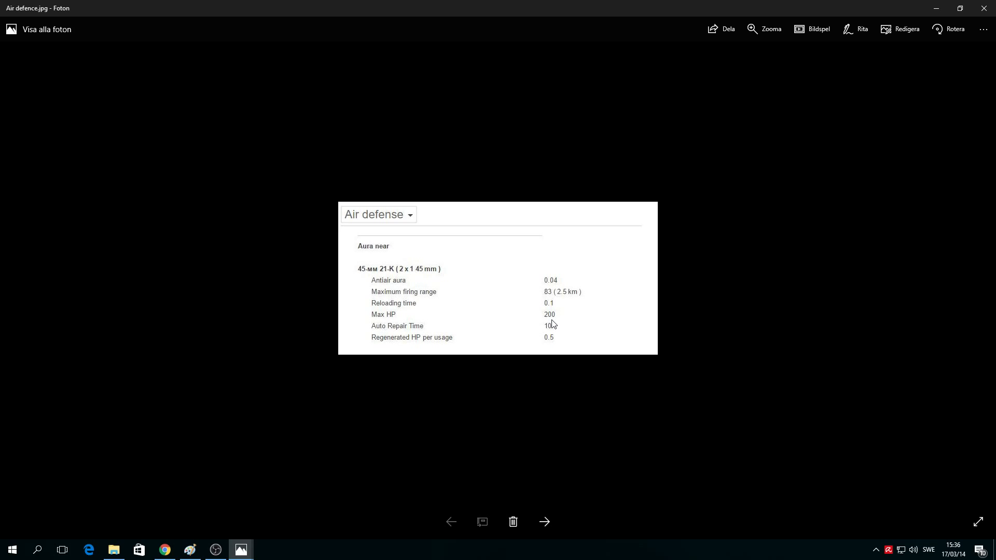
{"action": "mouse_move", "coordinate": [561, 333]}
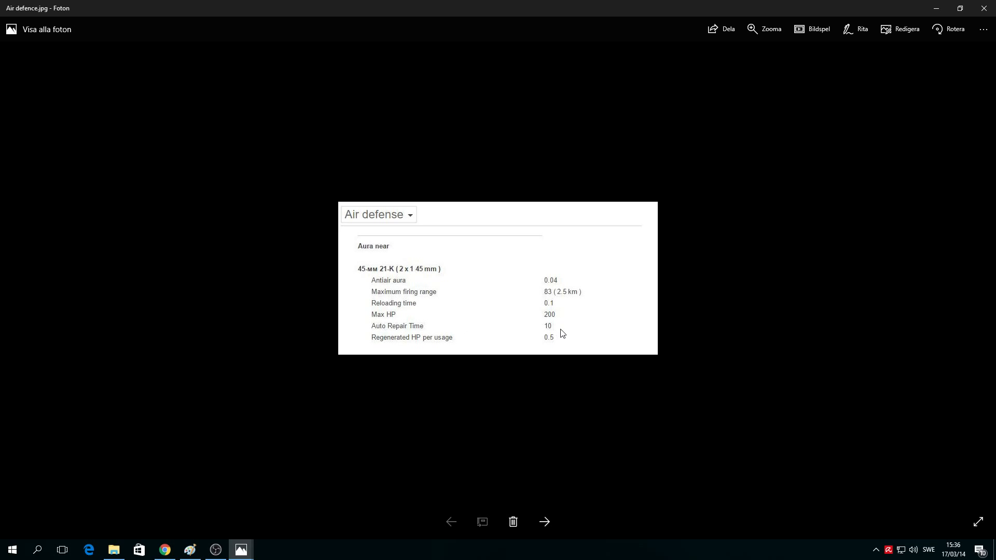
{"action": "mouse_move", "coordinate": [375, 352]}
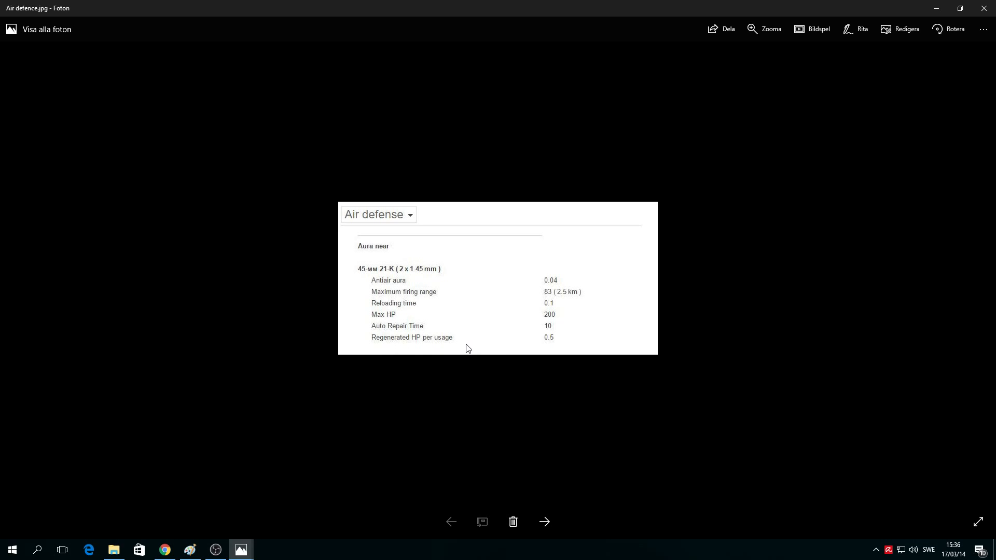
{"action": "mouse_move", "coordinate": [516, 278]}
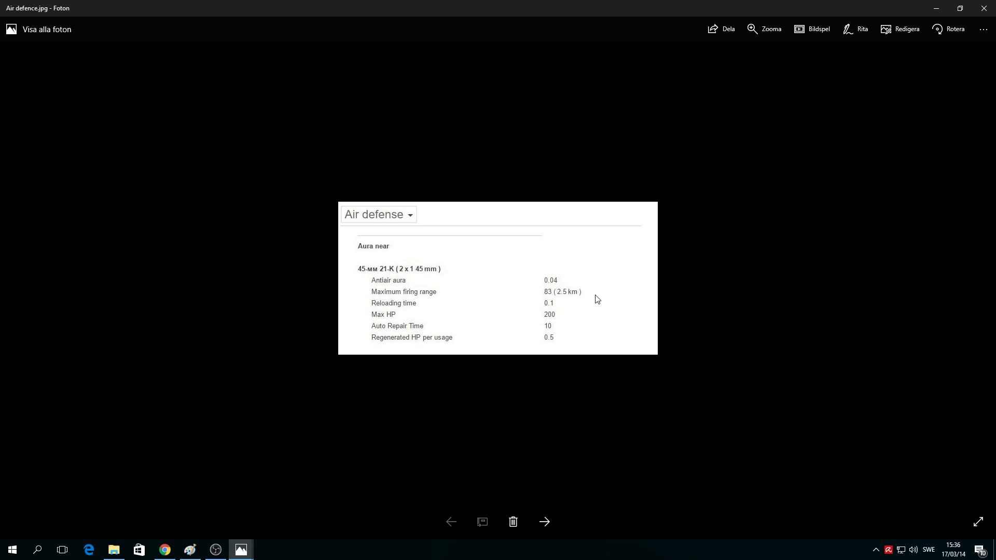
{"action": "mouse_move", "coordinate": [405, 324]}
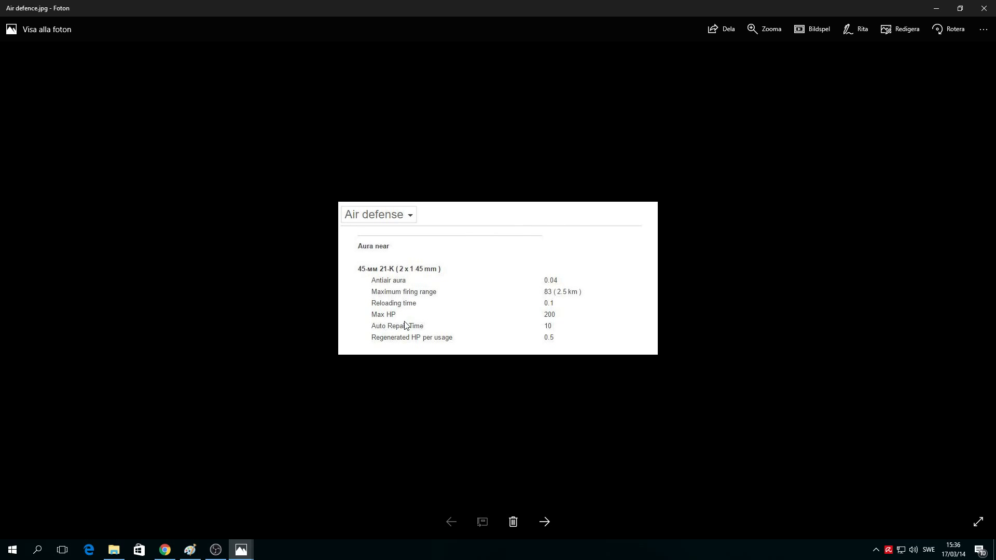
{"action": "mouse_move", "coordinate": [574, 296]}
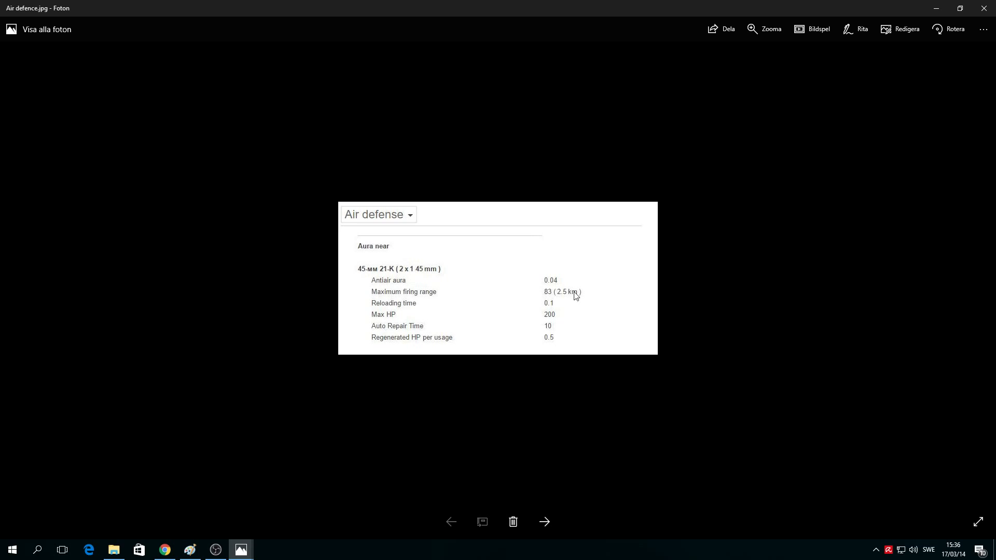
{"action": "mouse_move", "coordinate": [580, 457]}
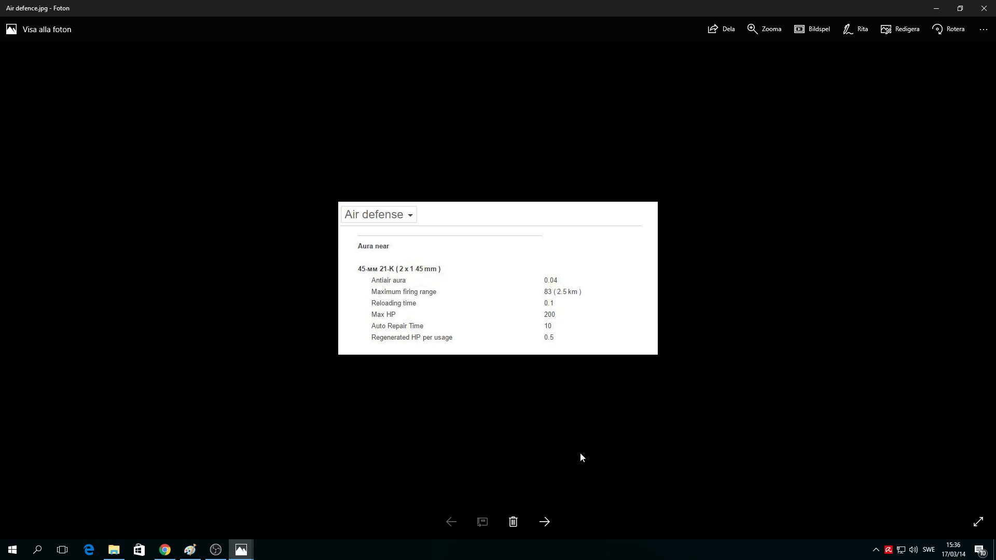
- Advance to General-1.jpg, the submarine's general stats table
{"action": "left_click", "coordinate": [544, 522]}
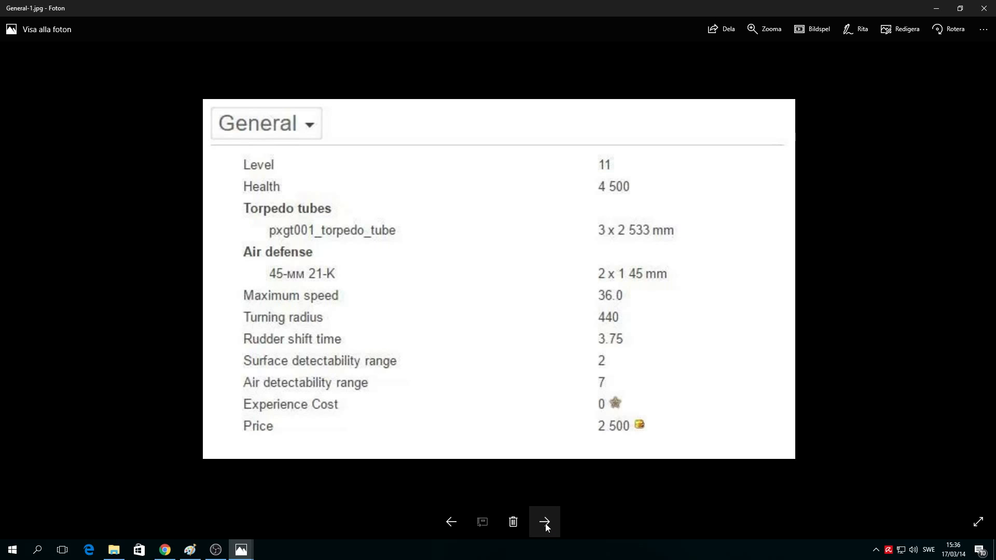
- Advance to General-torps.jpg with the 53-38 torpedo and launch sector stats
{"action": "left_click", "coordinate": [544, 521]}
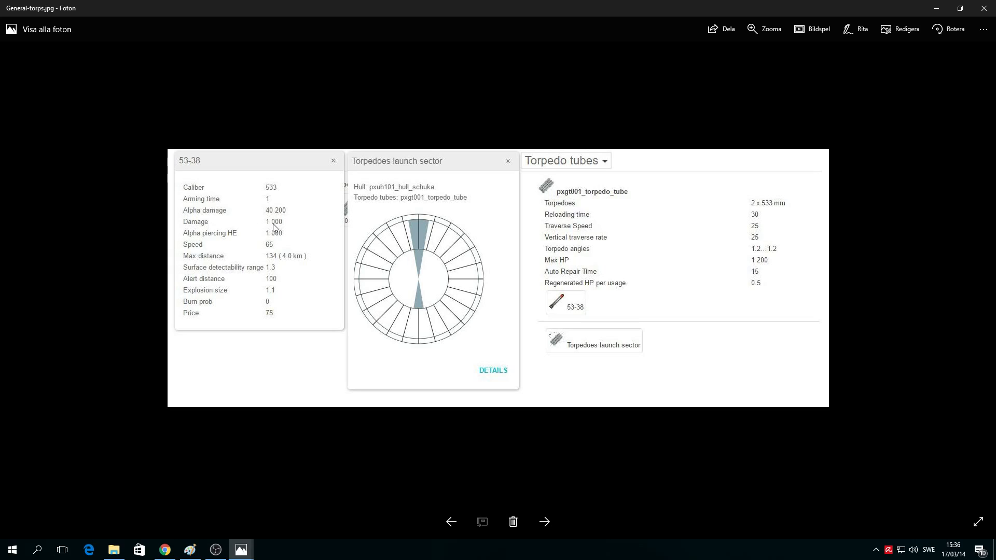
{"action": "mouse_move", "coordinate": [272, 221]}
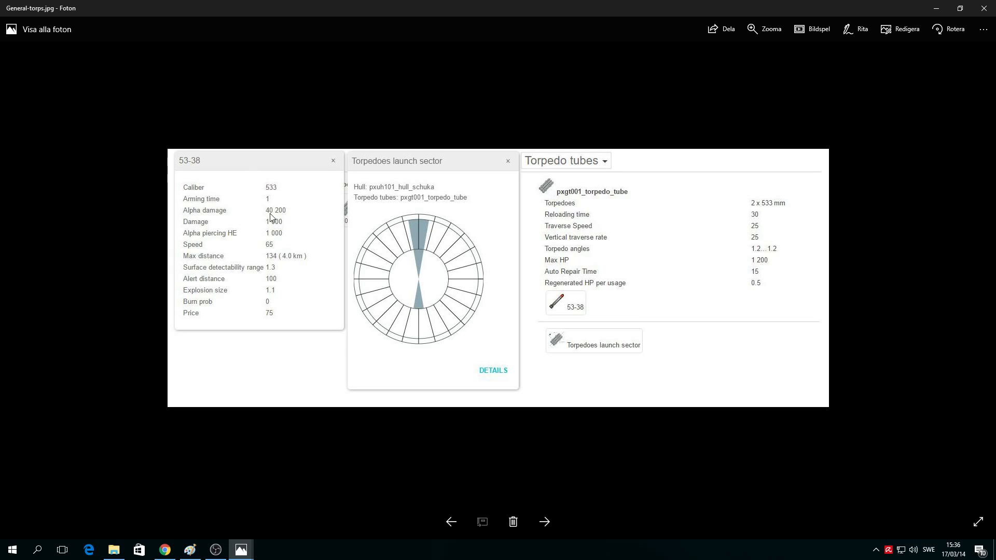
{"action": "mouse_move", "coordinate": [270, 217]}
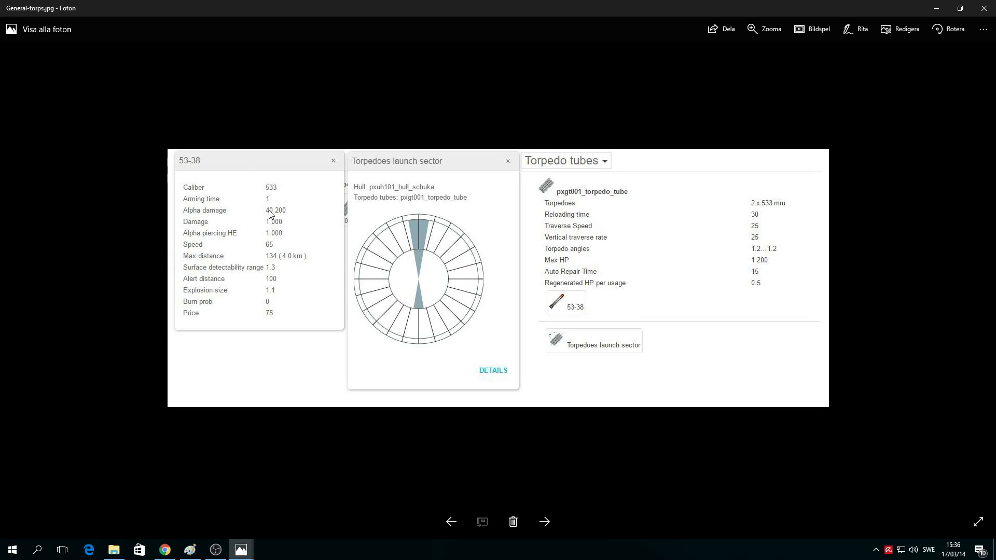
{"action": "mouse_move", "coordinate": [285, 217]}
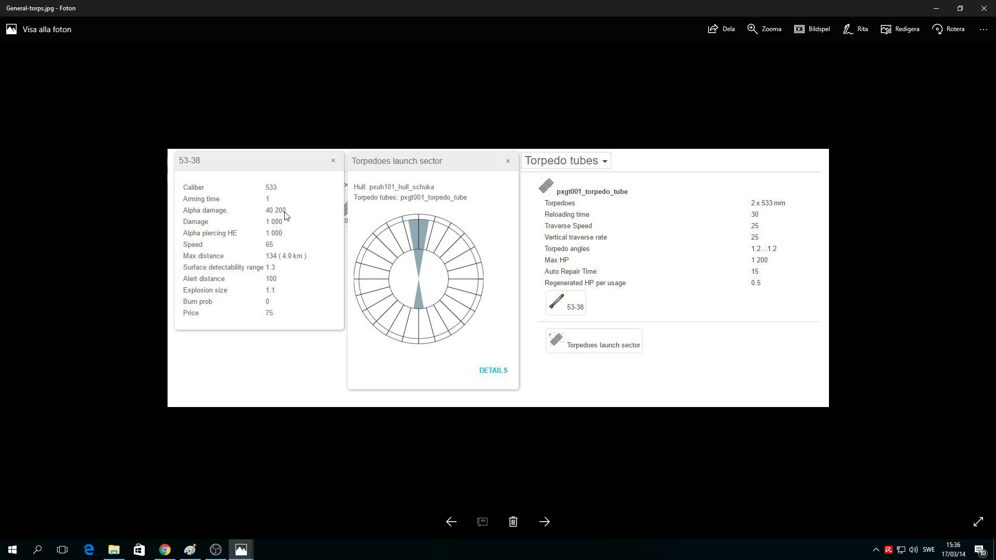
{"action": "mouse_move", "coordinate": [265, 211]}
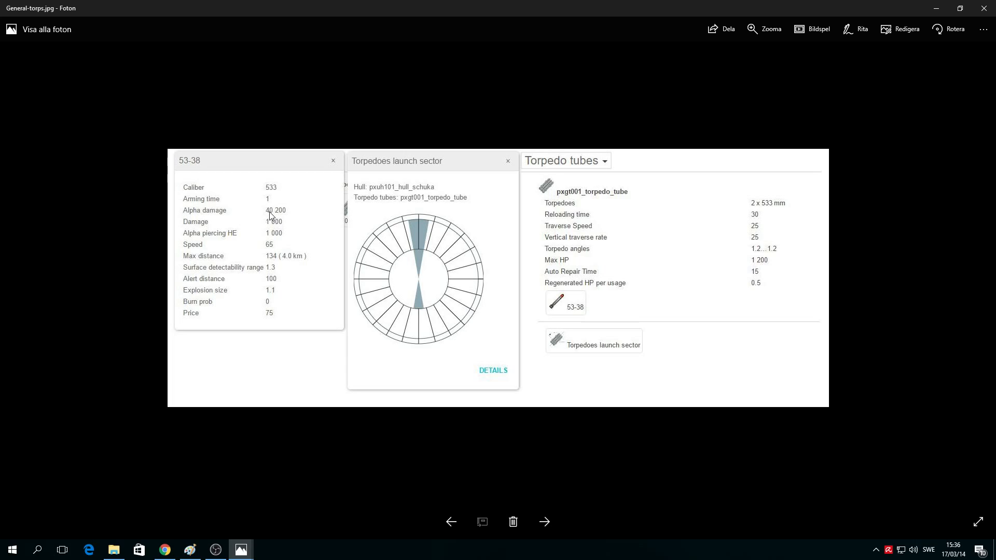
{"action": "mouse_move", "coordinate": [300, 209]}
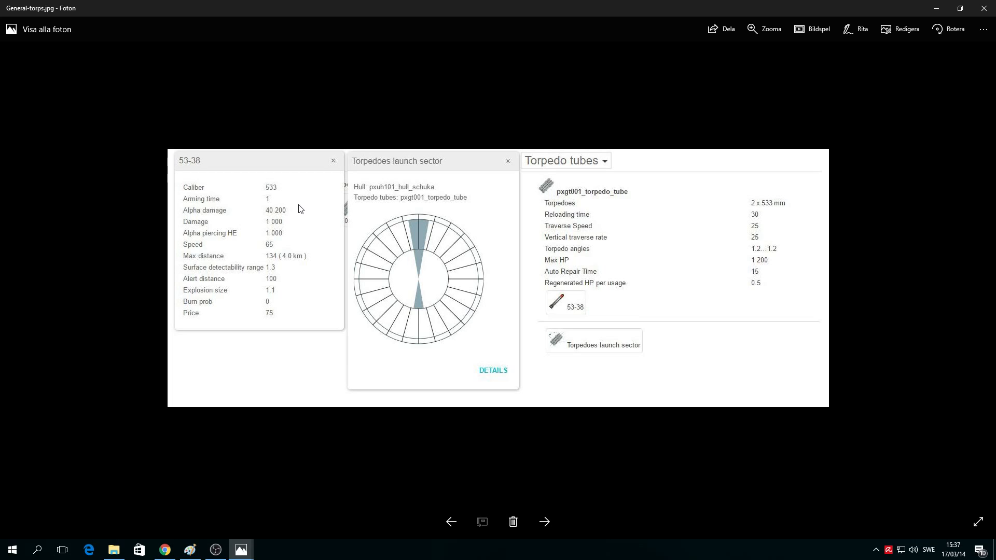
{"action": "mouse_move", "coordinate": [297, 223]}
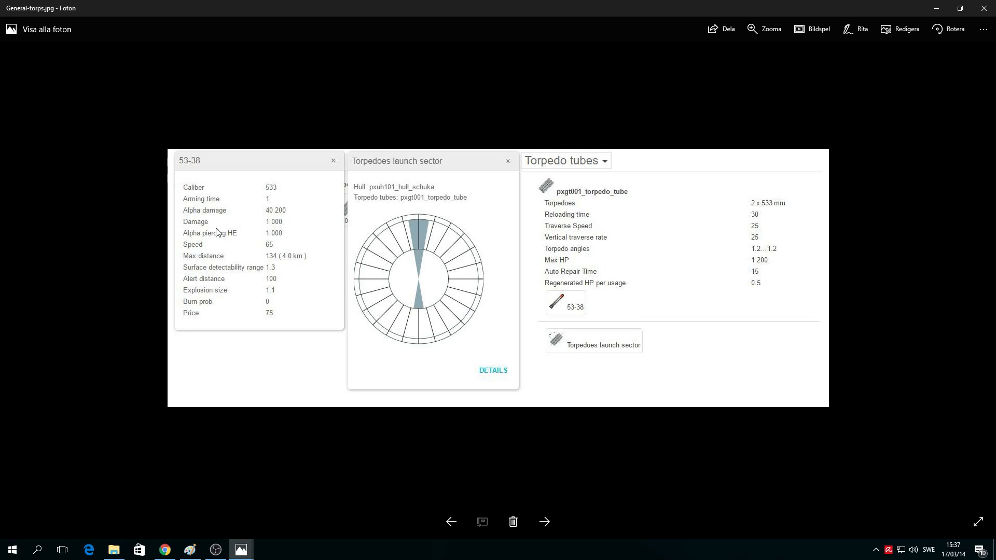
{"action": "mouse_move", "coordinate": [189, 239]}
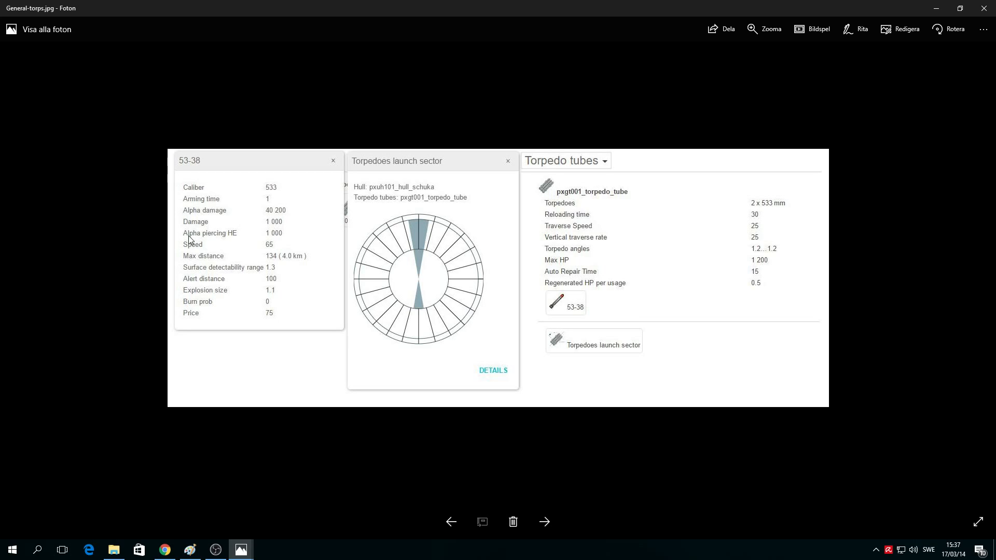
{"action": "mouse_move", "coordinate": [242, 247]}
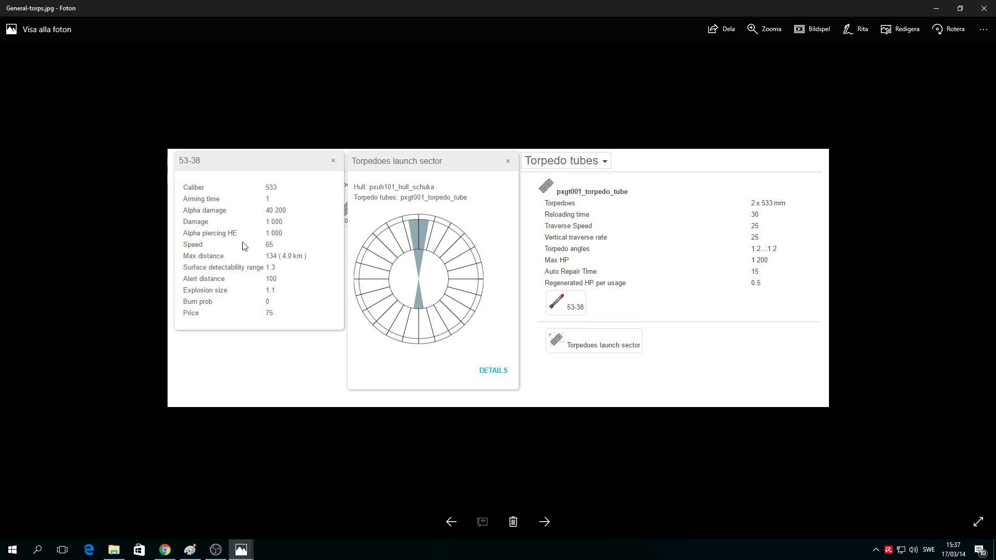
{"action": "mouse_move", "coordinate": [279, 249]}
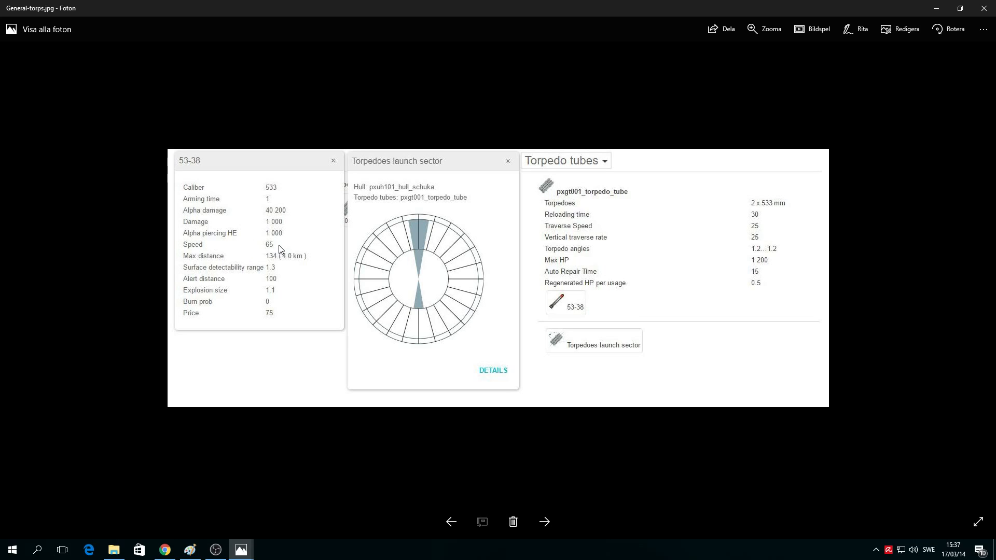
{"action": "mouse_move", "coordinate": [281, 250]}
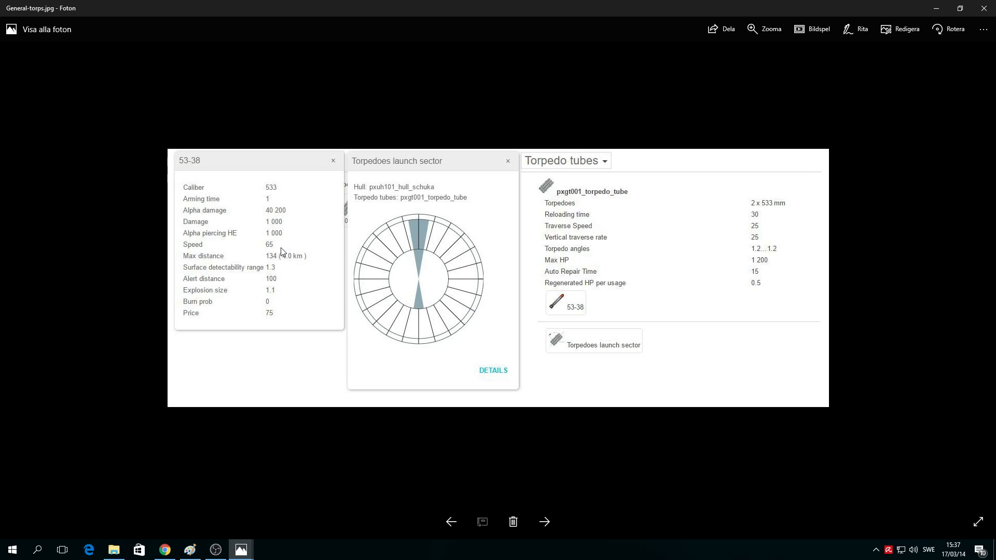
{"action": "mouse_move", "coordinate": [262, 263]}
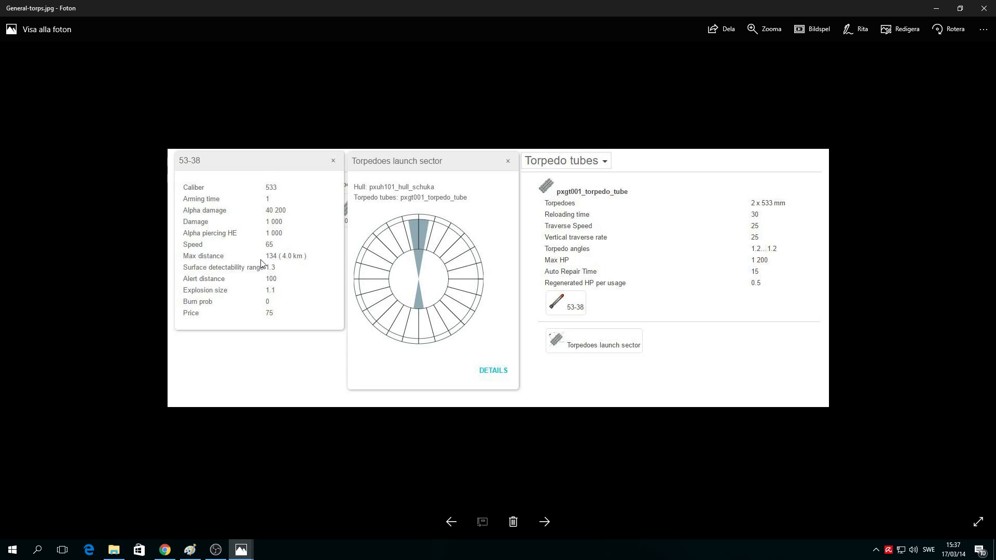
{"action": "mouse_move", "coordinate": [301, 267]}
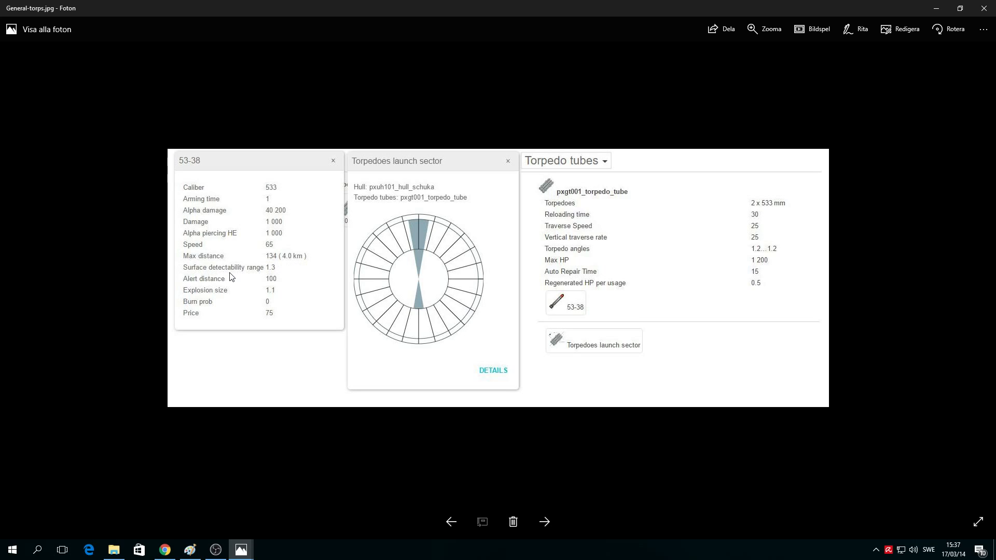
{"action": "mouse_move", "coordinate": [268, 268]}
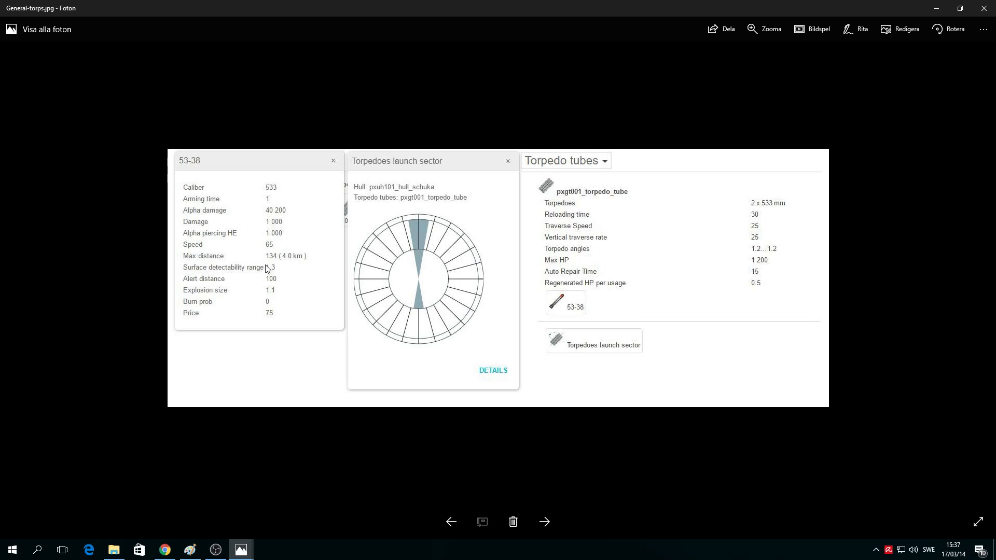
{"action": "mouse_move", "coordinate": [284, 279]}
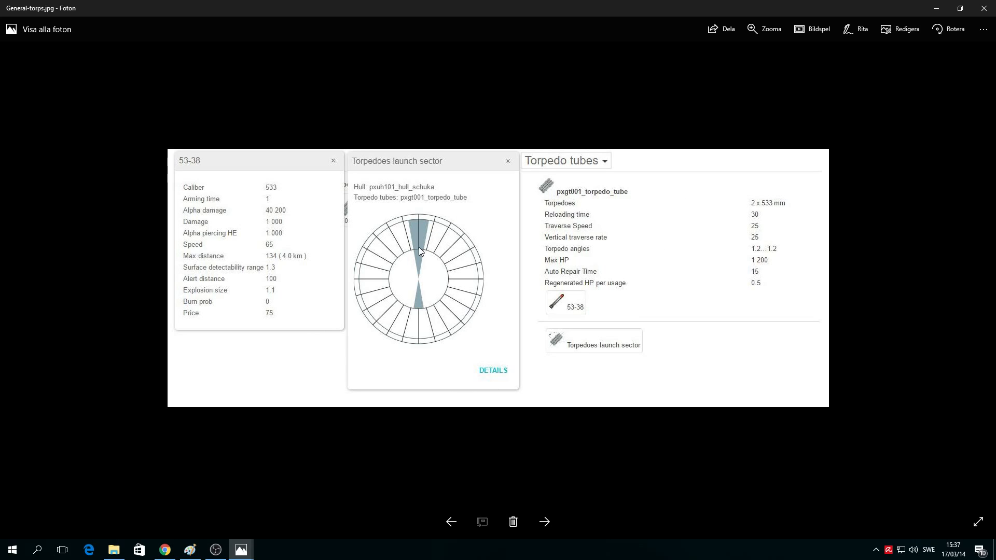
{"action": "mouse_move", "coordinate": [426, 232]}
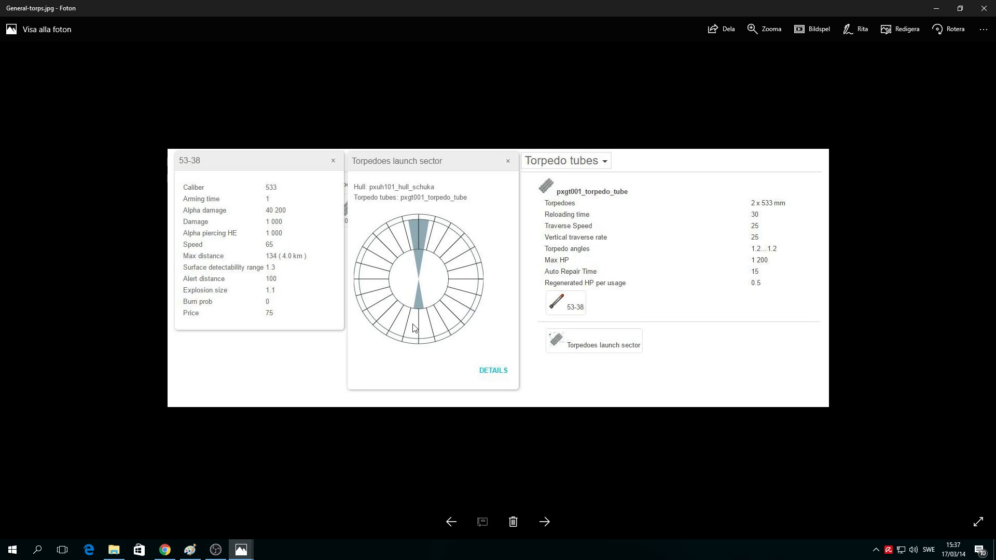
{"action": "mouse_move", "coordinate": [442, 274]}
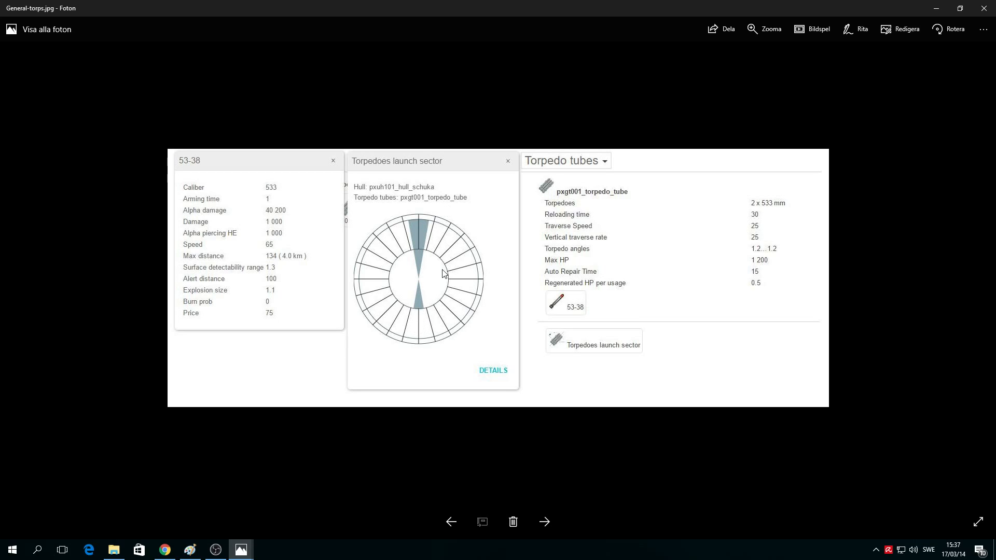
{"action": "mouse_move", "coordinate": [480, 290]}
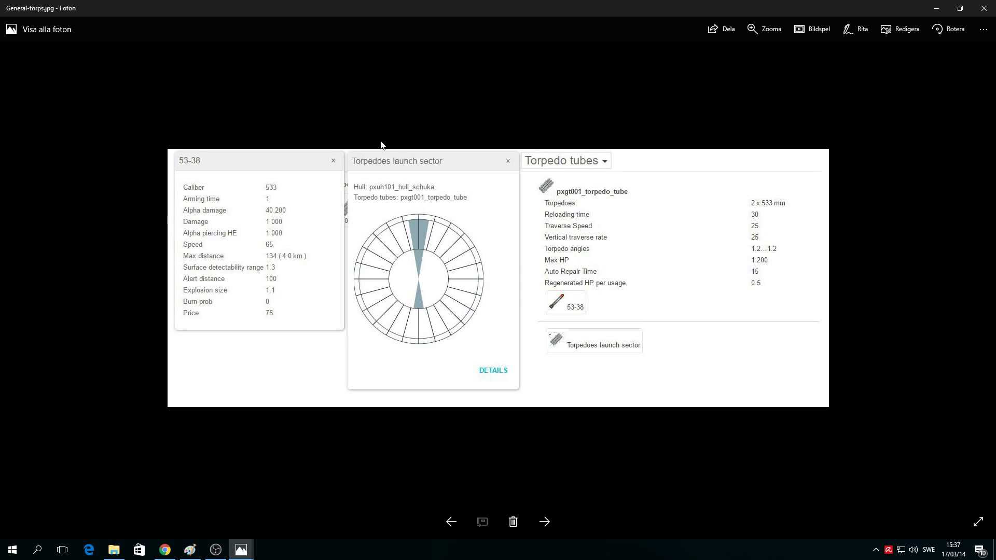
{"action": "mouse_move", "coordinate": [442, 228]}
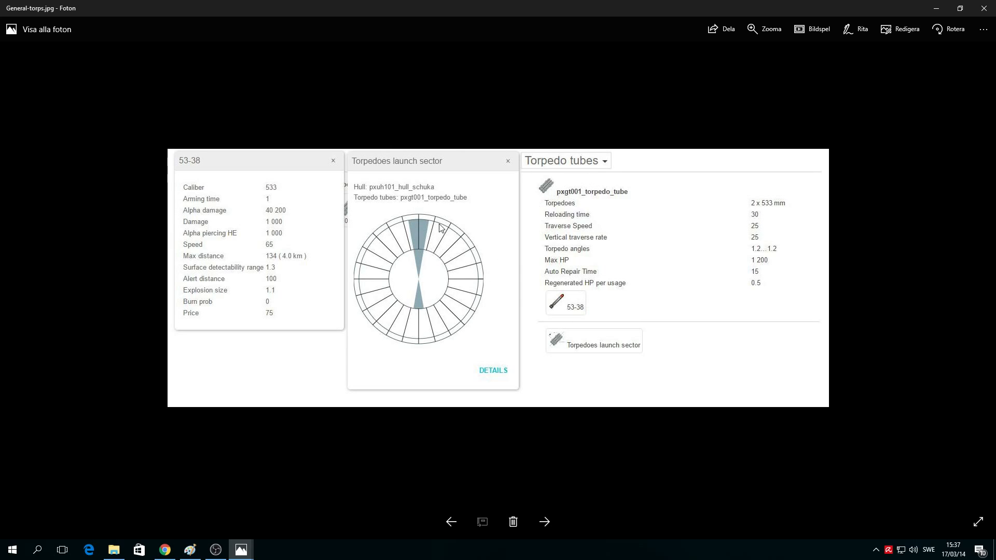
{"action": "mouse_move", "coordinate": [553, 222]}
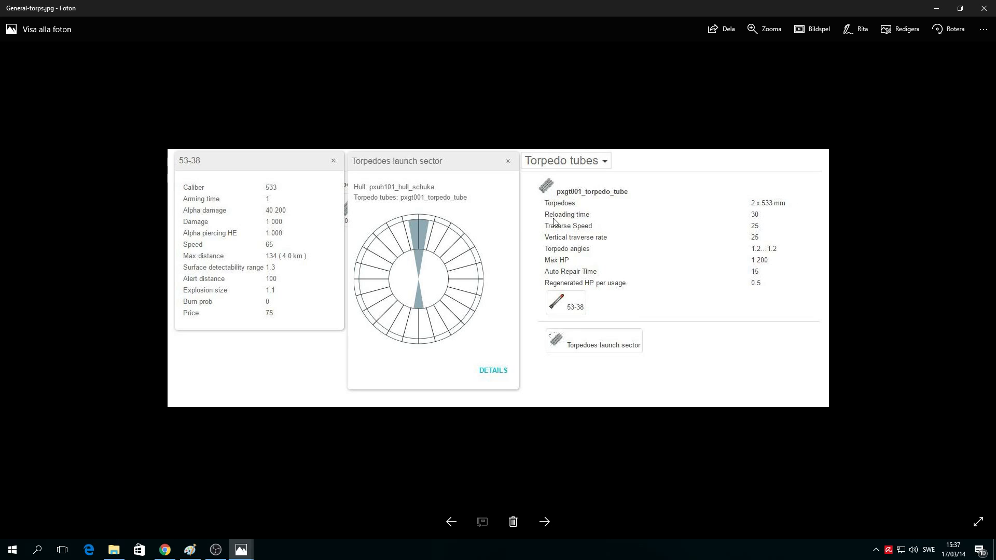
{"action": "mouse_move", "coordinate": [561, 233]}
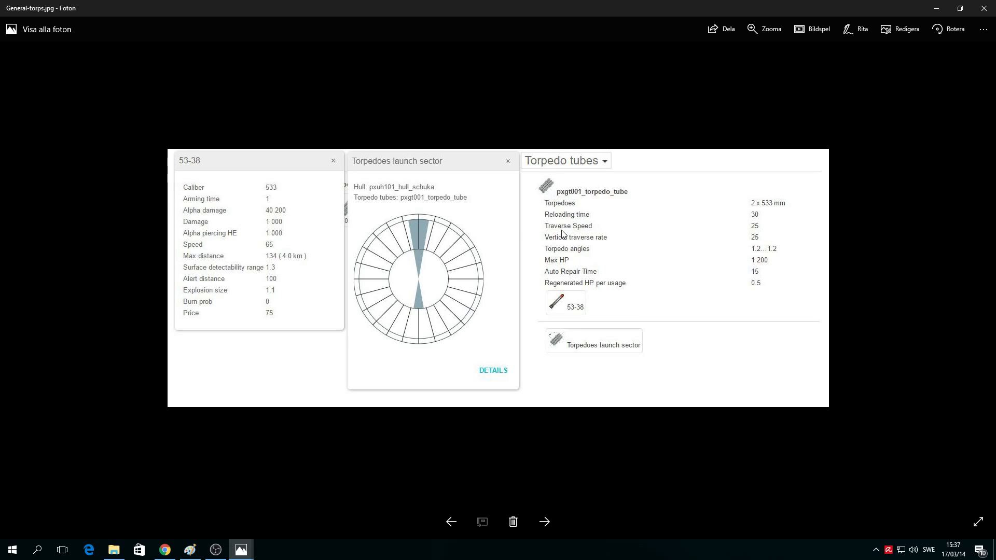
{"action": "mouse_move", "coordinate": [764, 233]}
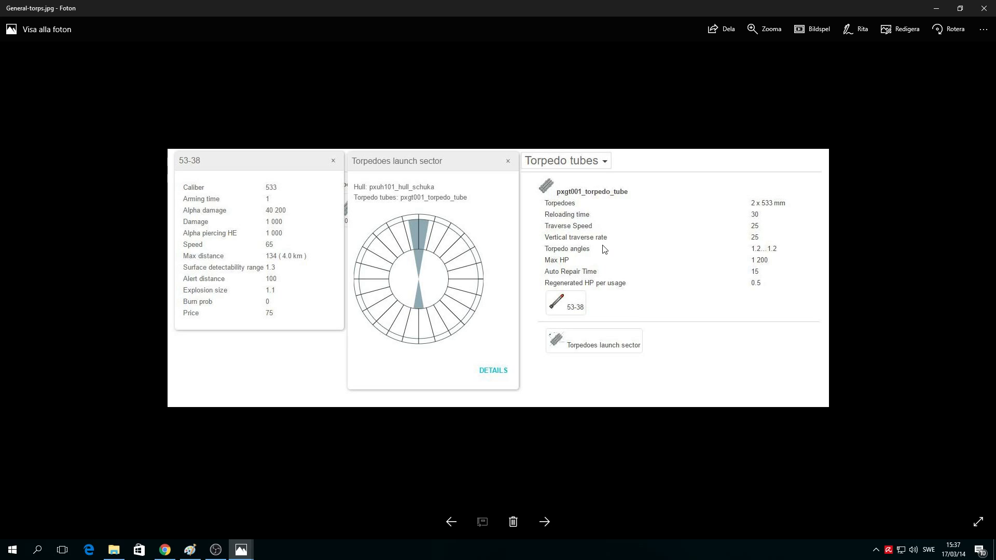
{"action": "mouse_move", "coordinate": [560, 257]}
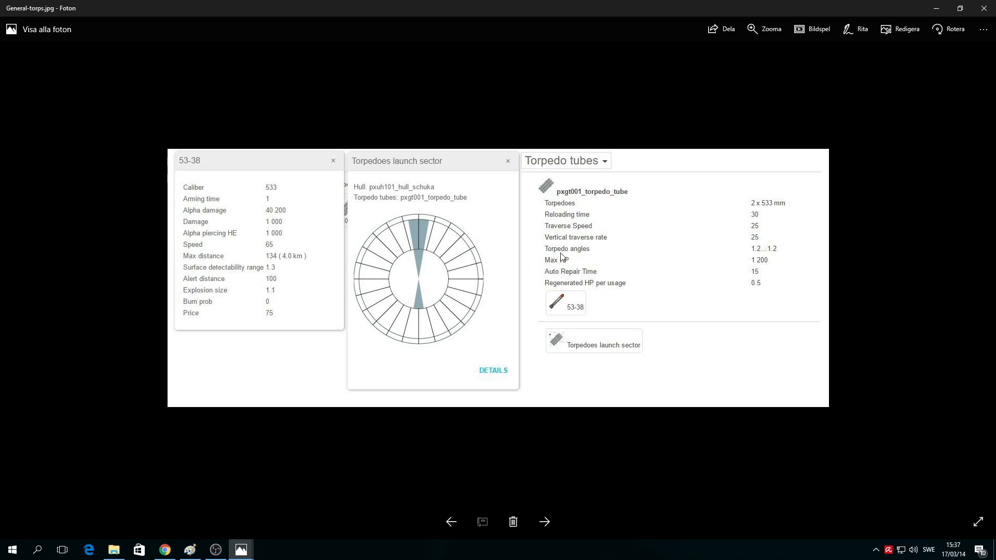
{"action": "mouse_move", "coordinate": [773, 260]}
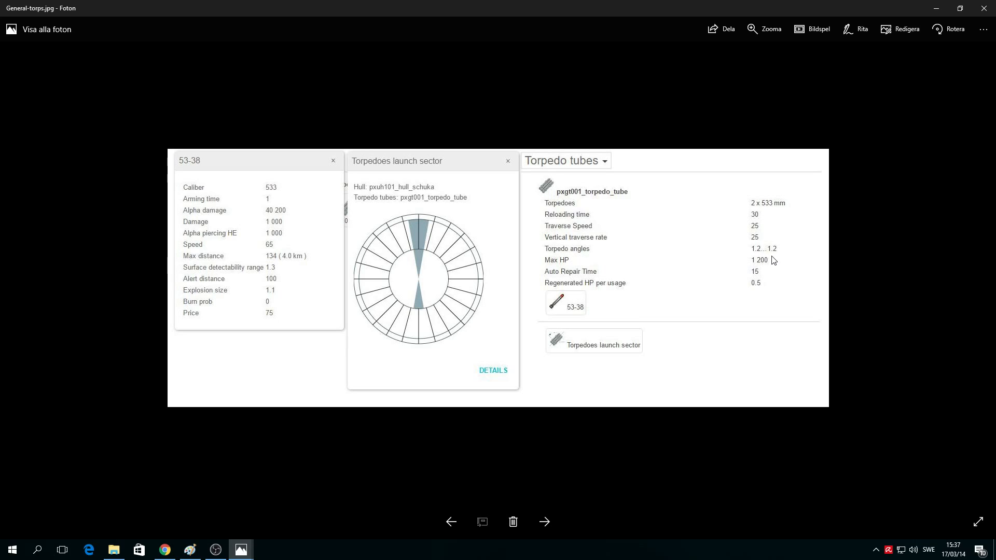
{"action": "mouse_move", "coordinate": [609, 271]}
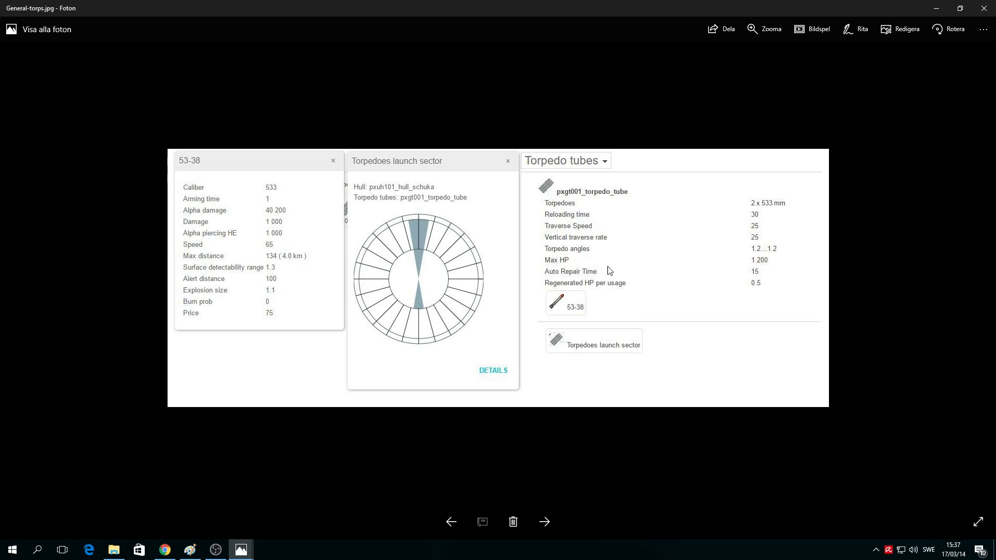
{"action": "mouse_move", "coordinate": [759, 272]}
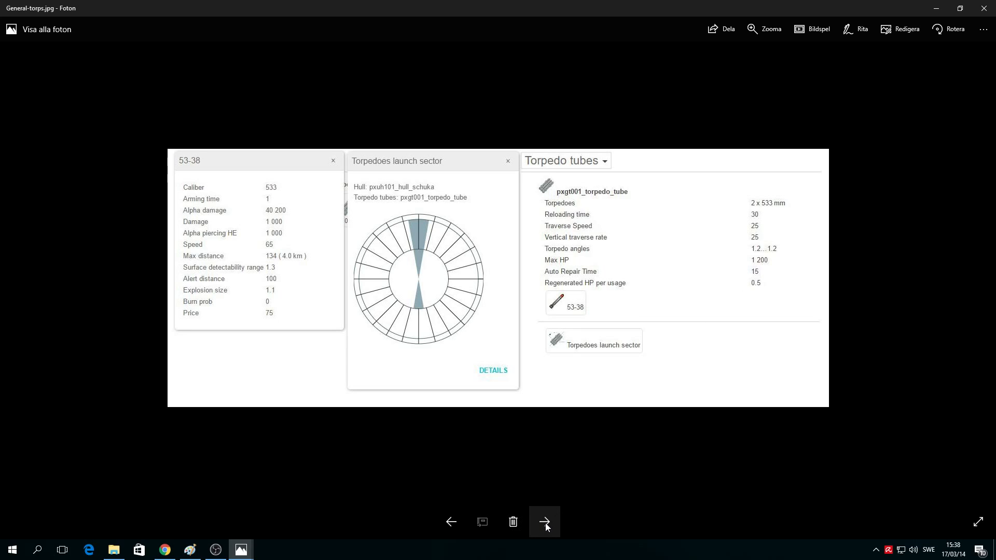
- Step through the Hull stats and article images to reach submarine-p1.jpg, the first 3D render
{"action": "left_click", "coordinate": [543, 522]}
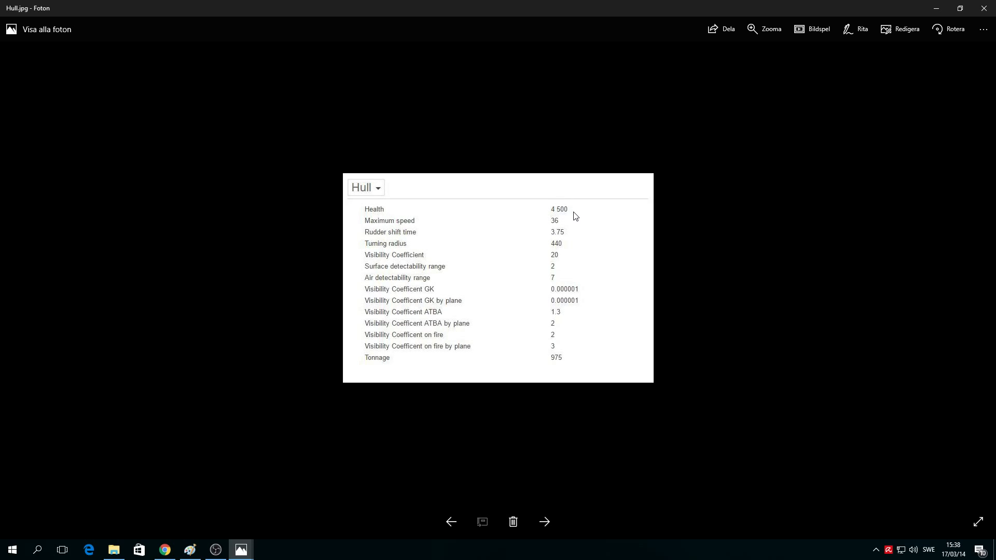
{"action": "mouse_move", "coordinate": [586, 212]}
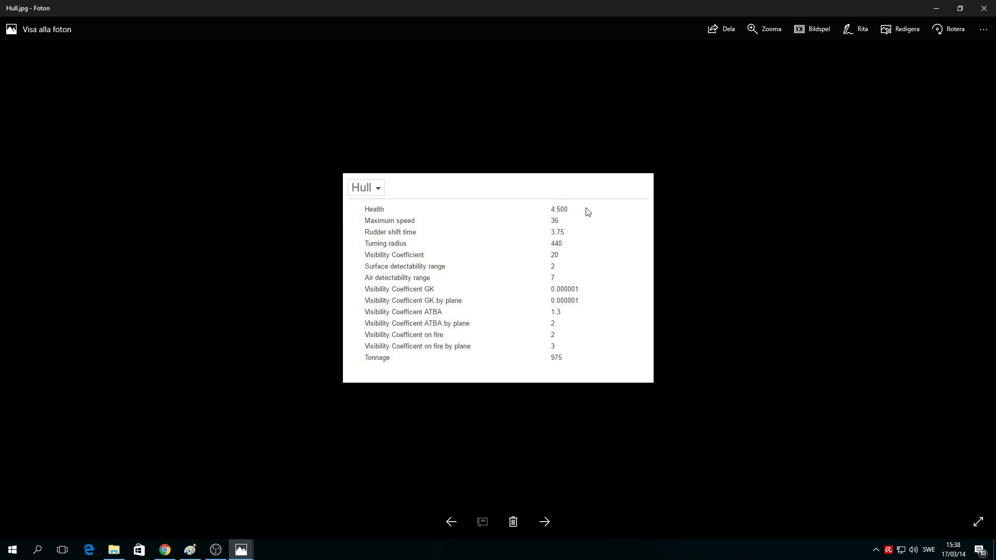
{"action": "mouse_move", "coordinate": [440, 243]}
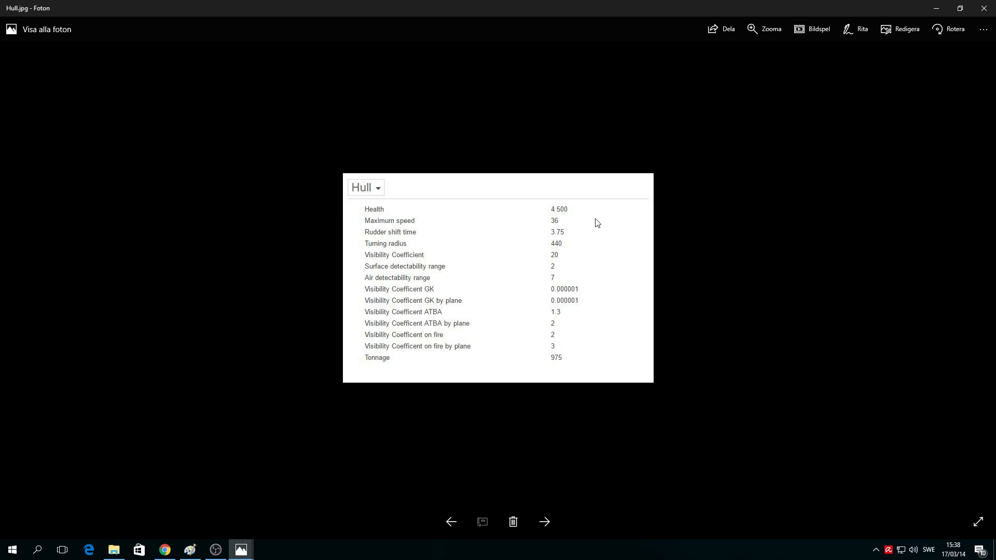
{"action": "mouse_move", "coordinate": [420, 262]}
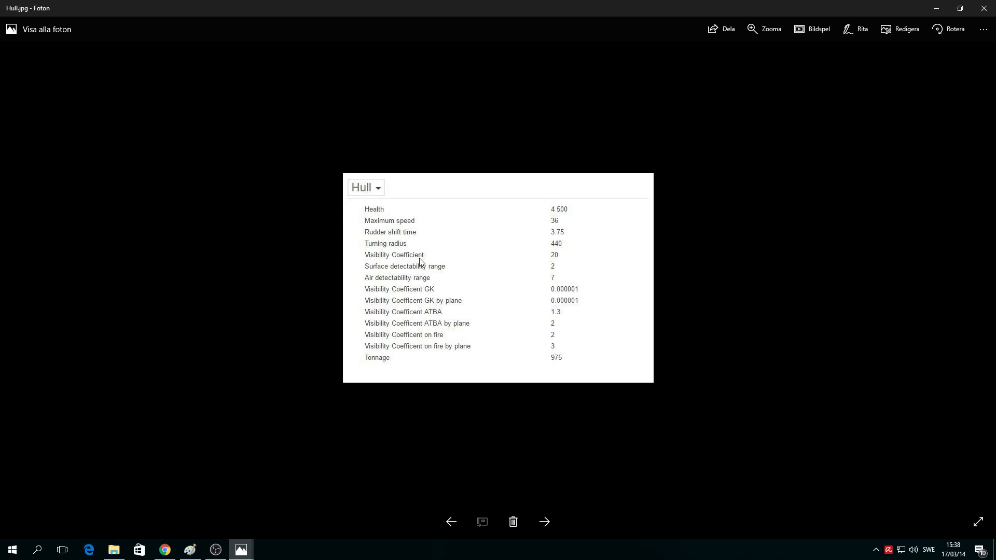
{"action": "mouse_move", "coordinate": [595, 275]}
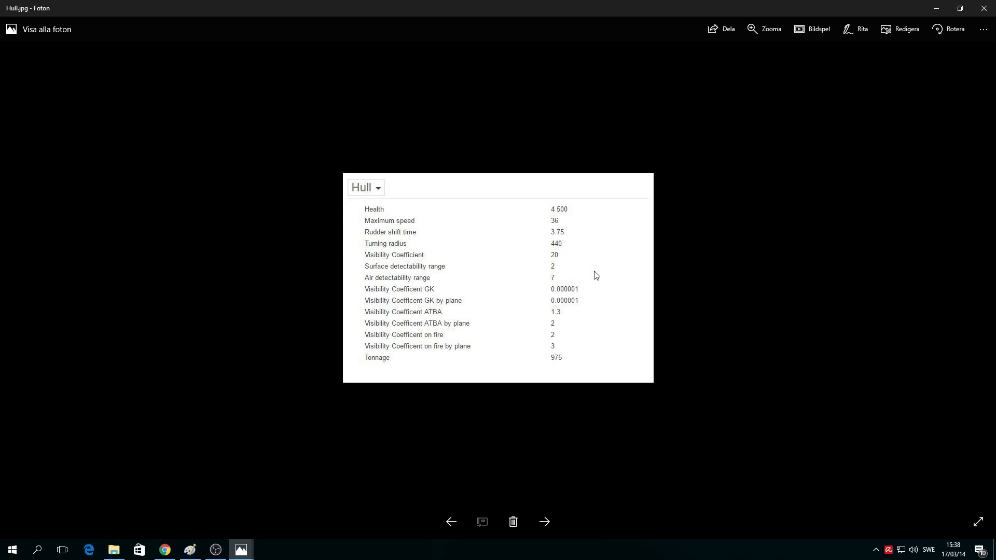
{"action": "mouse_move", "coordinate": [482, 273]}
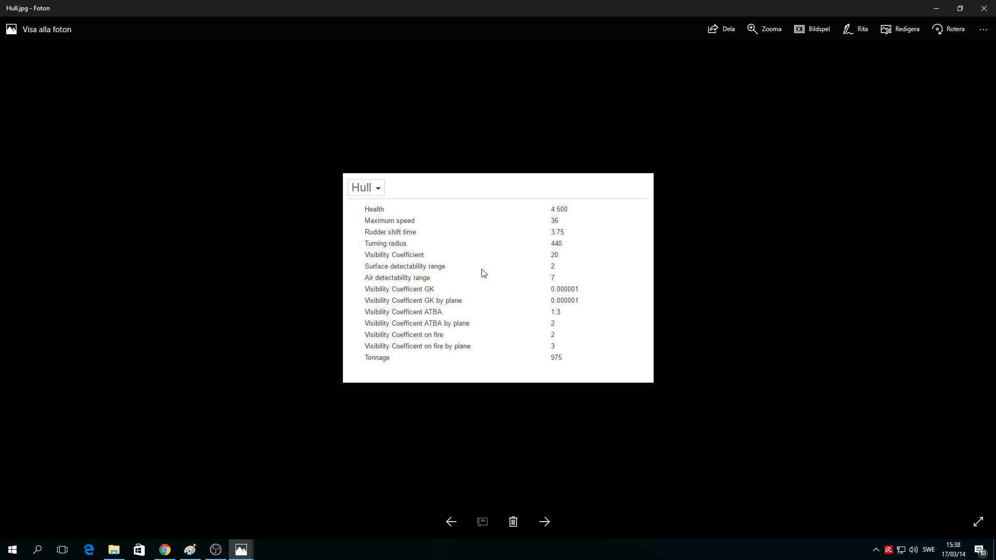
{"action": "mouse_move", "coordinate": [423, 287]}
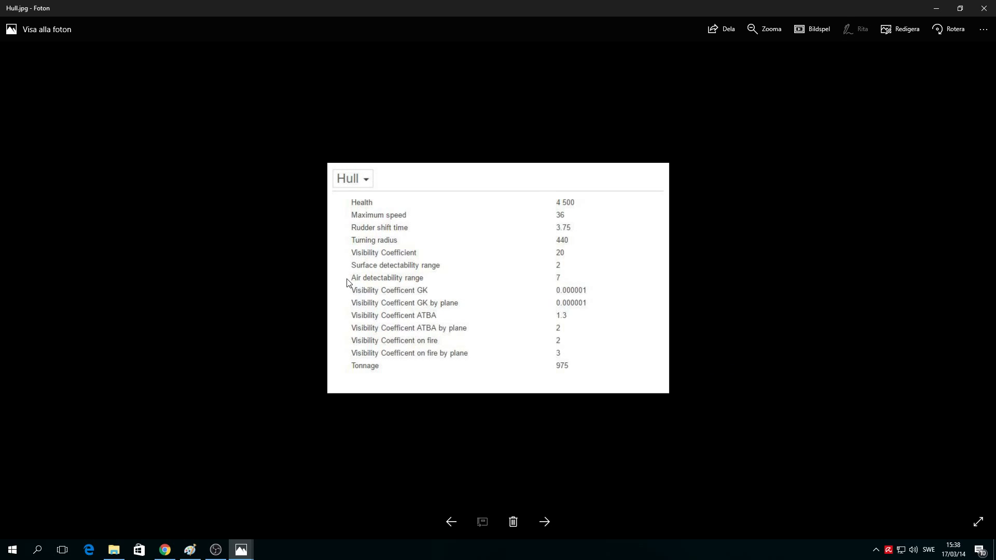
{"action": "mouse_move", "coordinate": [541, 490]}
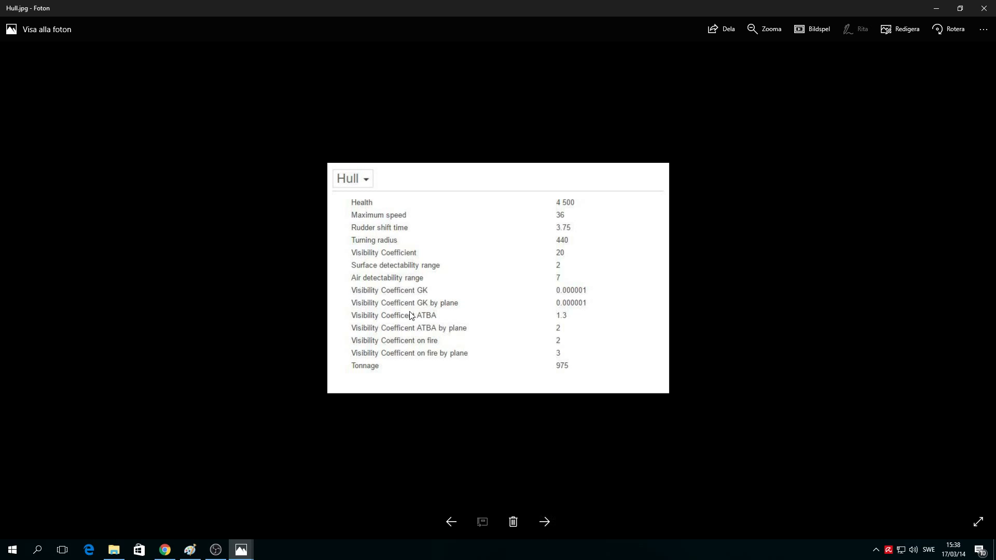
{"action": "mouse_move", "coordinate": [353, 284]}
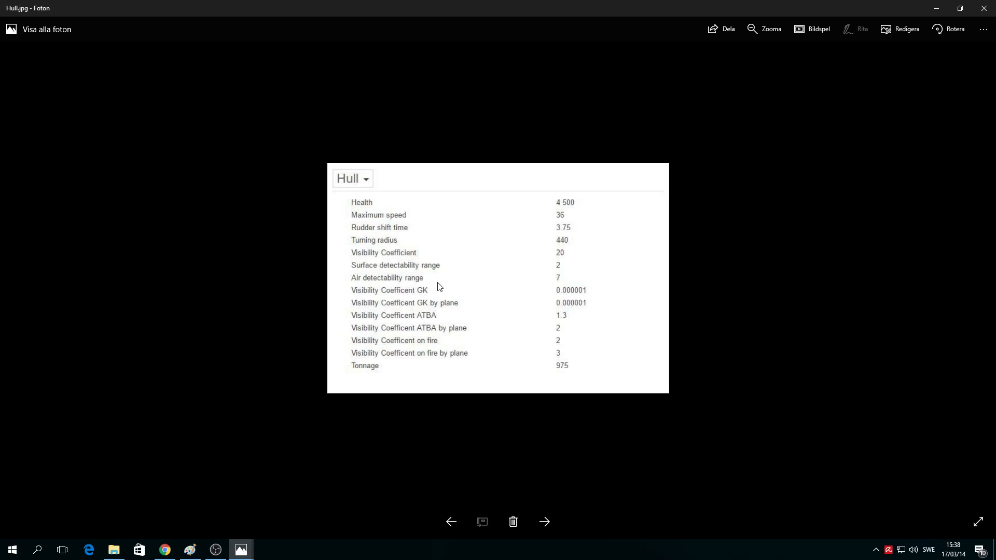
{"action": "left_click", "coordinate": [544, 521]}
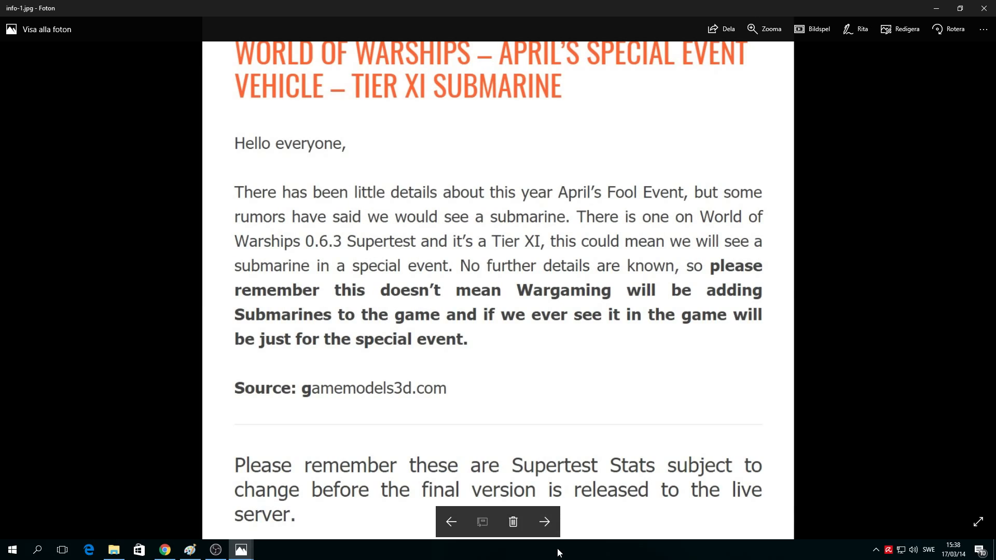
{"action": "left_click", "coordinate": [543, 522]}
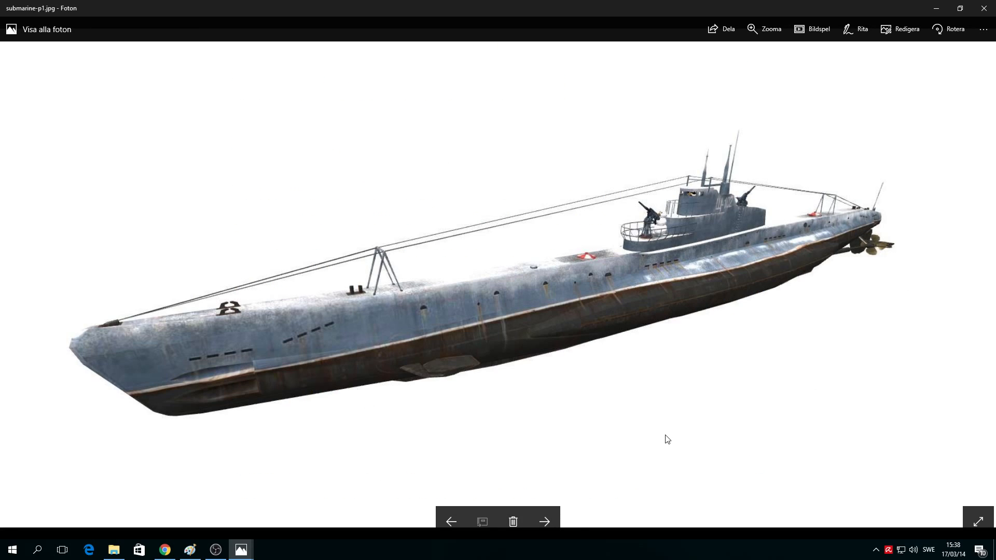
{"action": "mouse_move", "coordinate": [759, 427]}
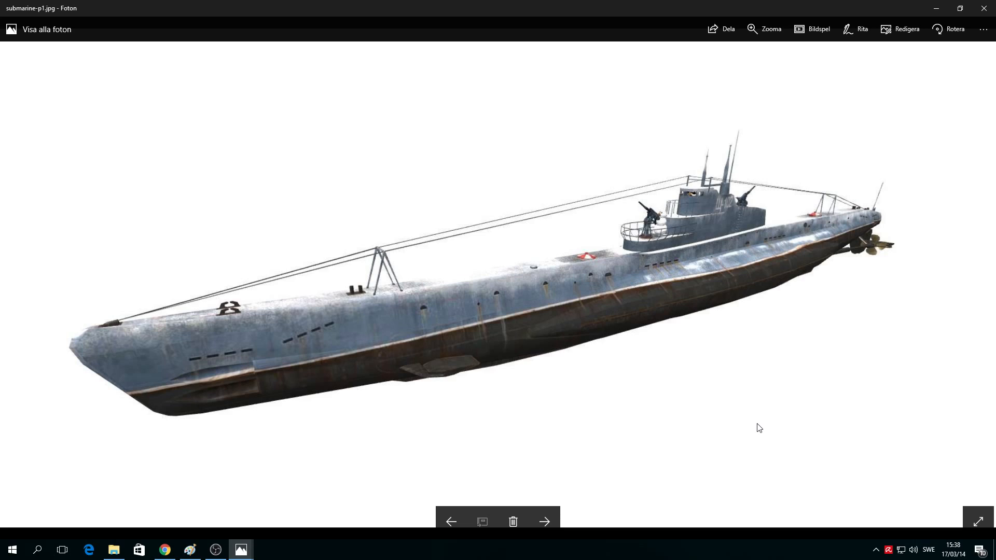
{"action": "mouse_move", "coordinate": [737, 436]}
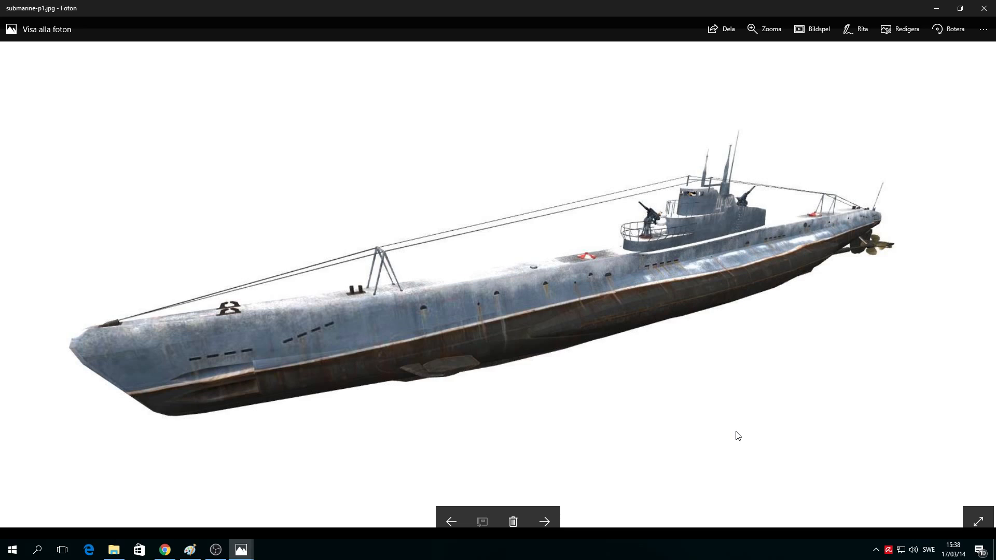
{"action": "mouse_move", "coordinate": [771, 442]}
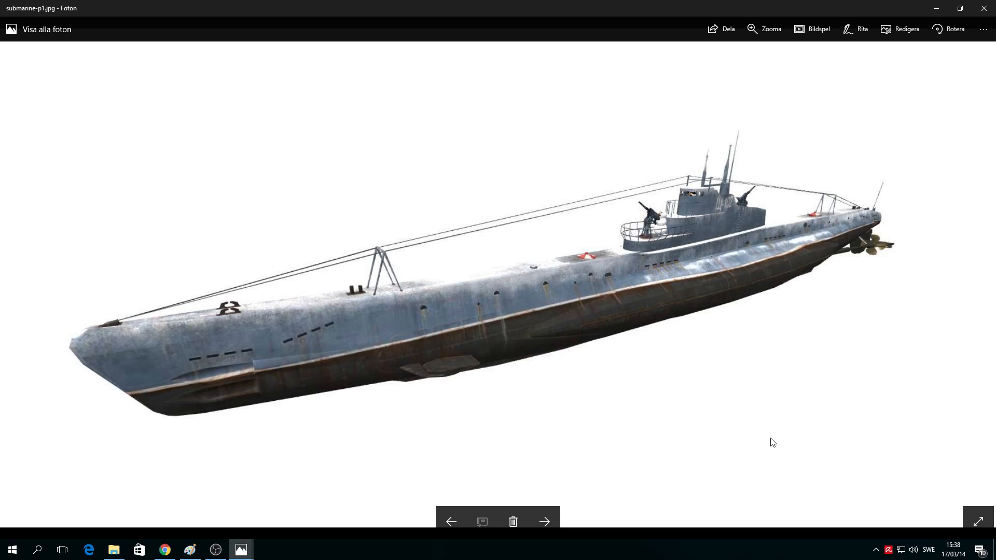
{"action": "mouse_move", "coordinate": [667, 208]}
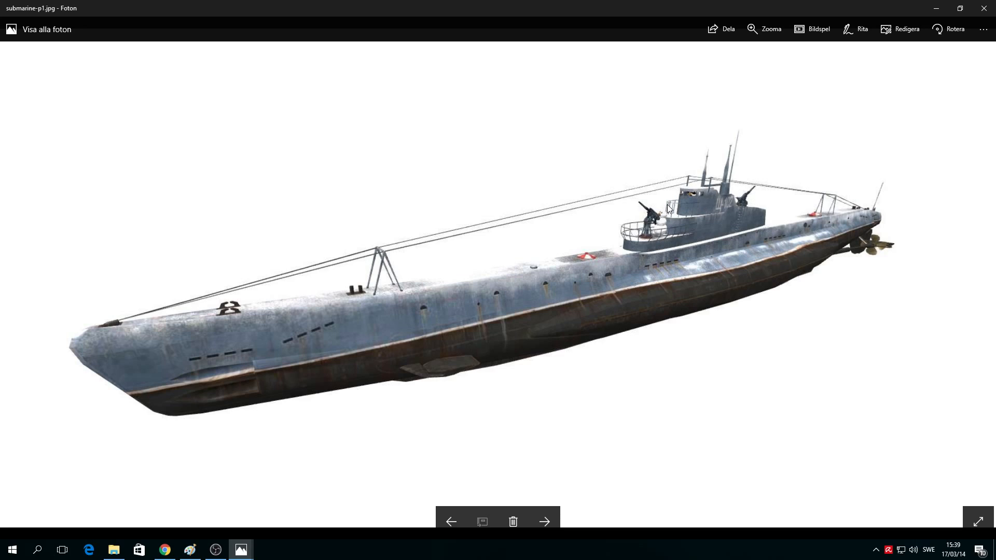
{"action": "mouse_move", "coordinate": [764, 218]}
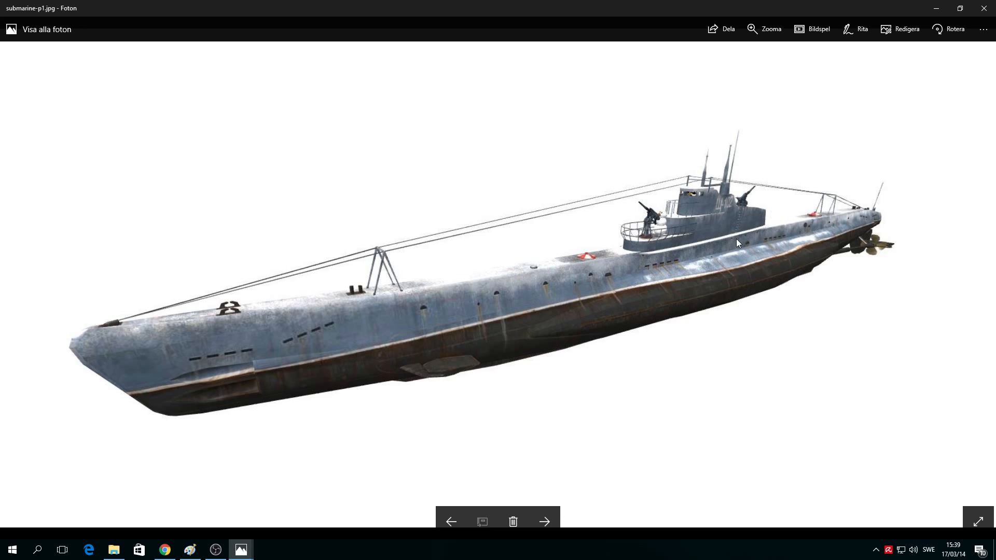
{"action": "mouse_move", "coordinate": [682, 236]}
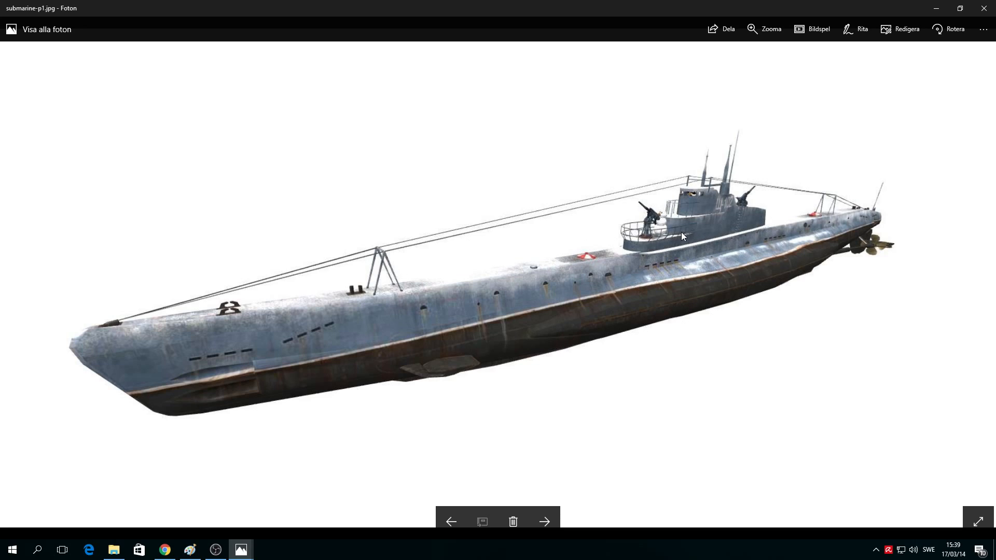
{"action": "mouse_move", "coordinate": [602, 316]}
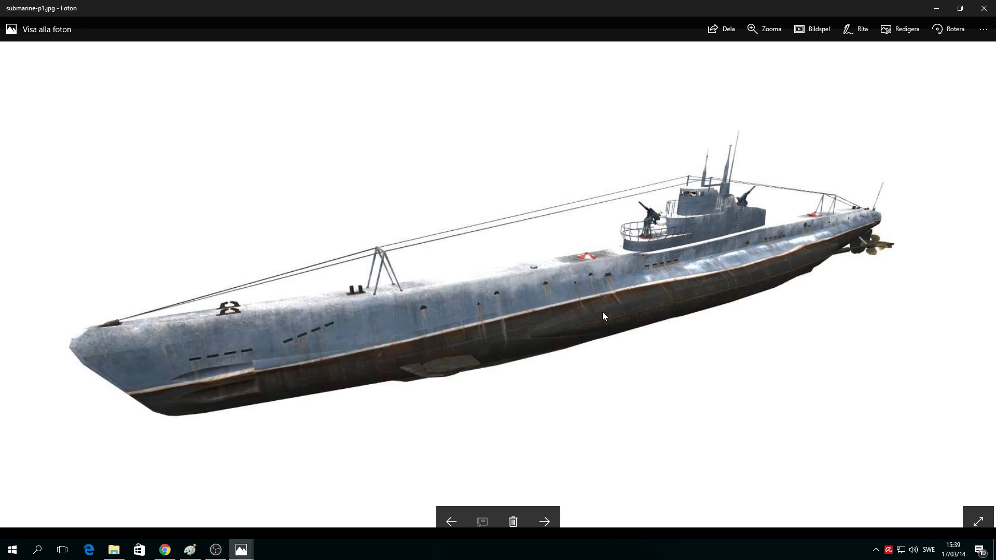
{"action": "mouse_move", "coordinate": [728, 243]}
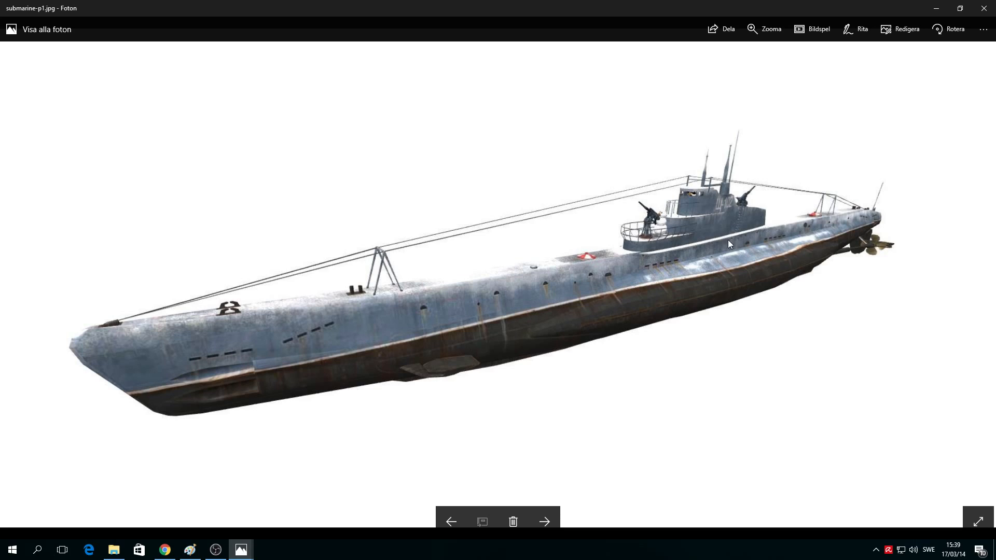
{"action": "mouse_move", "coordinate": [683, 222]}
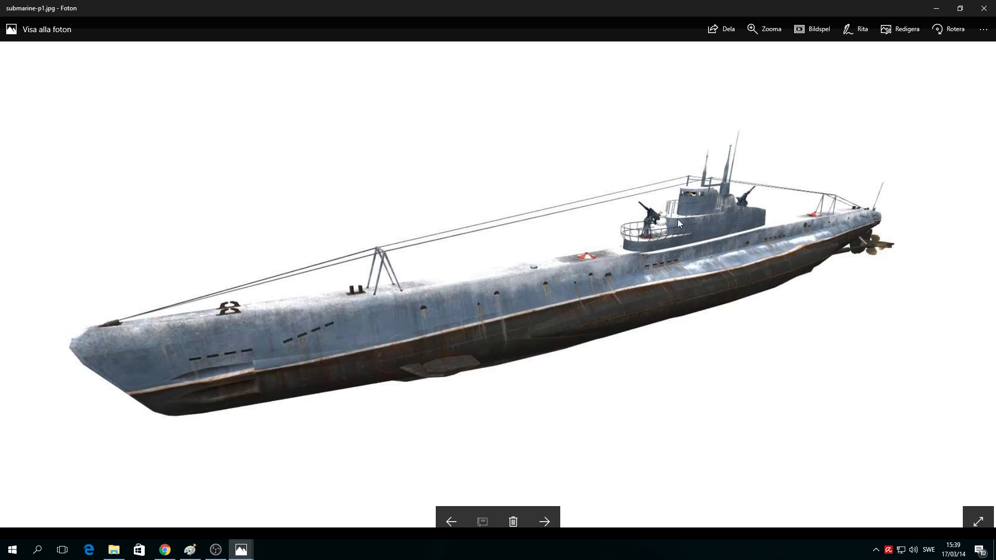
{"action": "mouse_move", "coordinate": [674, 253]}
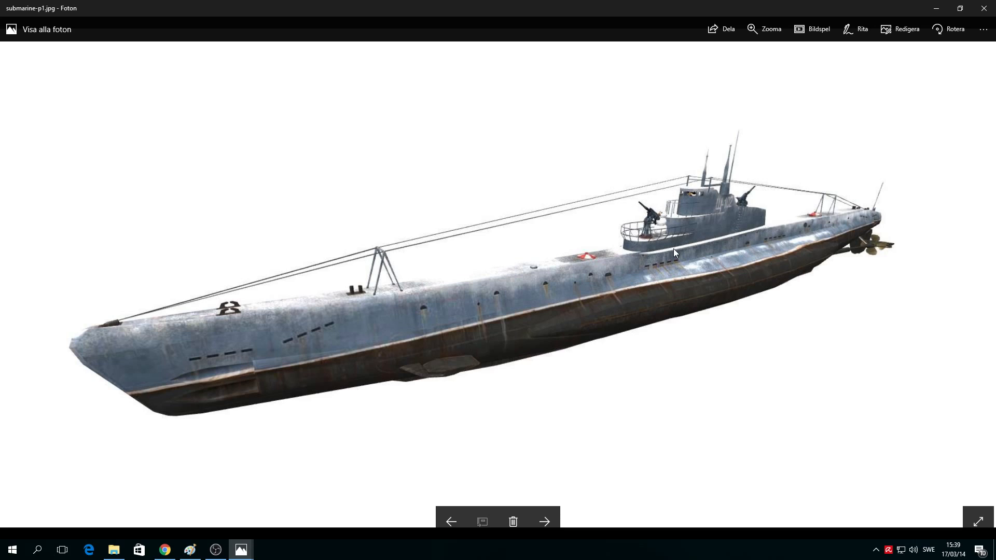
{"action": "mouse_move", "coordinate": [530, 297]}
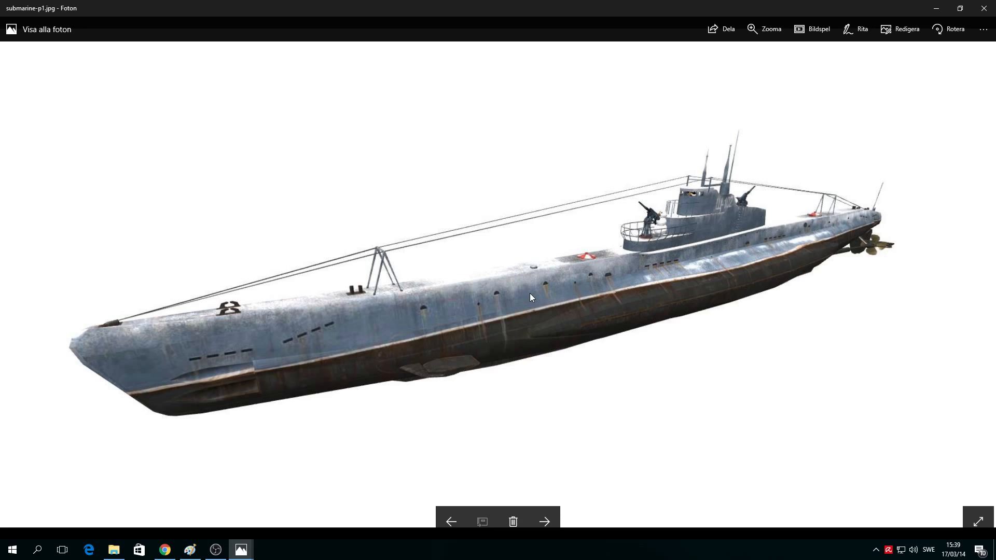
{"action": "mouse_move", "coordinate": [703, 188]}
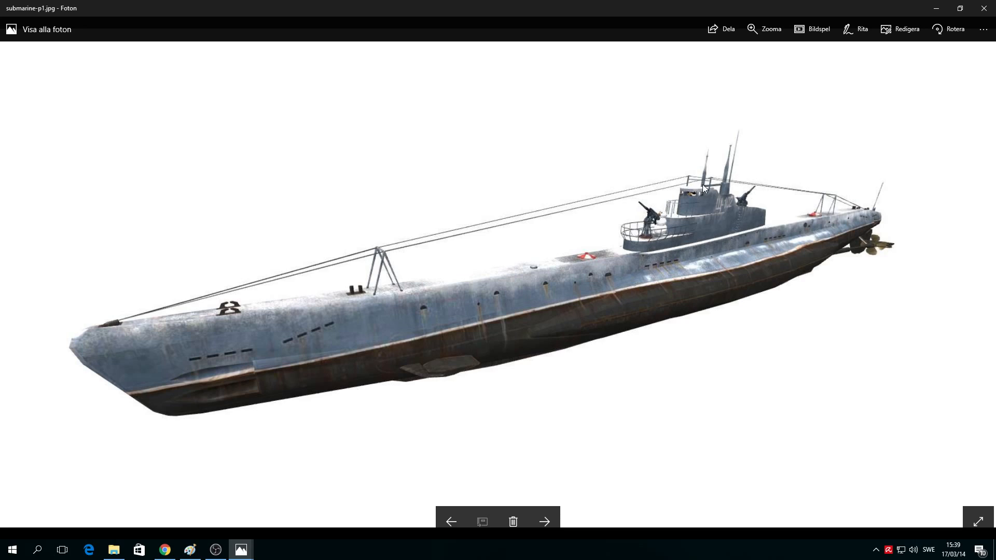
{"action": "mouse_move", "coordinate": [629, 301]}
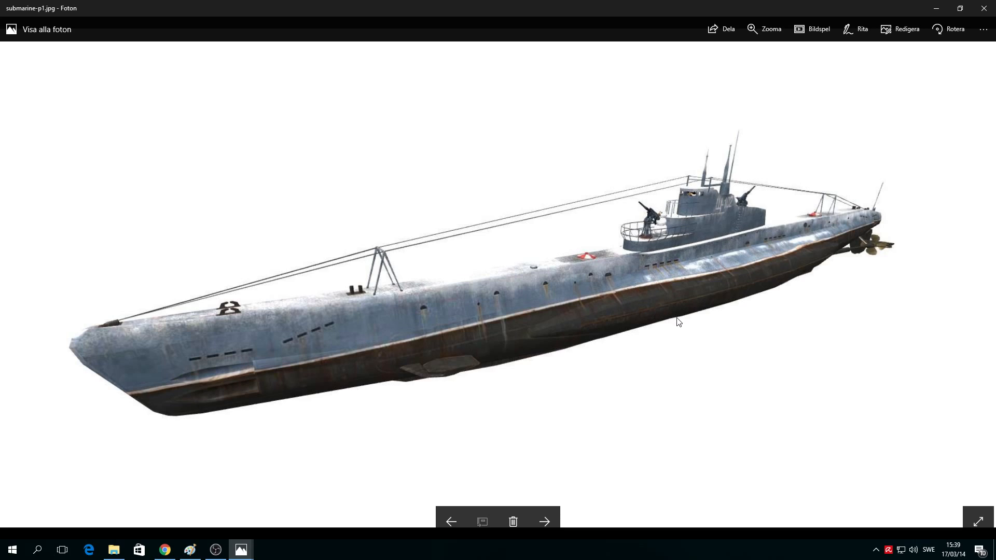
{"action": "mouse_move", "coordinate": [671, 318]}
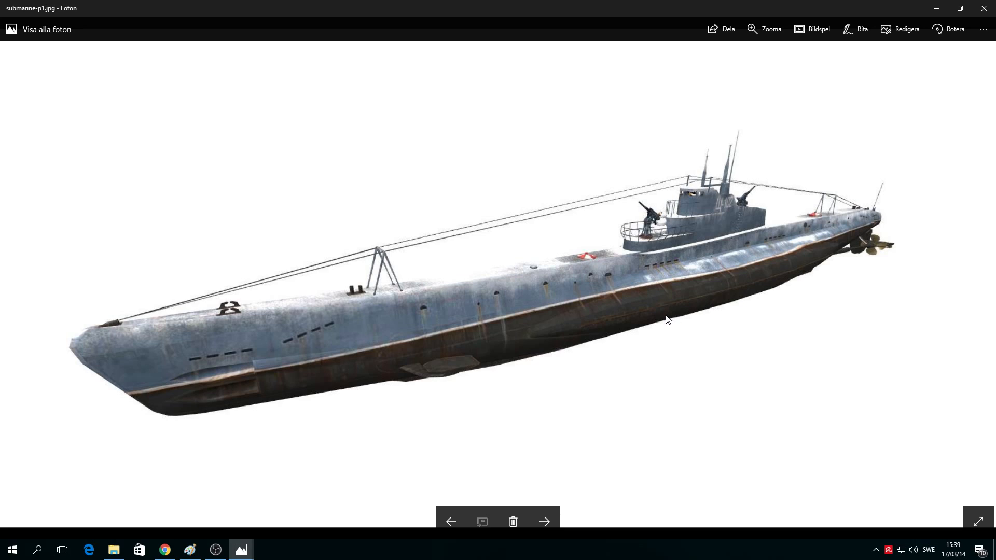
{"action": "mouse_move", "coordinate": [694, 322]}
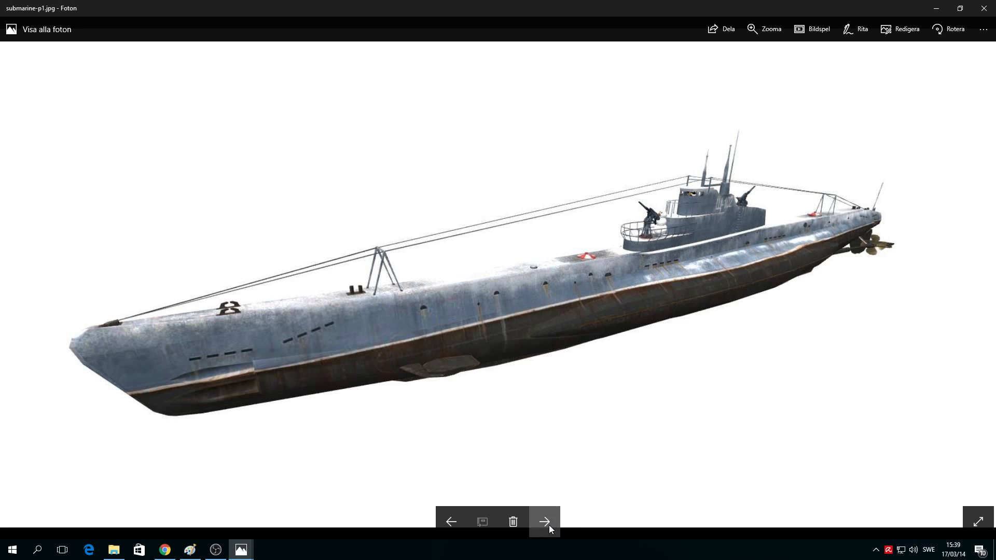
- Advance to submarine-p2.jpg, the side-view render marked Щ-102
{"action": "left_click", "coordinate": [543, 522]}
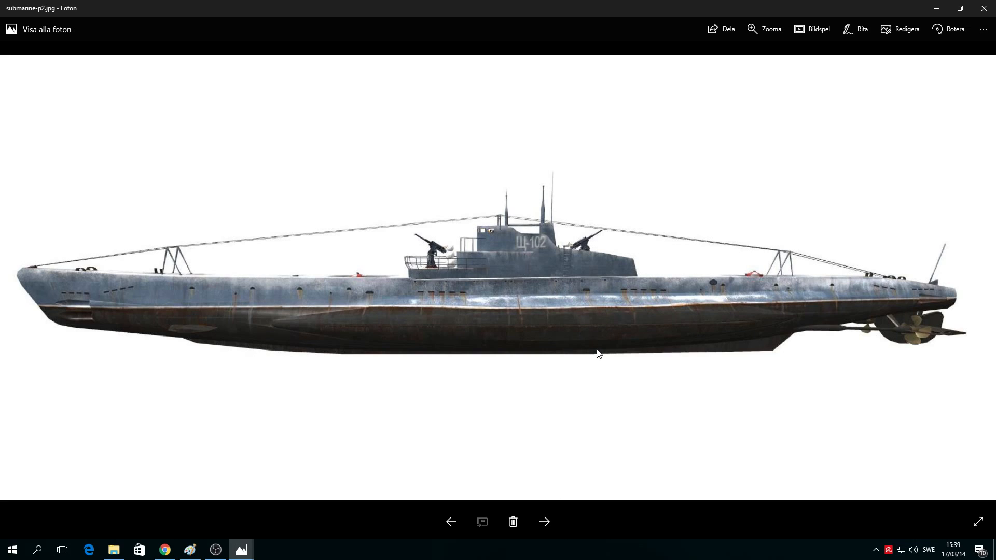
{"action": "mouse_move", "coordinate": [591, 355]}
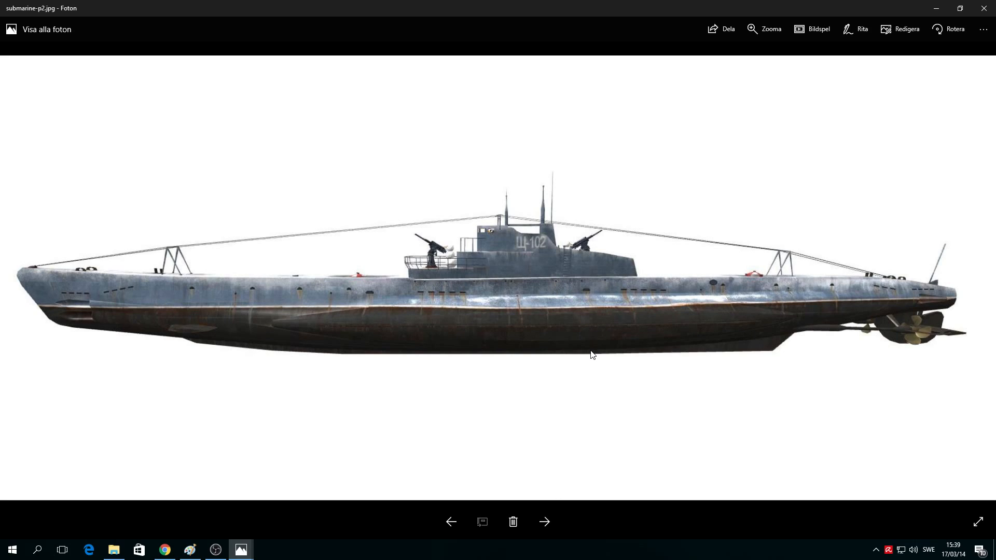
{"action": "mouse_move", "coordinate": [588, 352]}
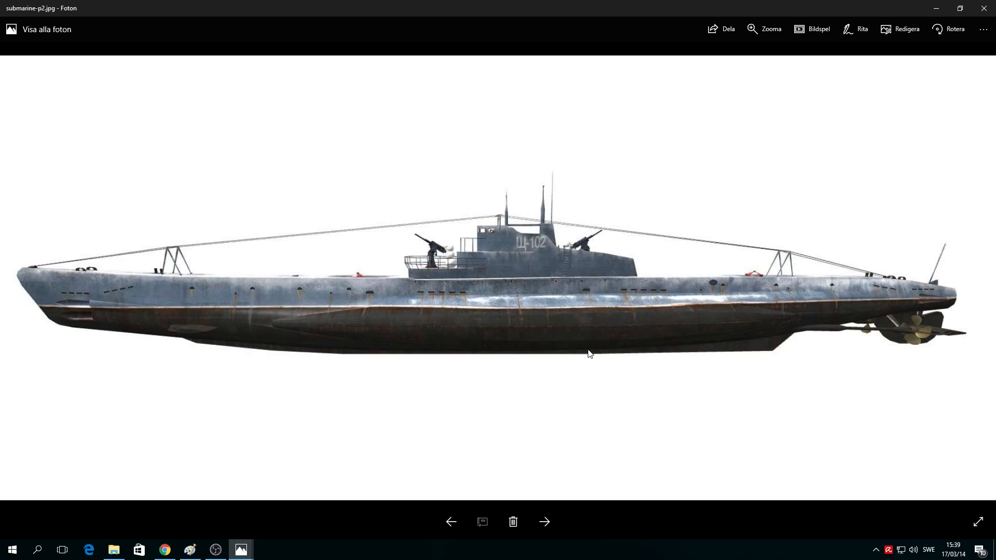
{"action": "mouse_move", "coordinate": [575, 354]}
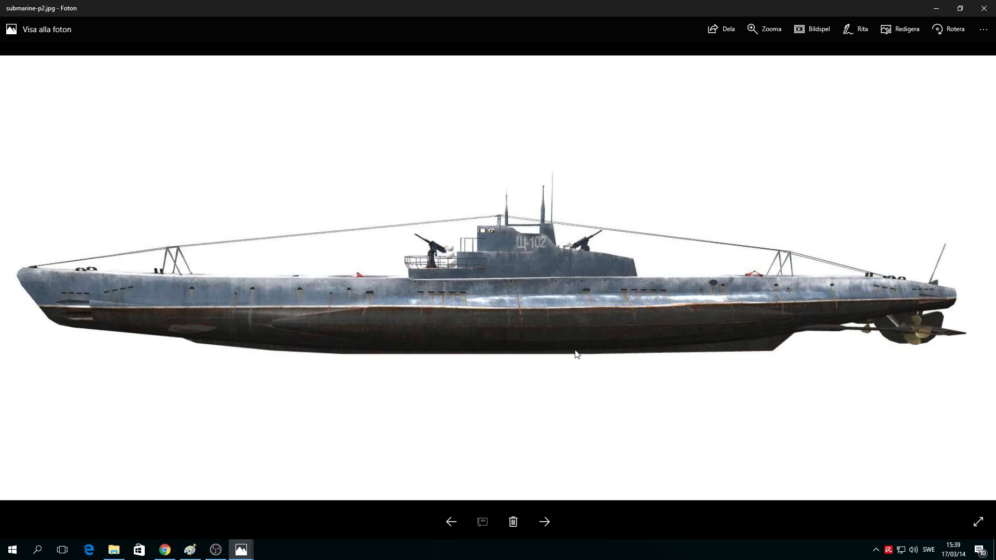
{"action": "mouse_move", "coordinate": [715, 437]}
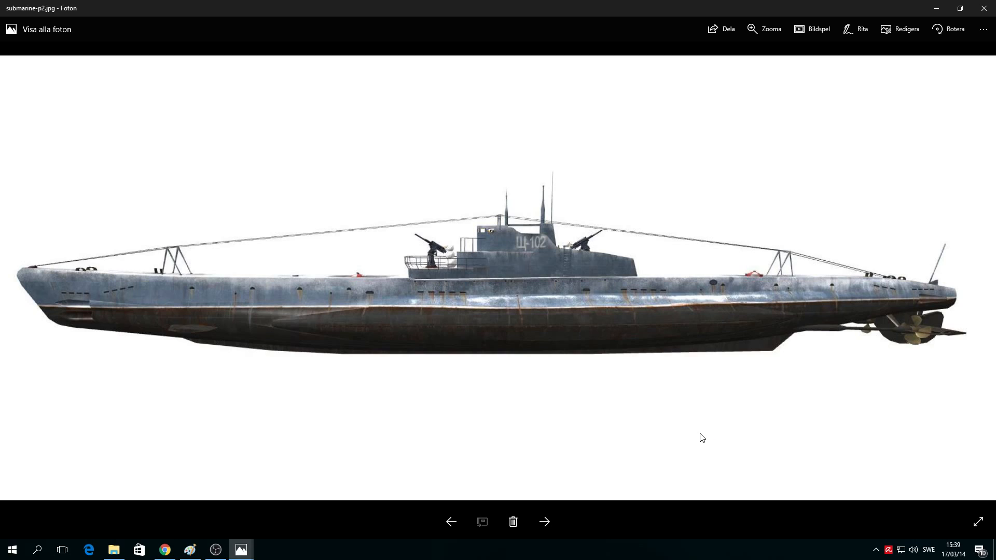
{"action": "mouse_move", "coordinate": [687, 462]}
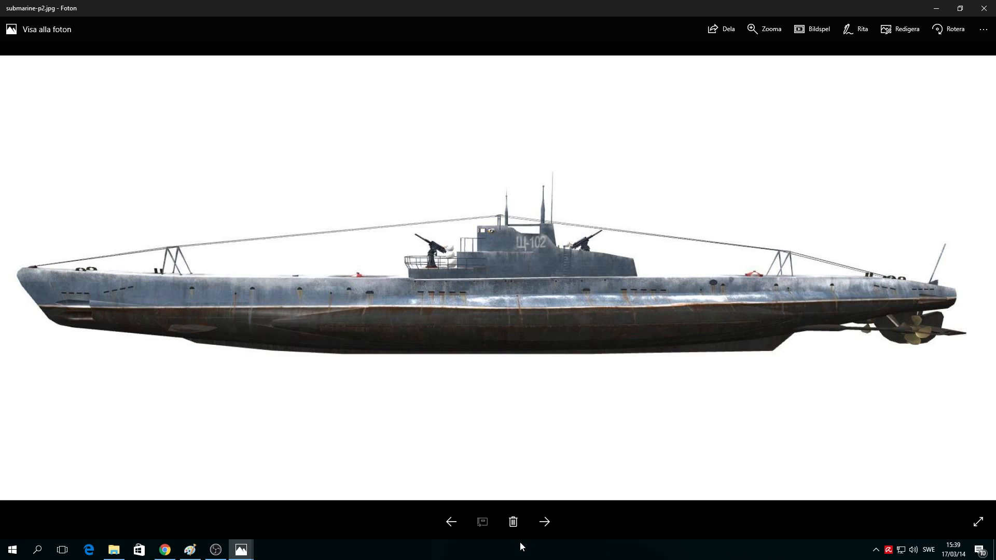
{"action": "mouse_move", "coordinate": [578, 521]}
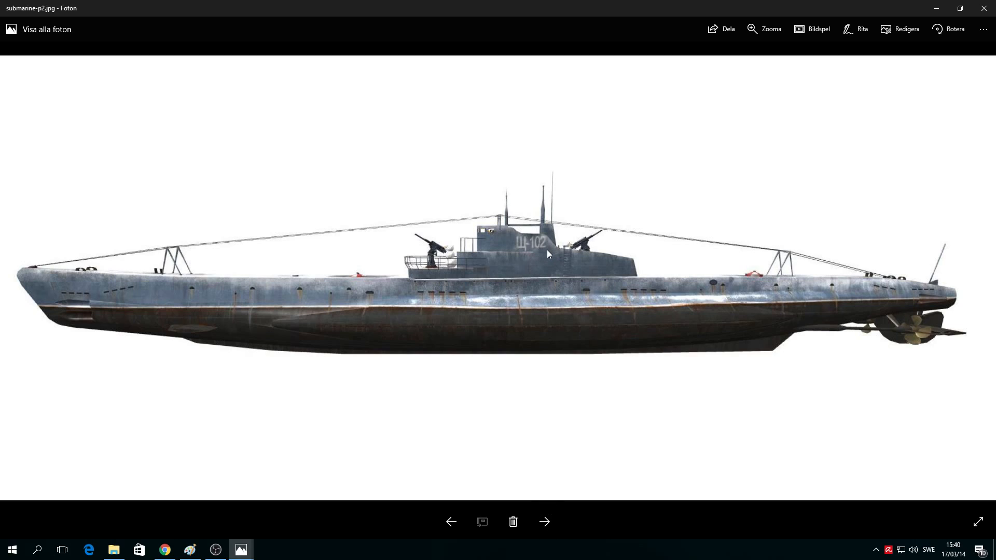
{"action": "mouse_move", "coordinate": [565, 245]}
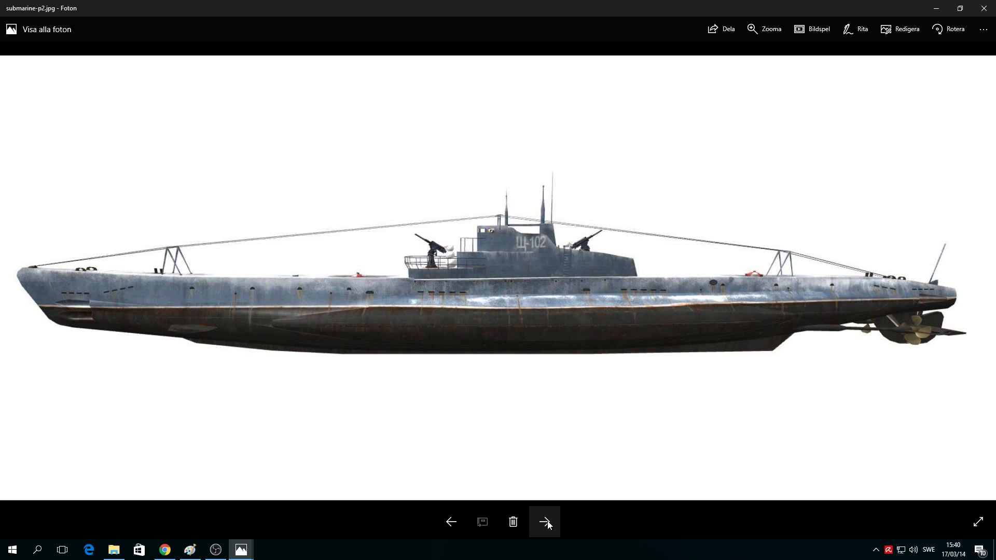
{"action": "mouse_move", "coordinate": [610, 537]}
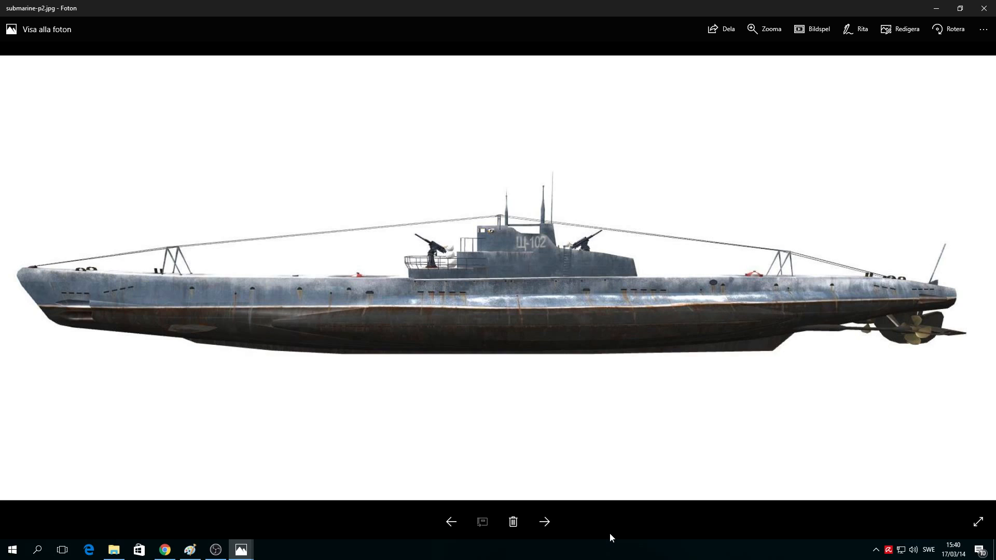
{"action": "mouse_move", "coordinate": [613, 535]}
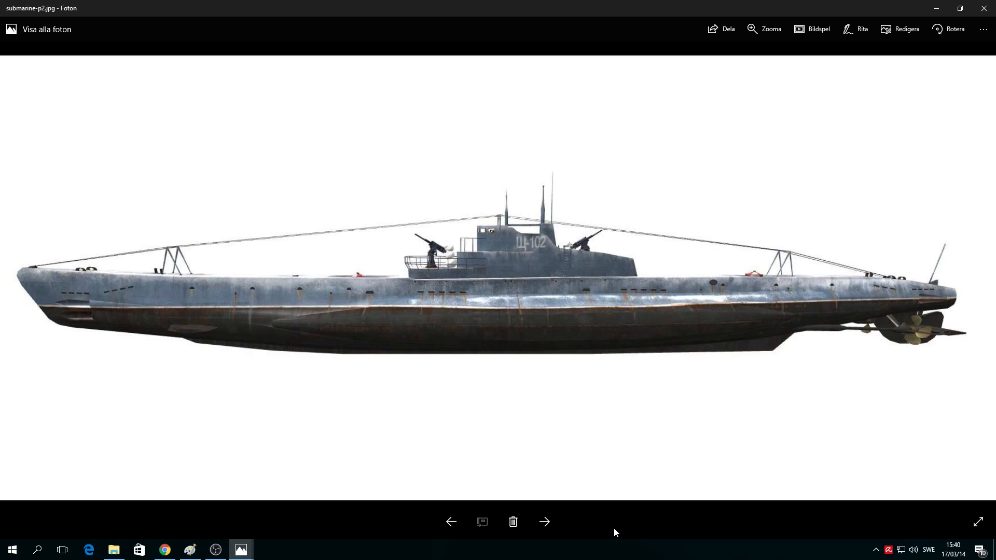